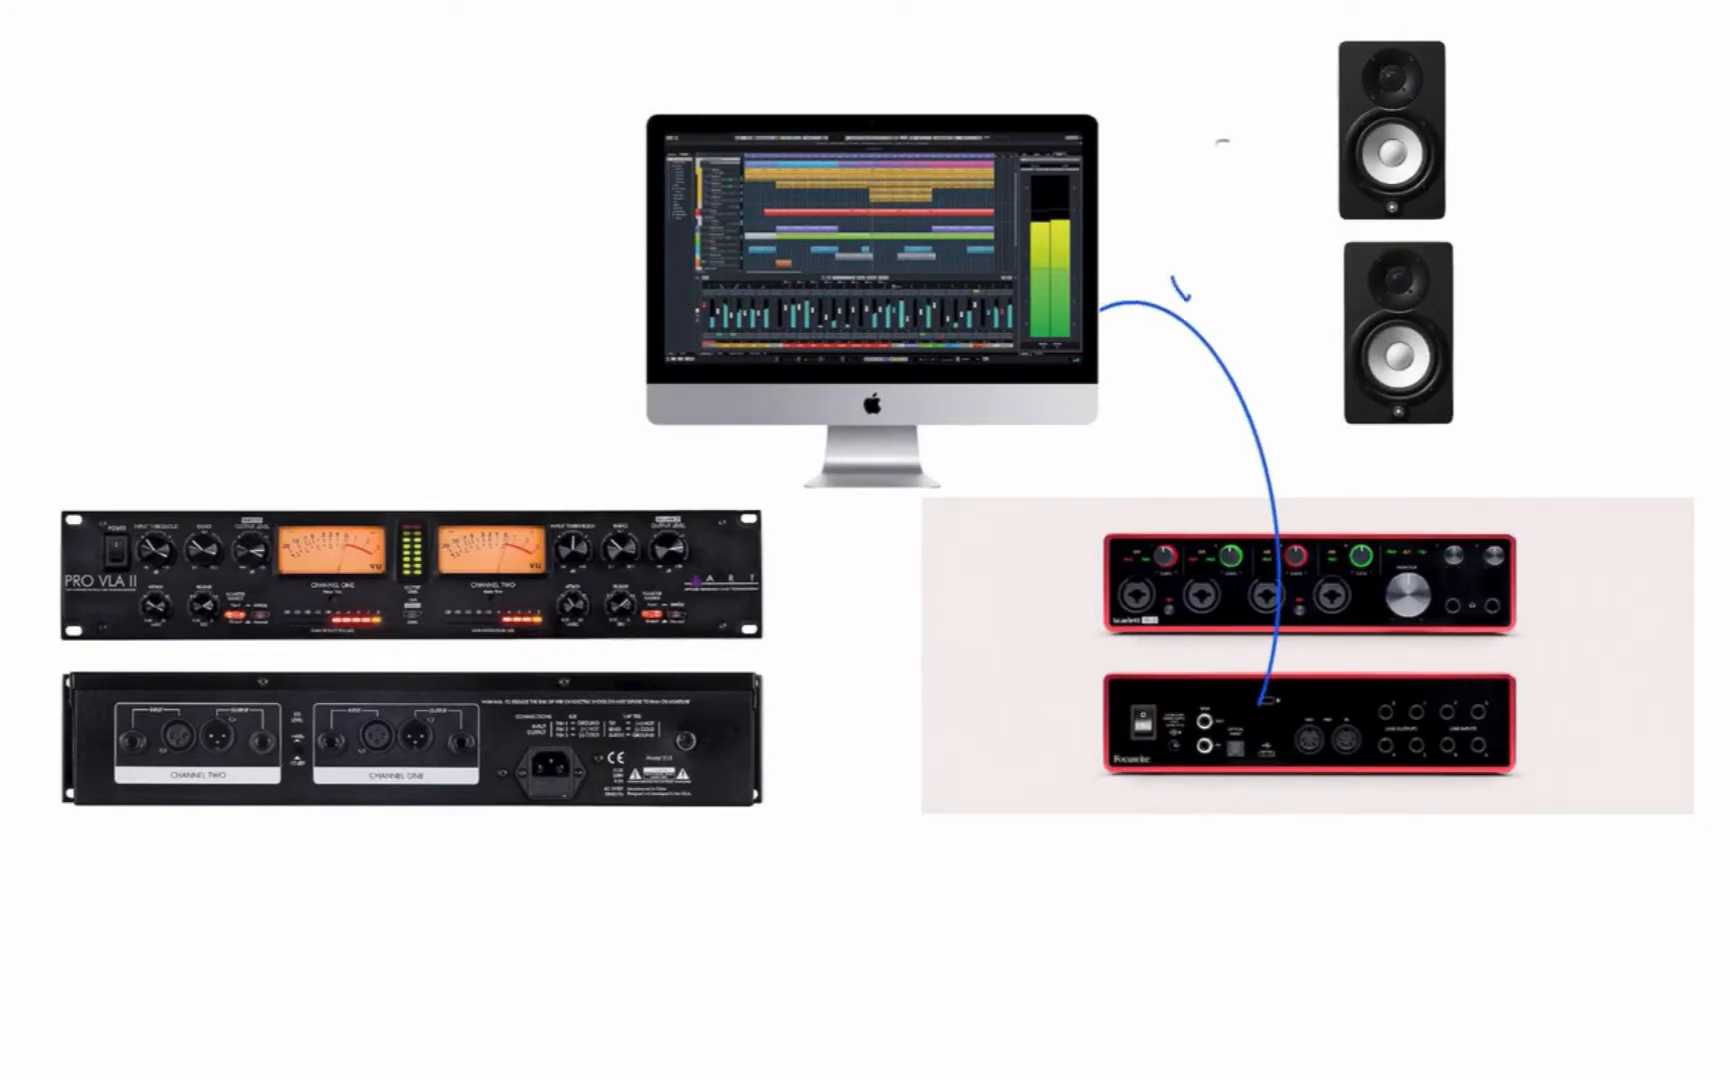
# Label the rig diagram with USB, O/P 1 and O/P 2 to speakers, and the VLA cables
pyautogui.write('USB')
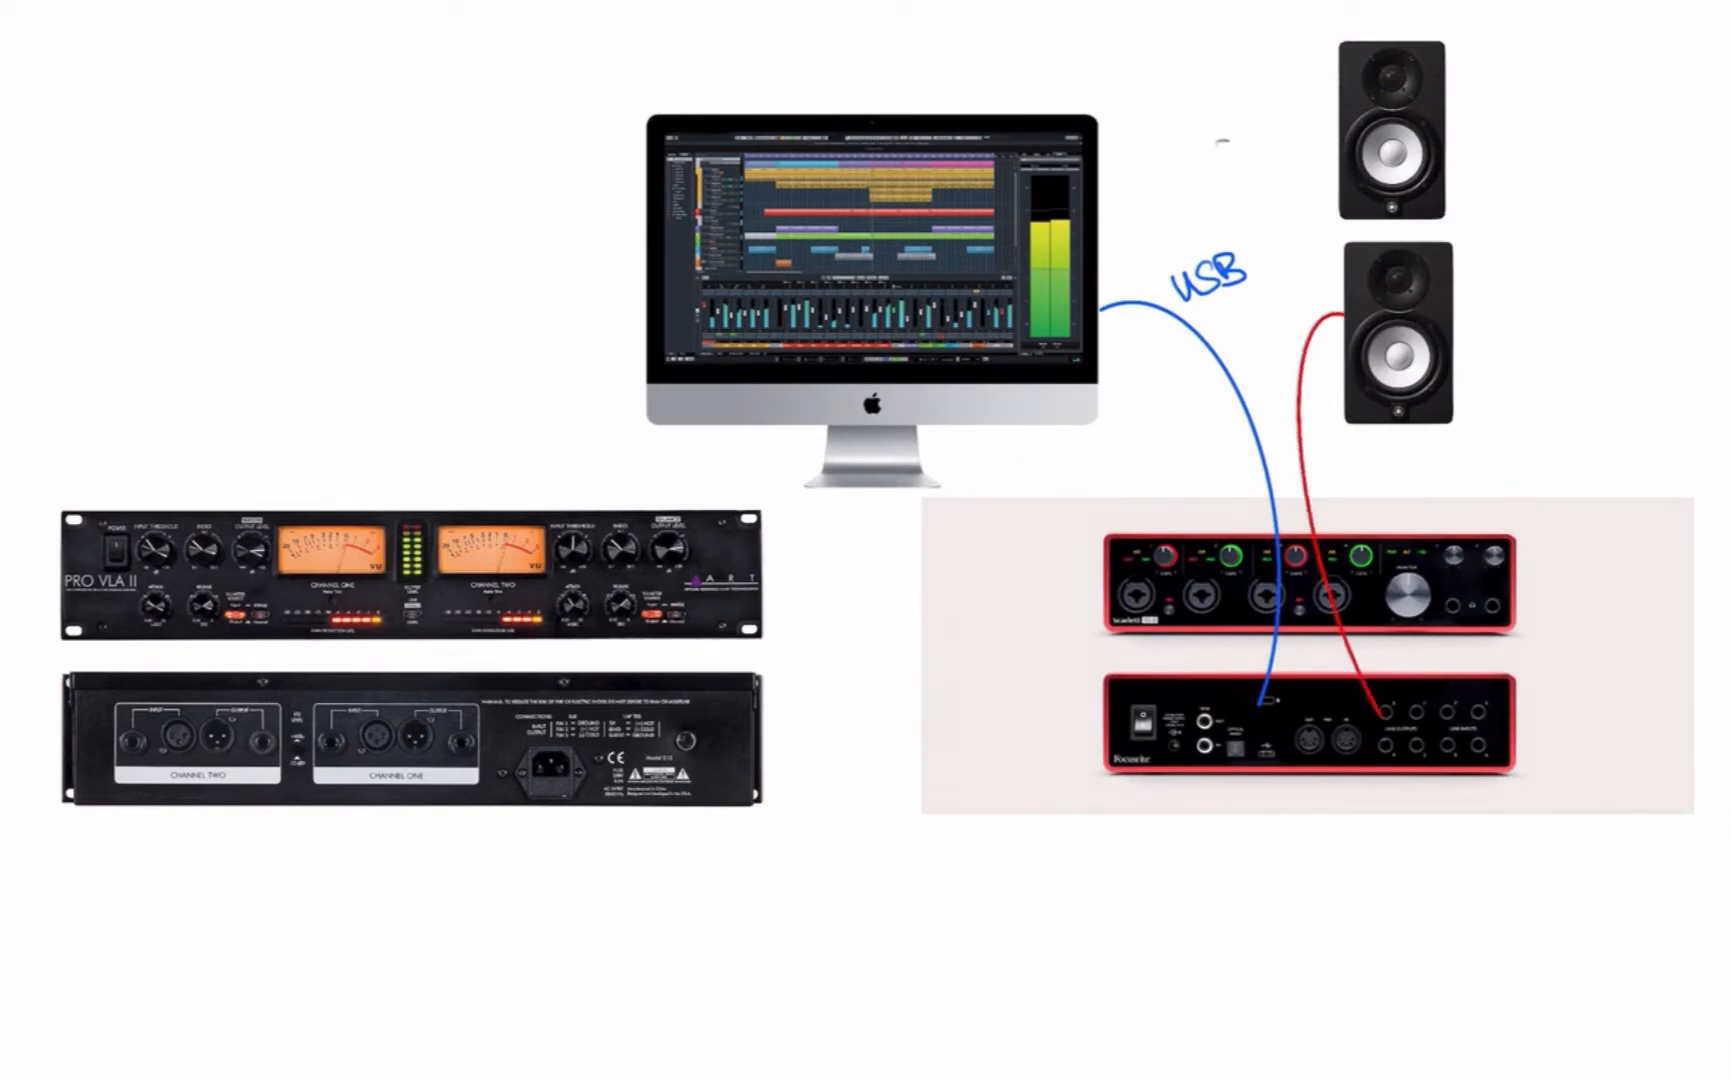
pyautogui.write('01')
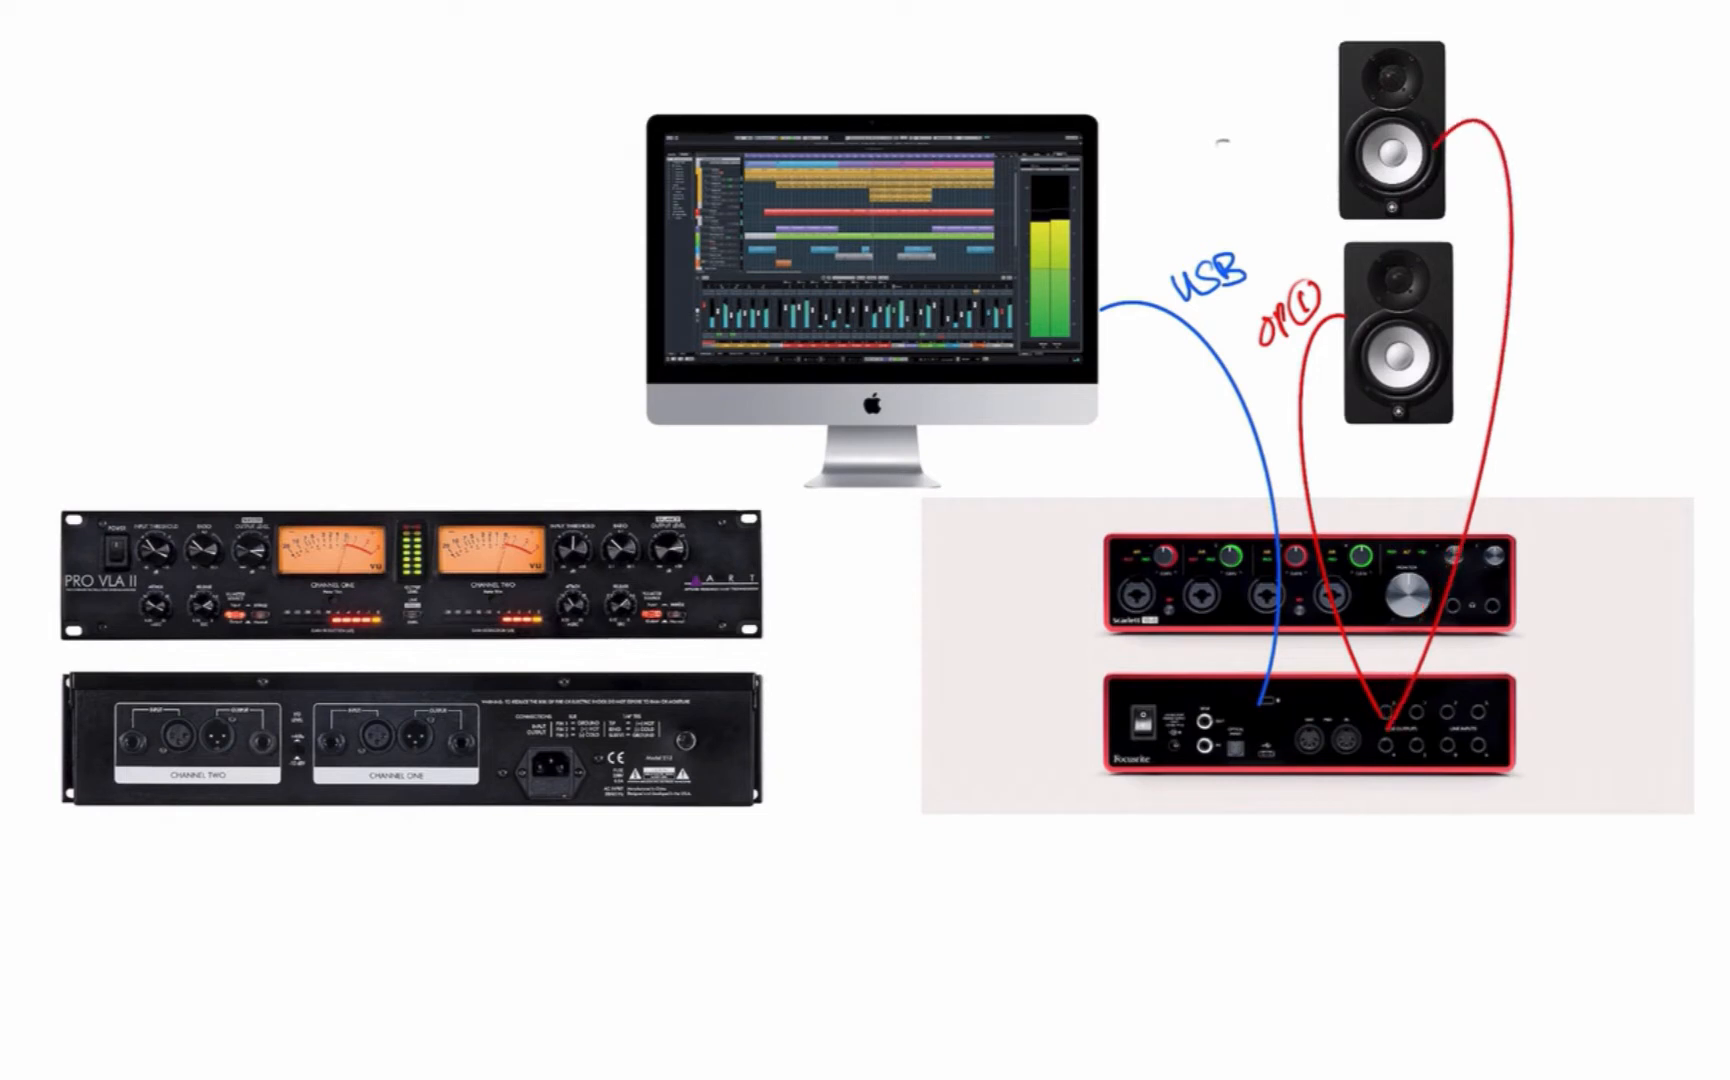
pyautogui.write('off')
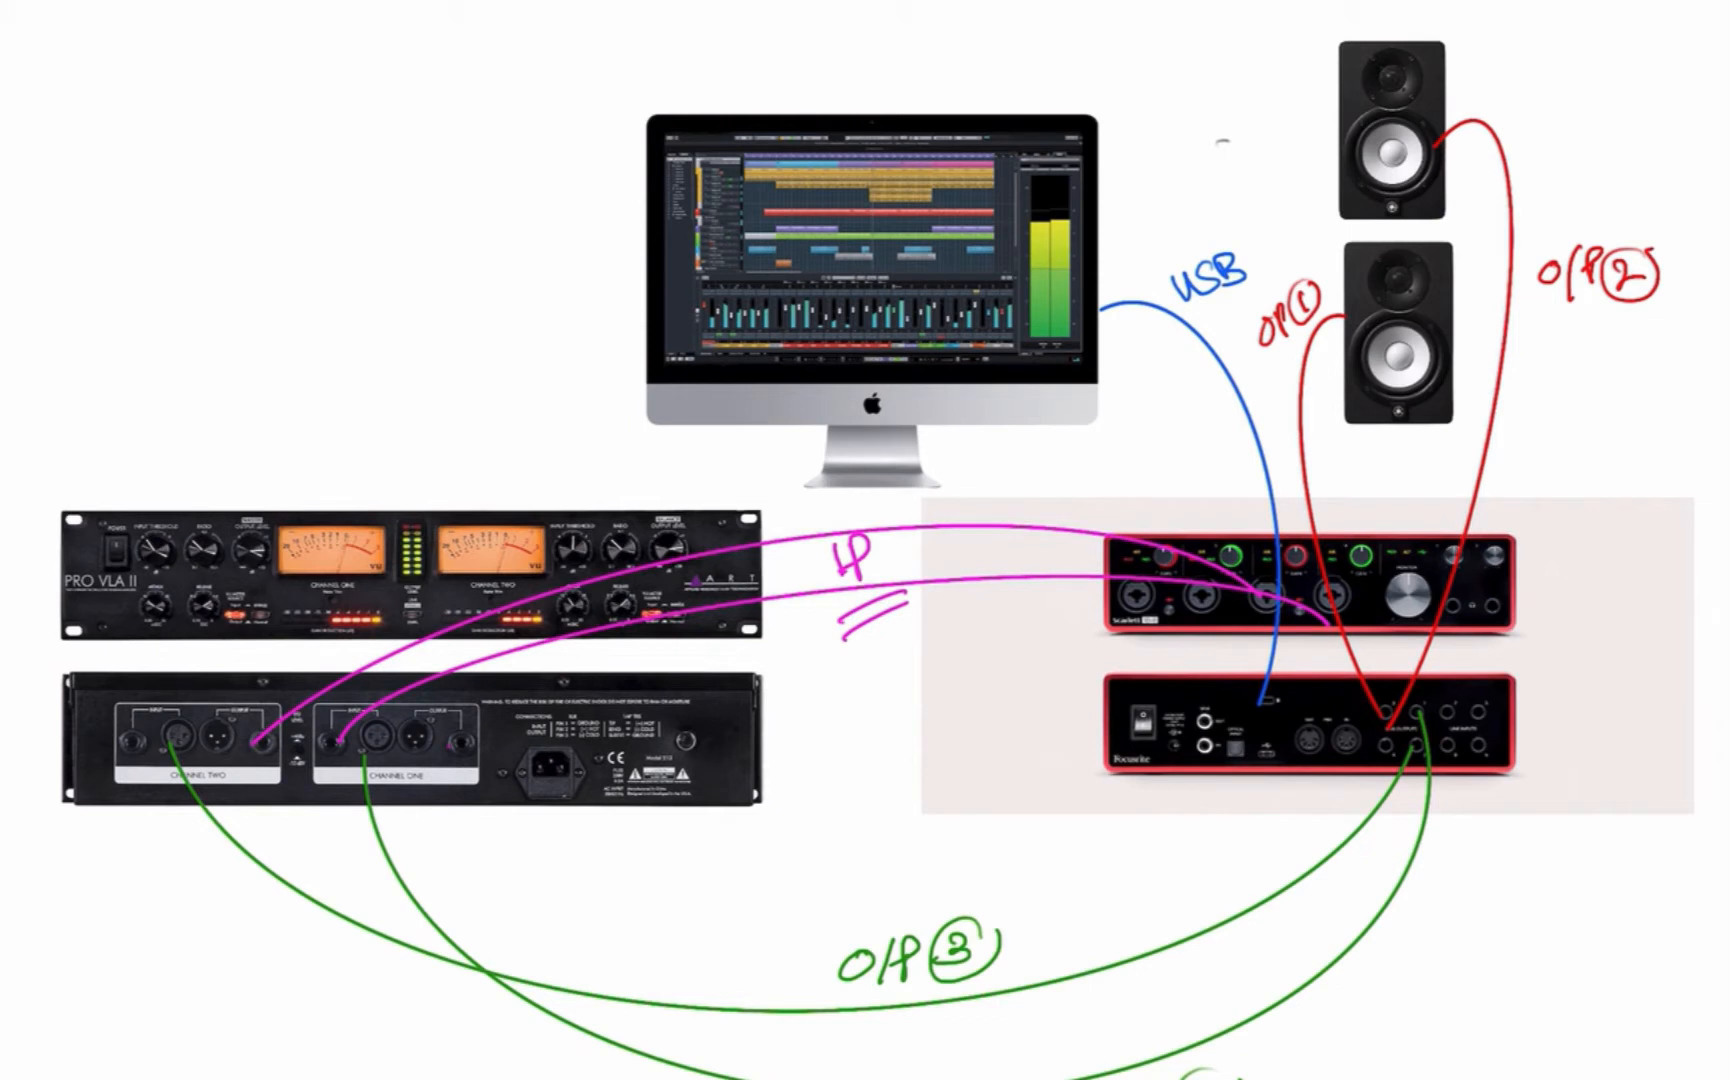
# Draw an orange arrow from the iMac down toward the Scarlett interface
pyautogui.moveTo(1203, 347); pyautogui.dragTo(1181, 425)
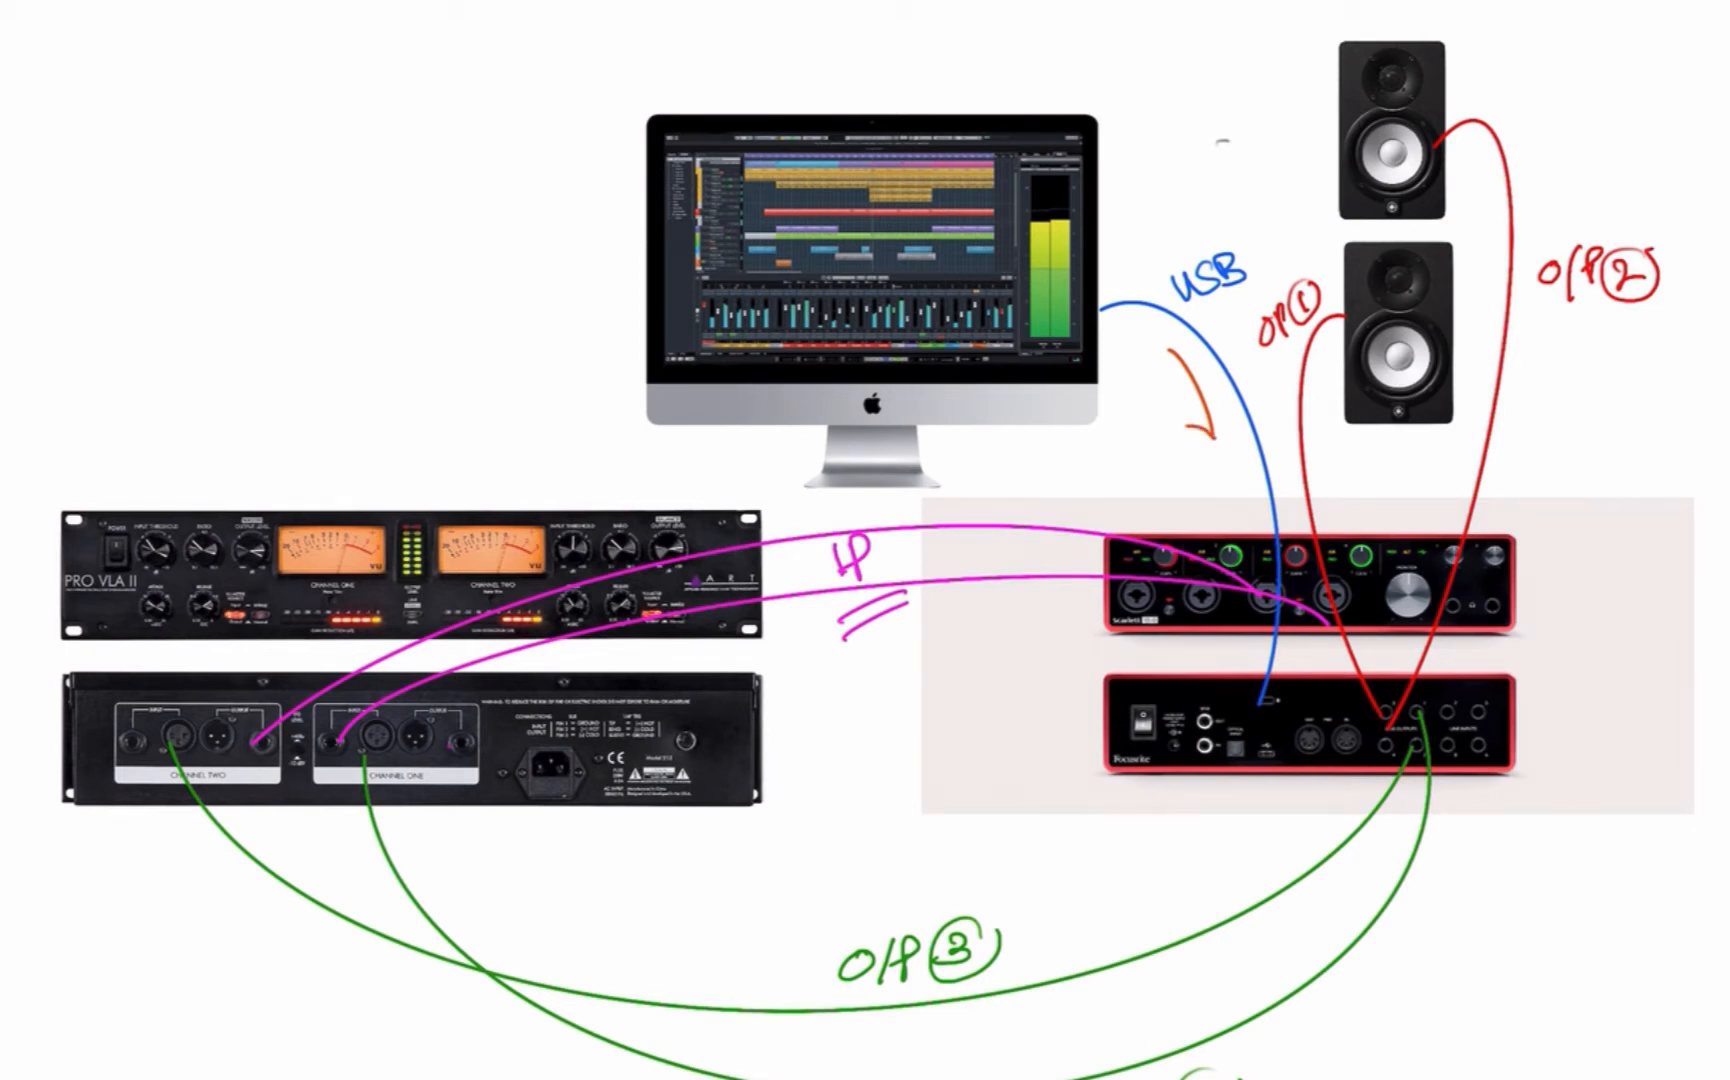
pyautogui.moveTo(1026, 905); pyautogui.dragTo(1192, 872)
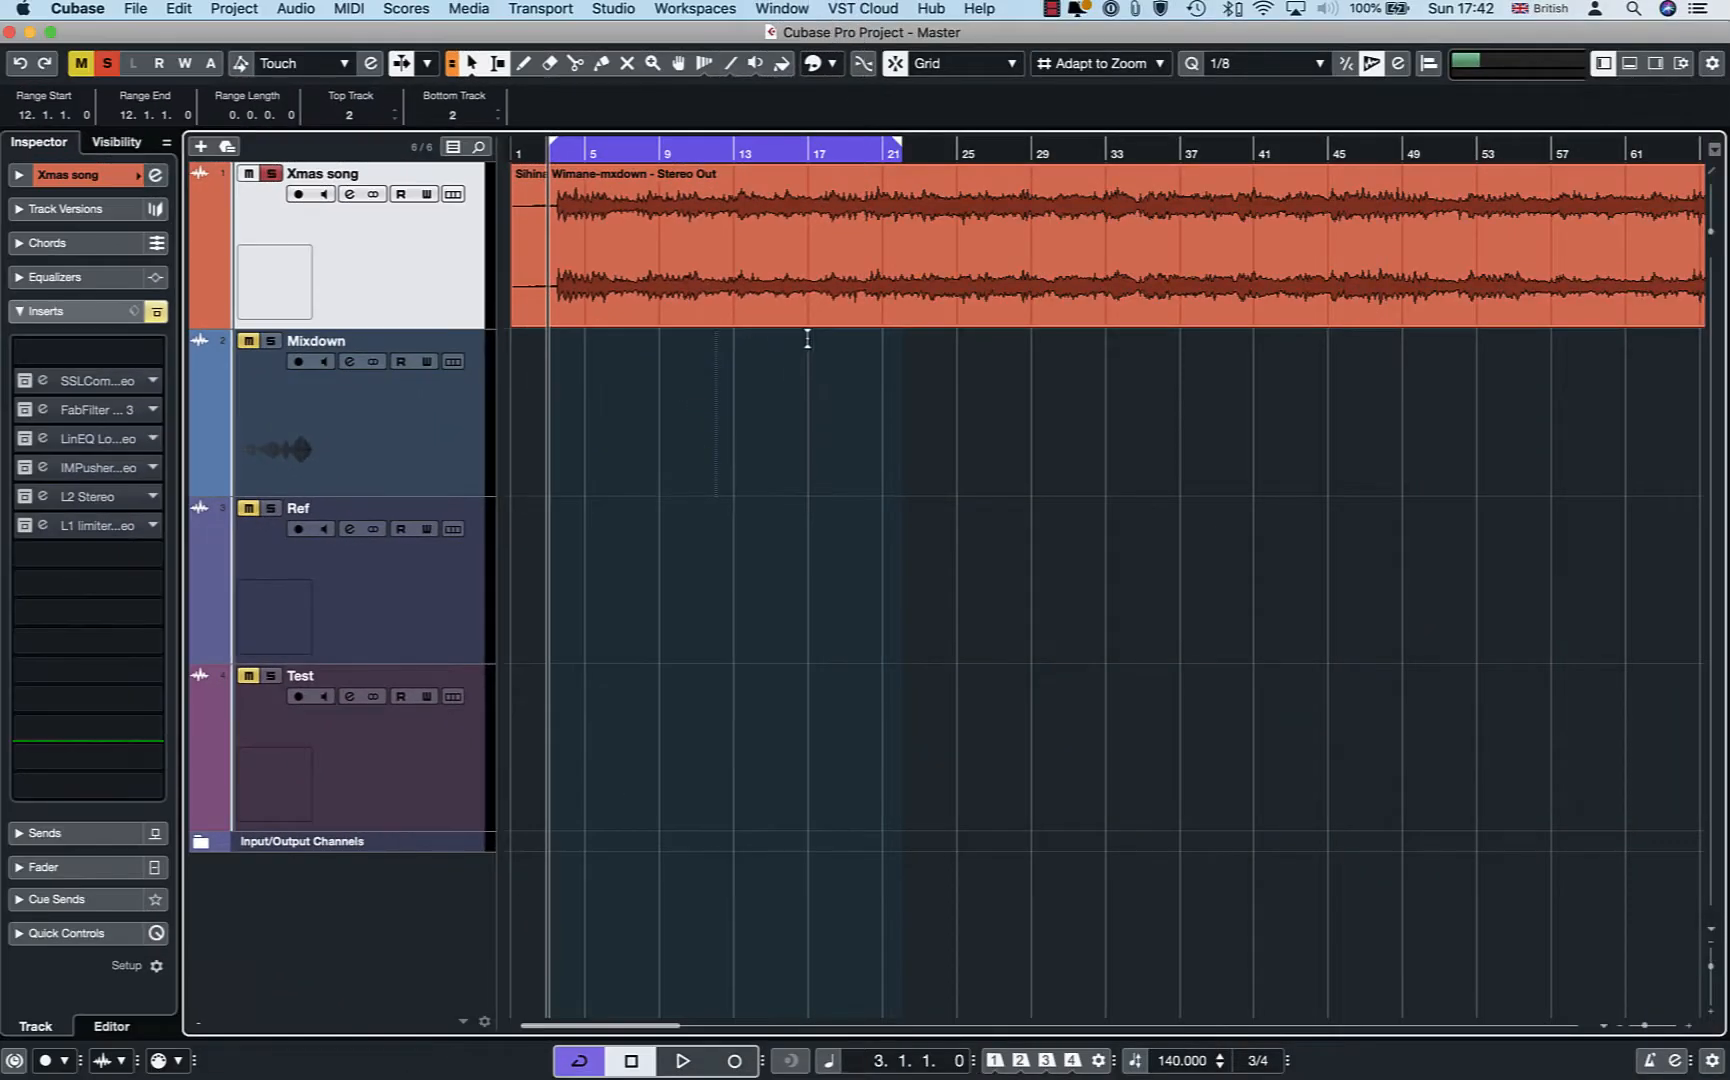
pyautogui.moveTo(789, 338)
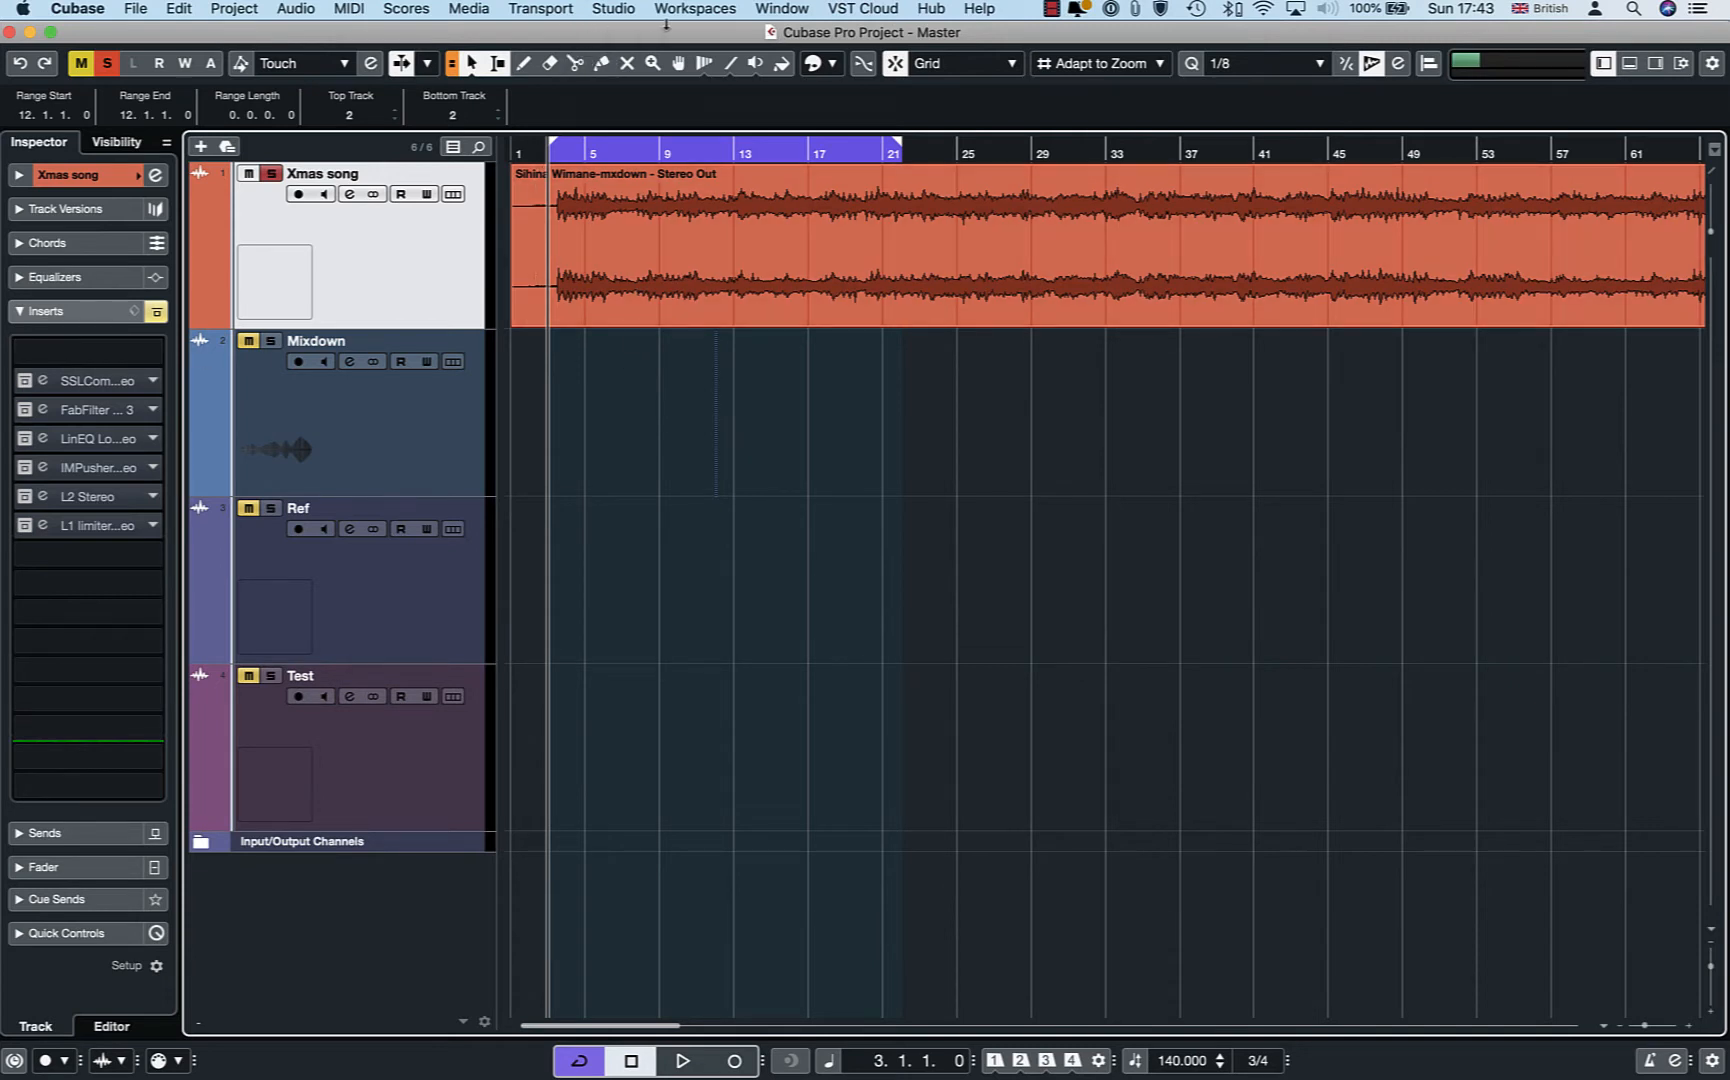
# In Audio Connections' External FX, remove the VLA II MONO and VLA pro II ST buses
pyautogui.click(613, 8)
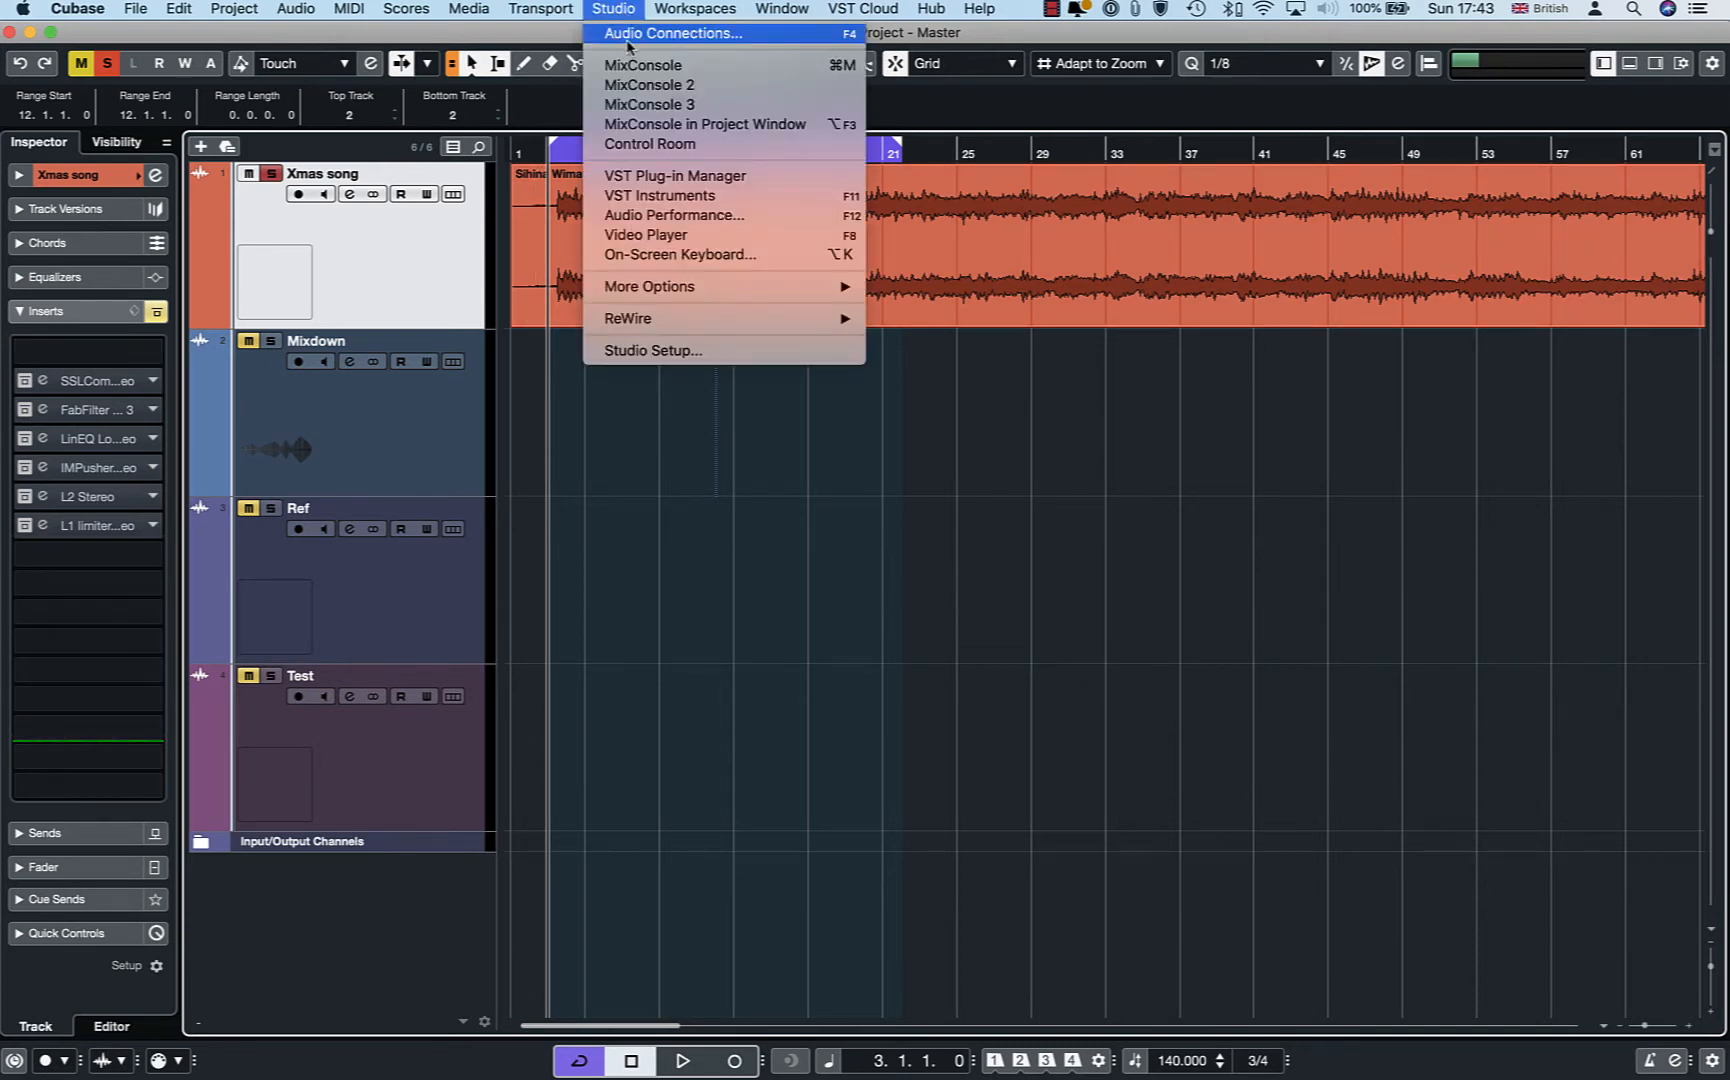
pyautogui.click(677, 33)
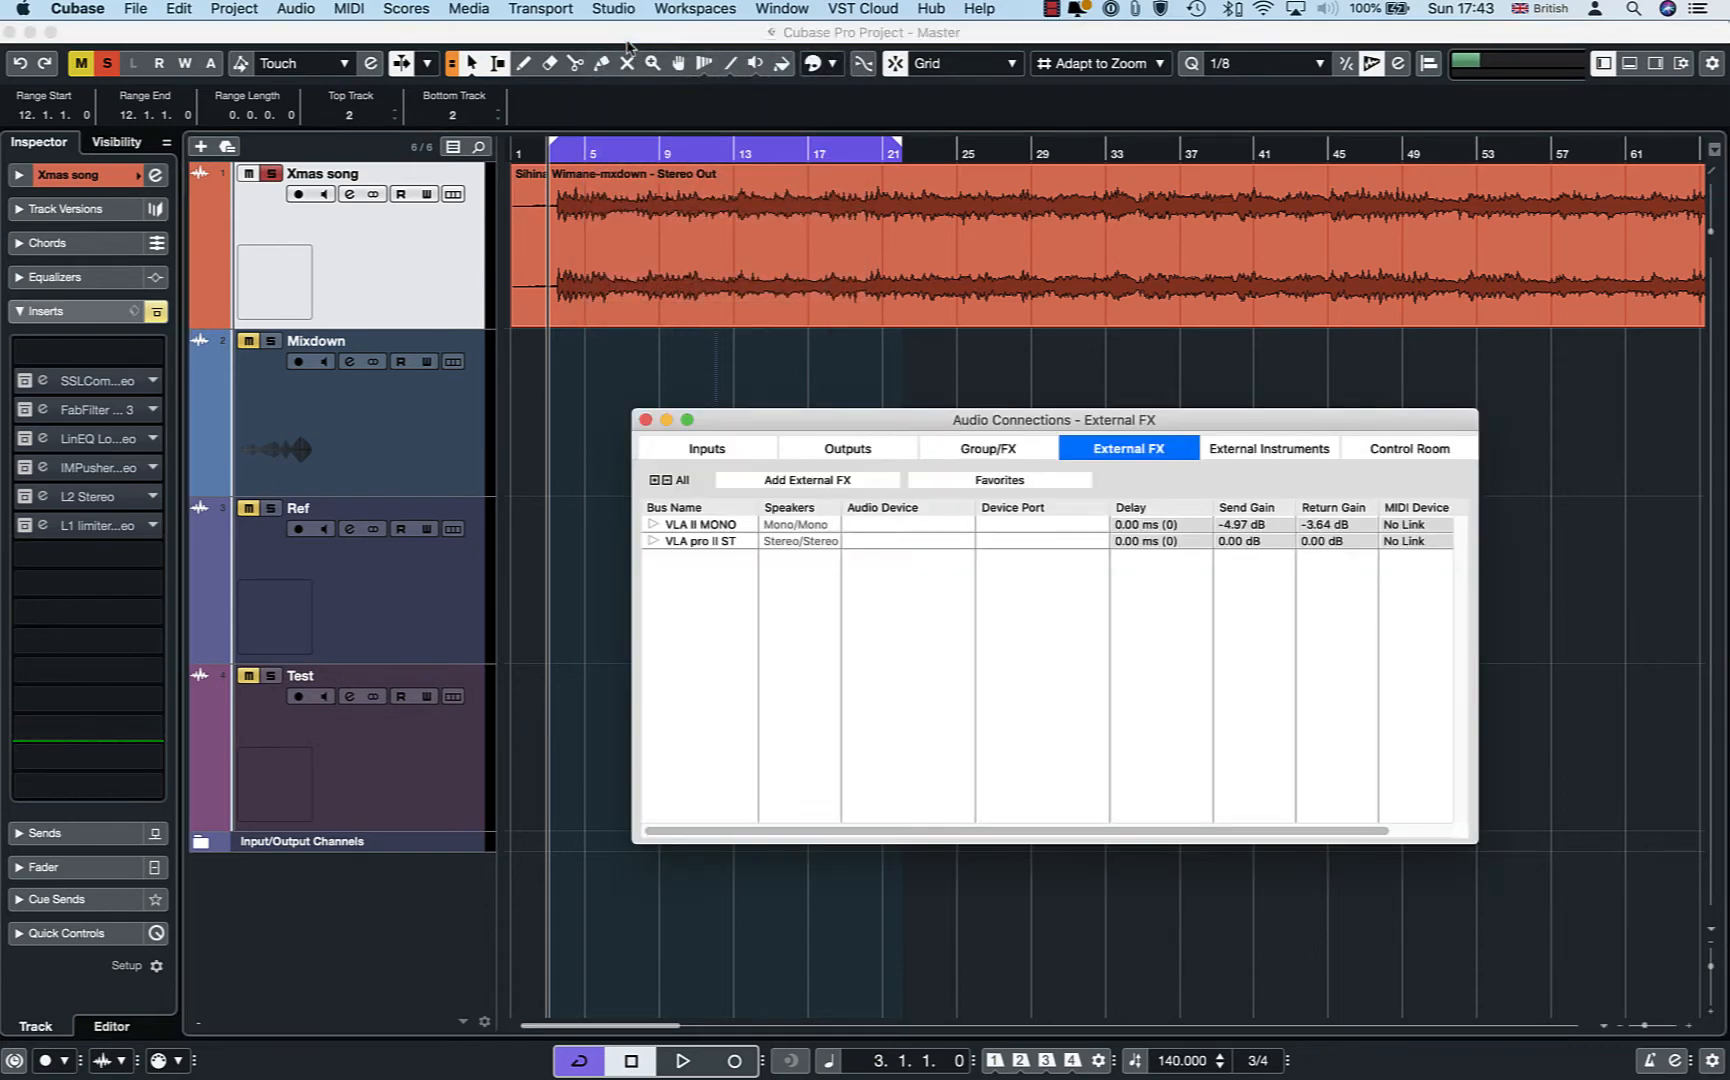
pyautogui.moveTo(668, 552)
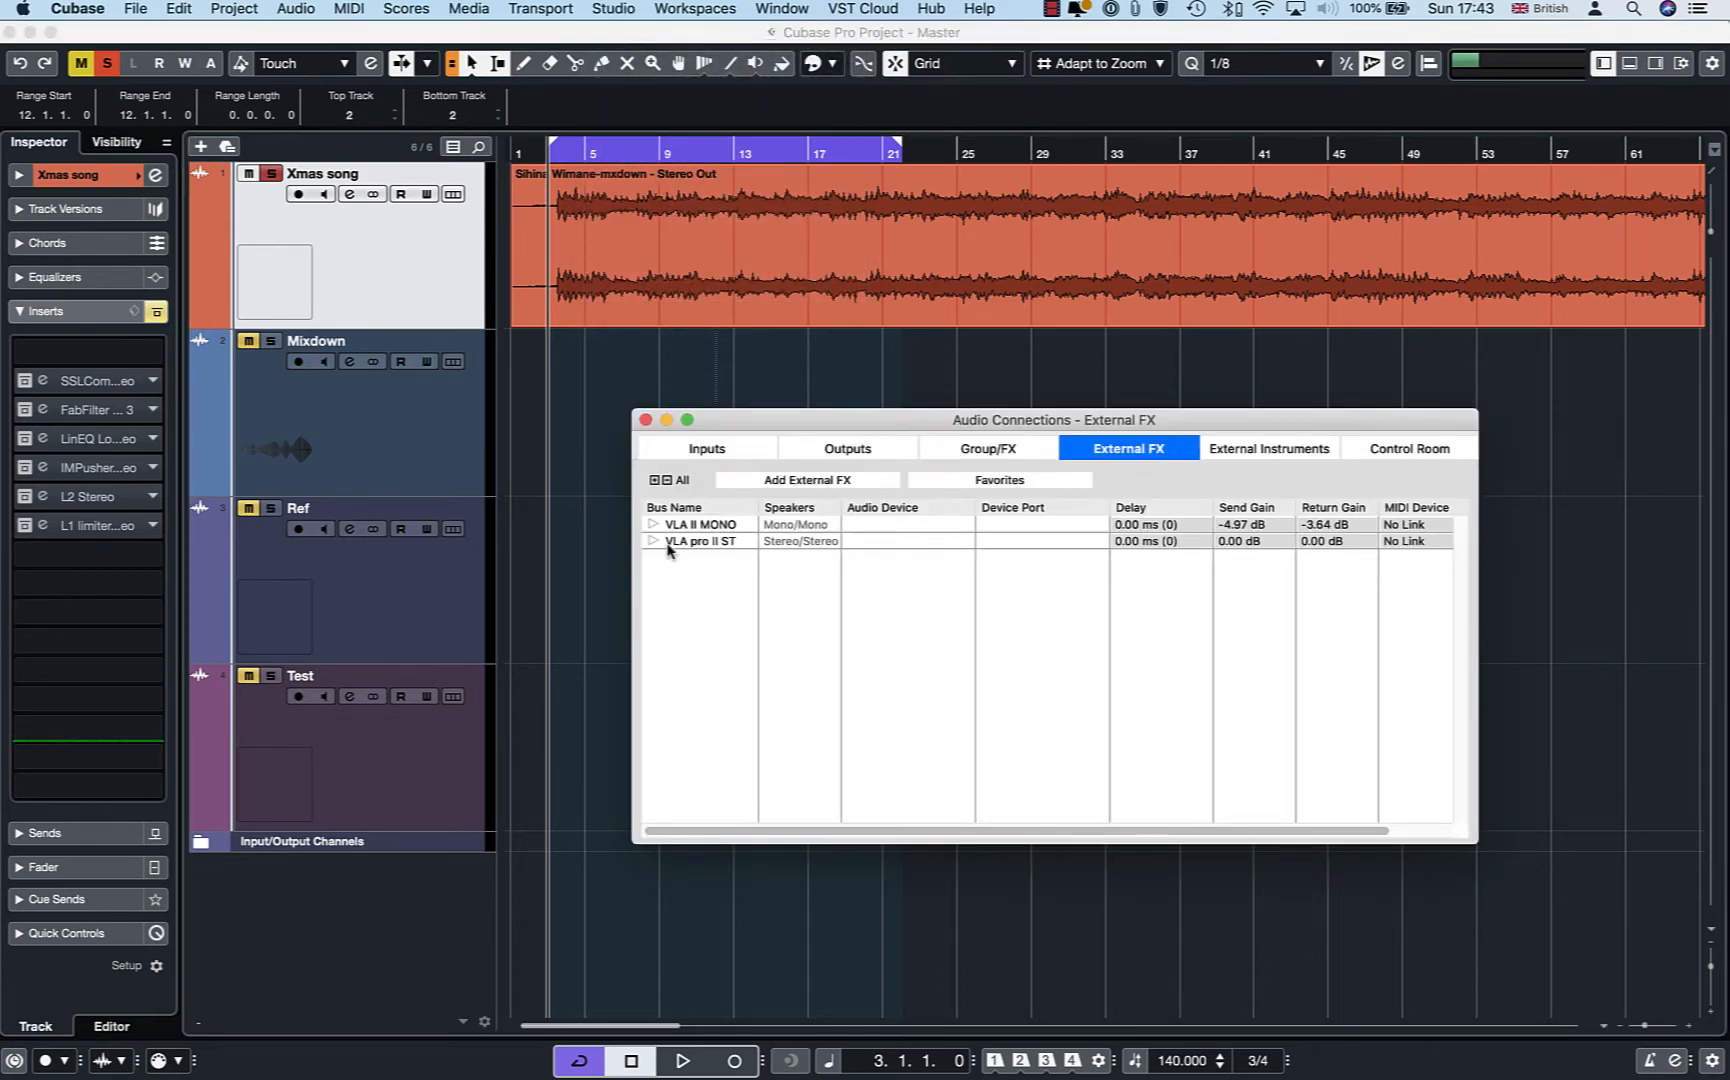
pyautogui.click(651, 524)
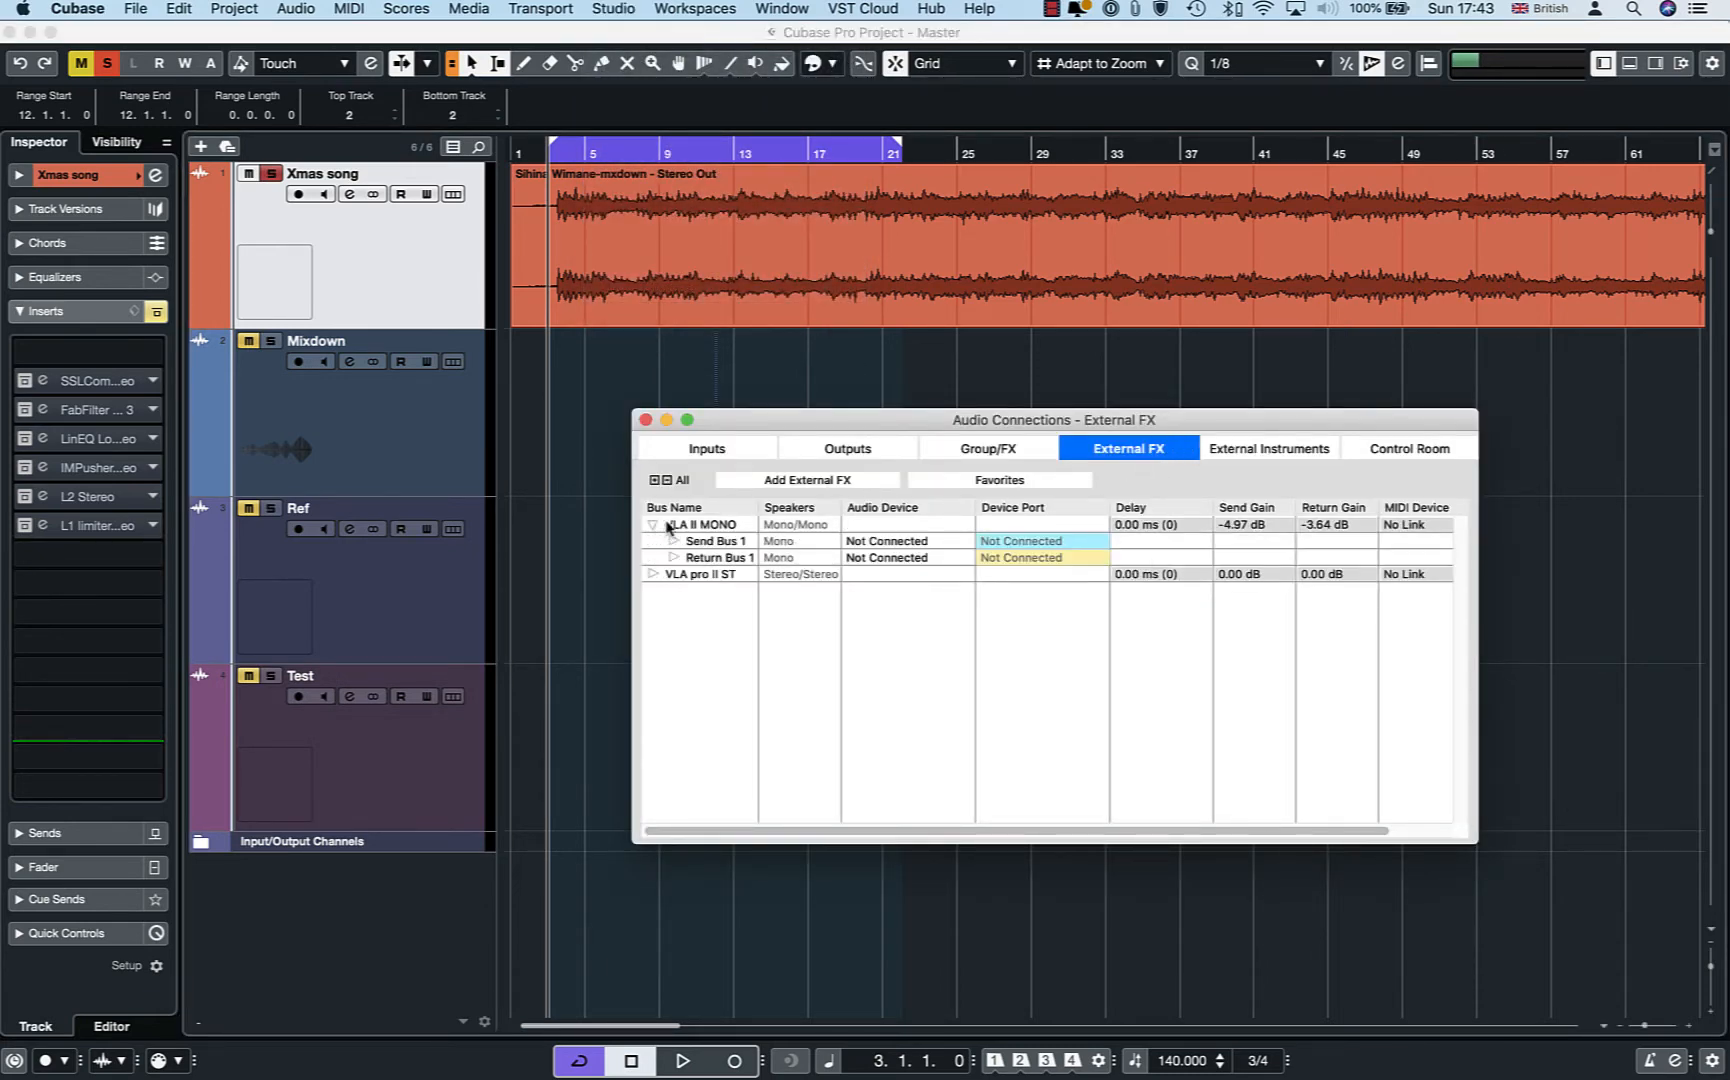
pyautogui.doubleClick(702, 524)
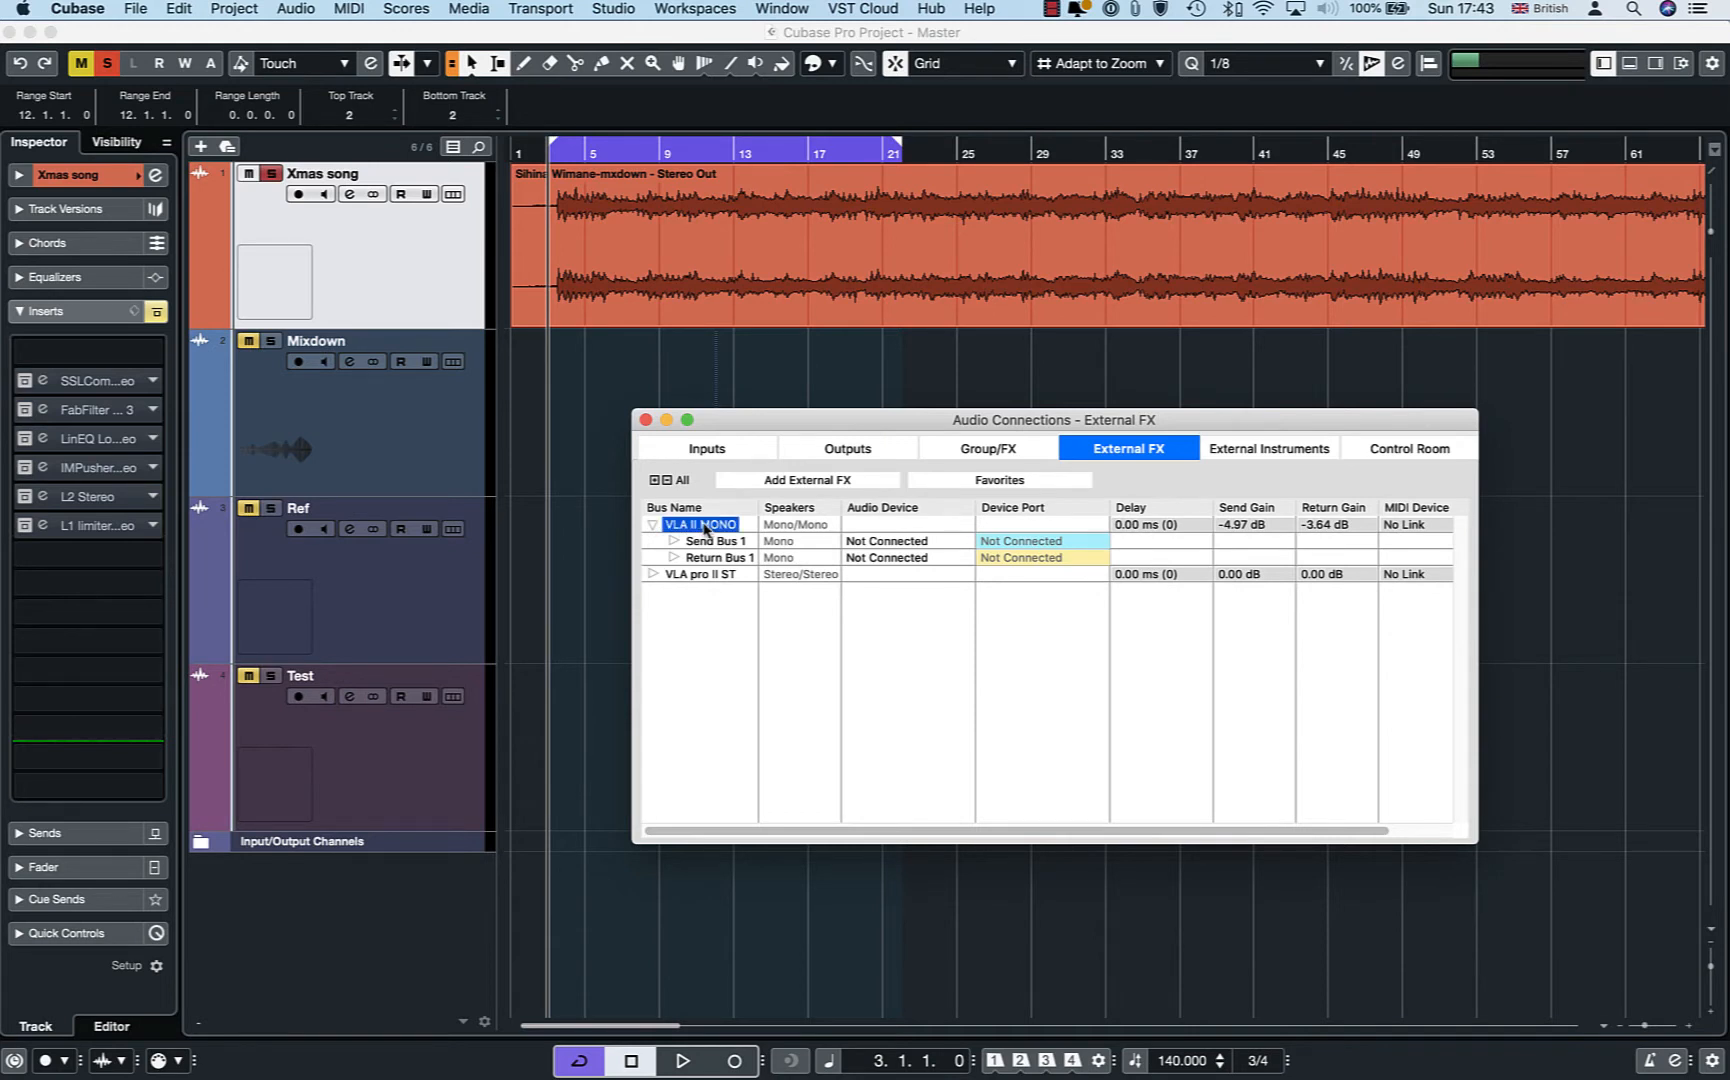
pyautogui.rightClick(698, 524)
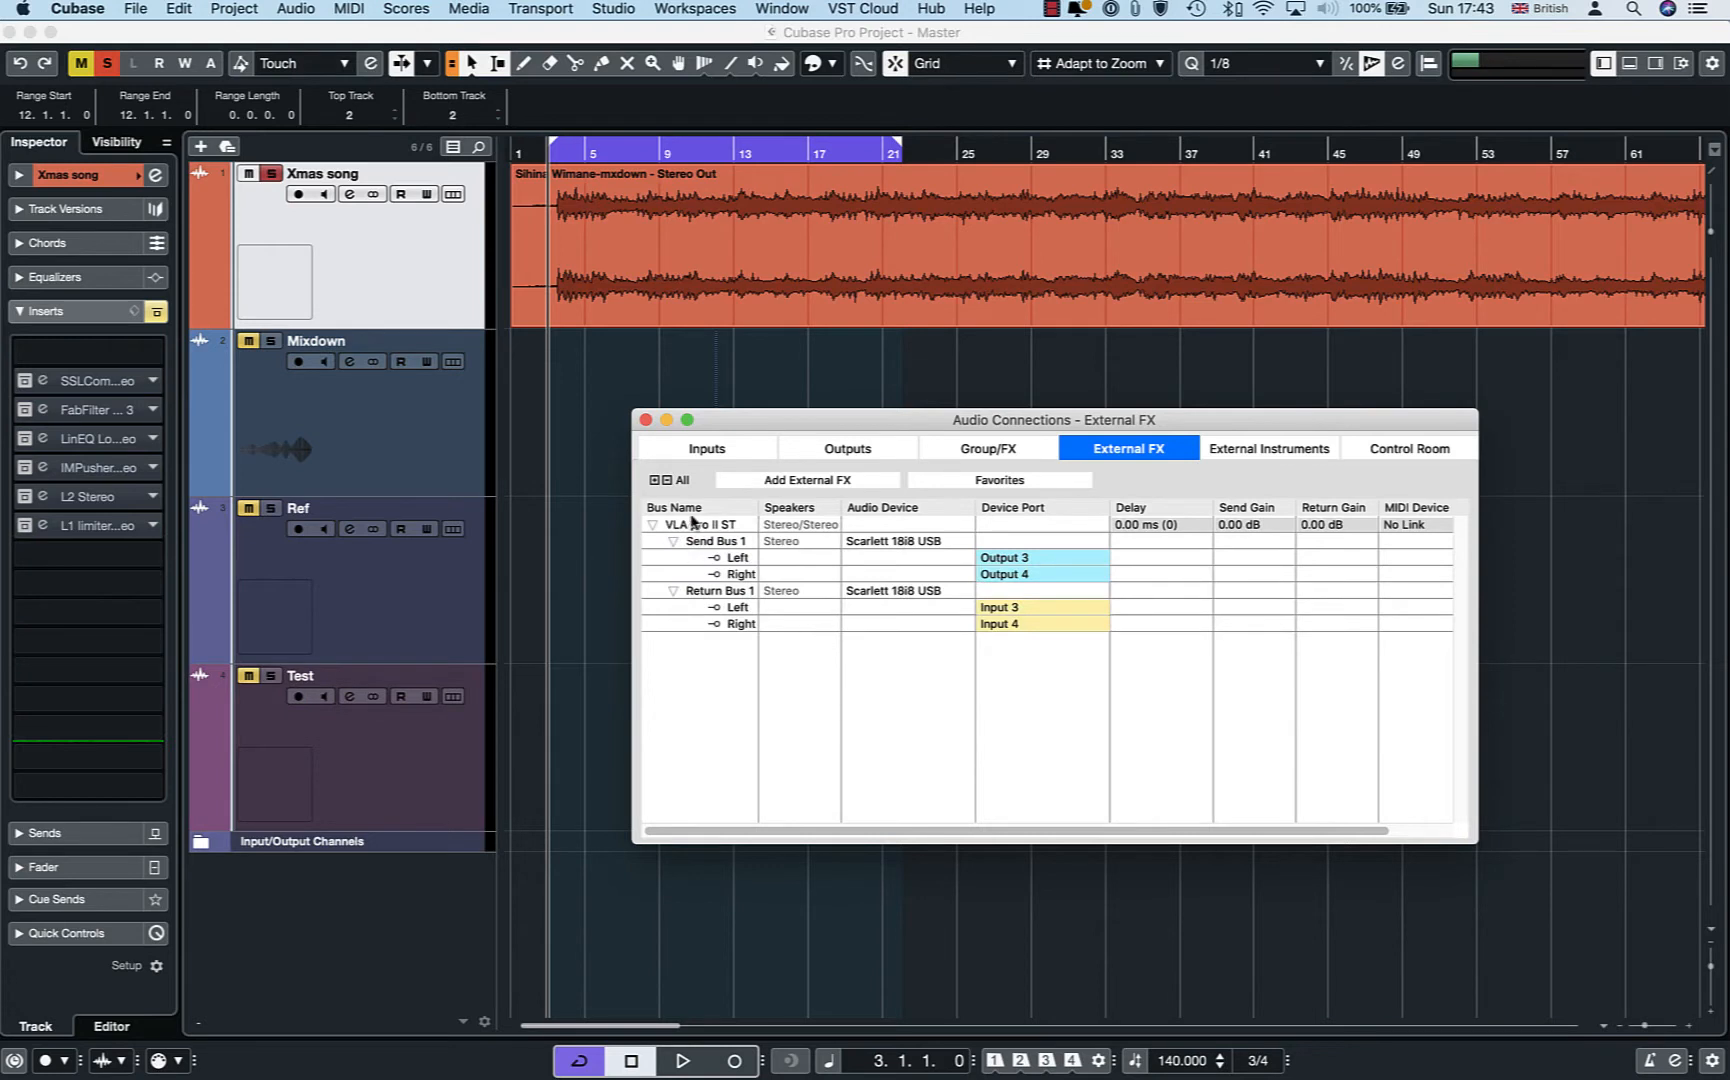
pyautogui.rightClick(694, 524)
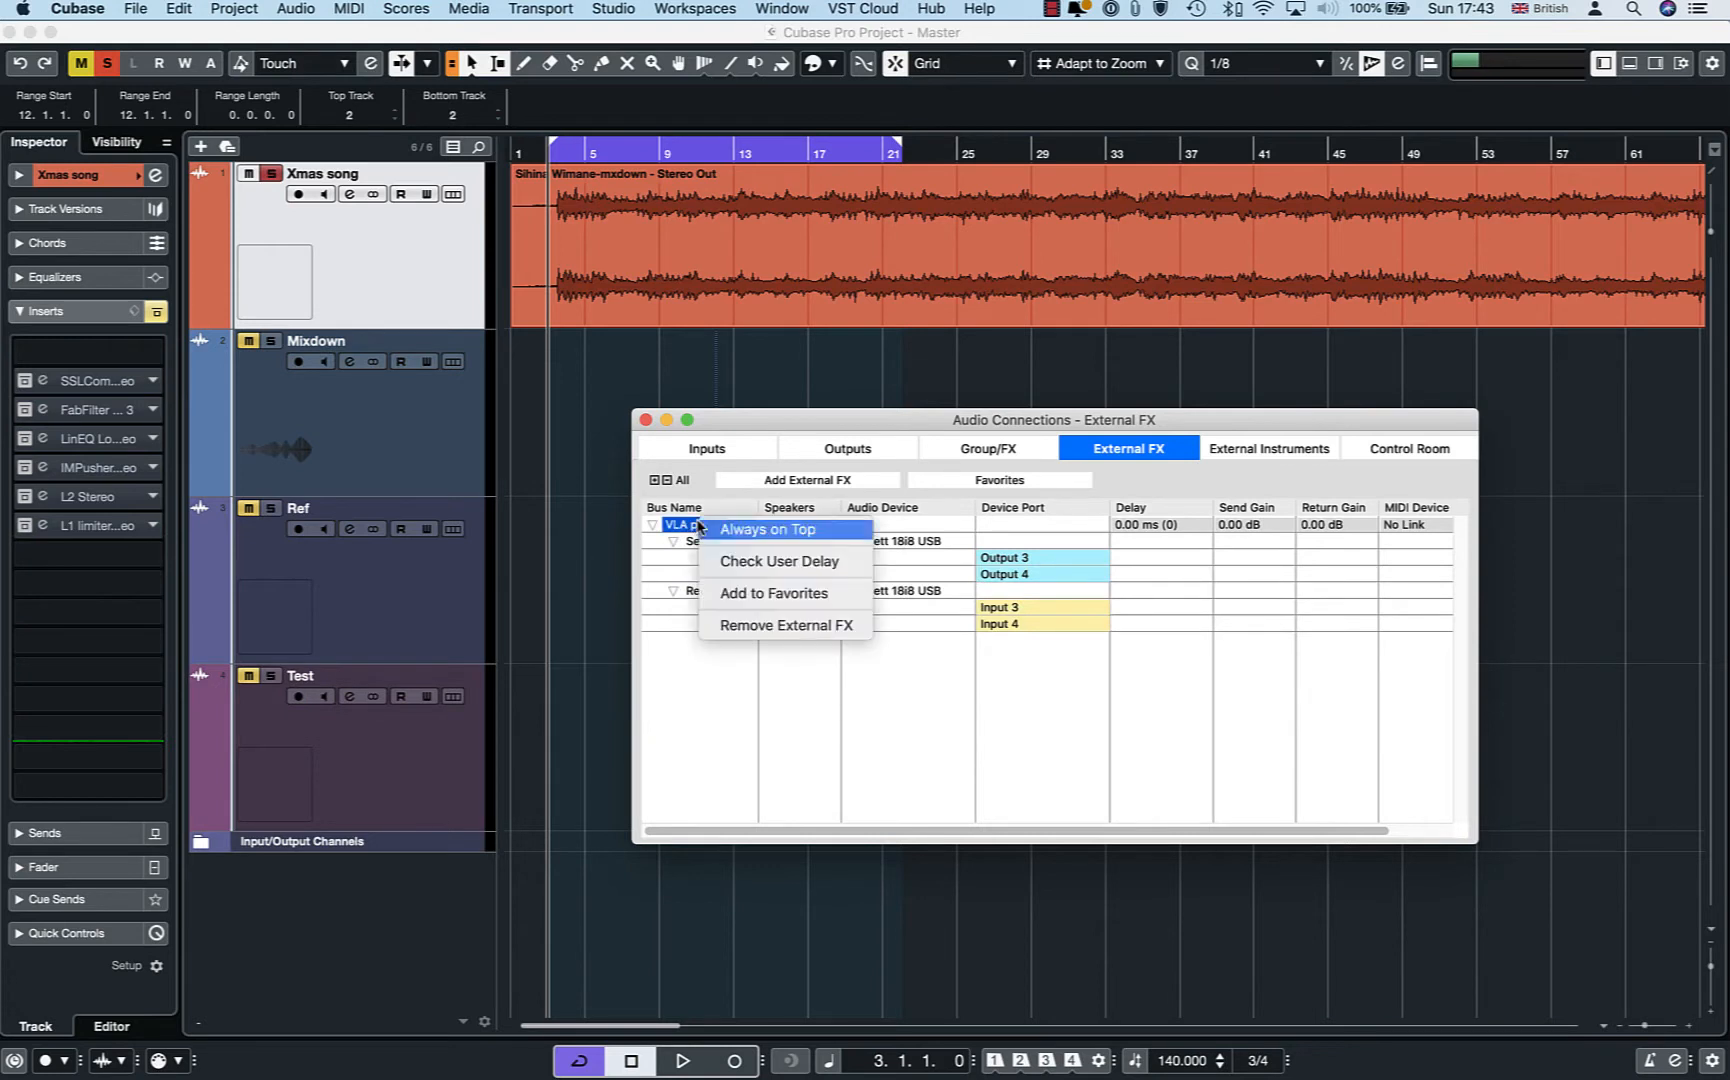
pyautogui.click(785, 625)
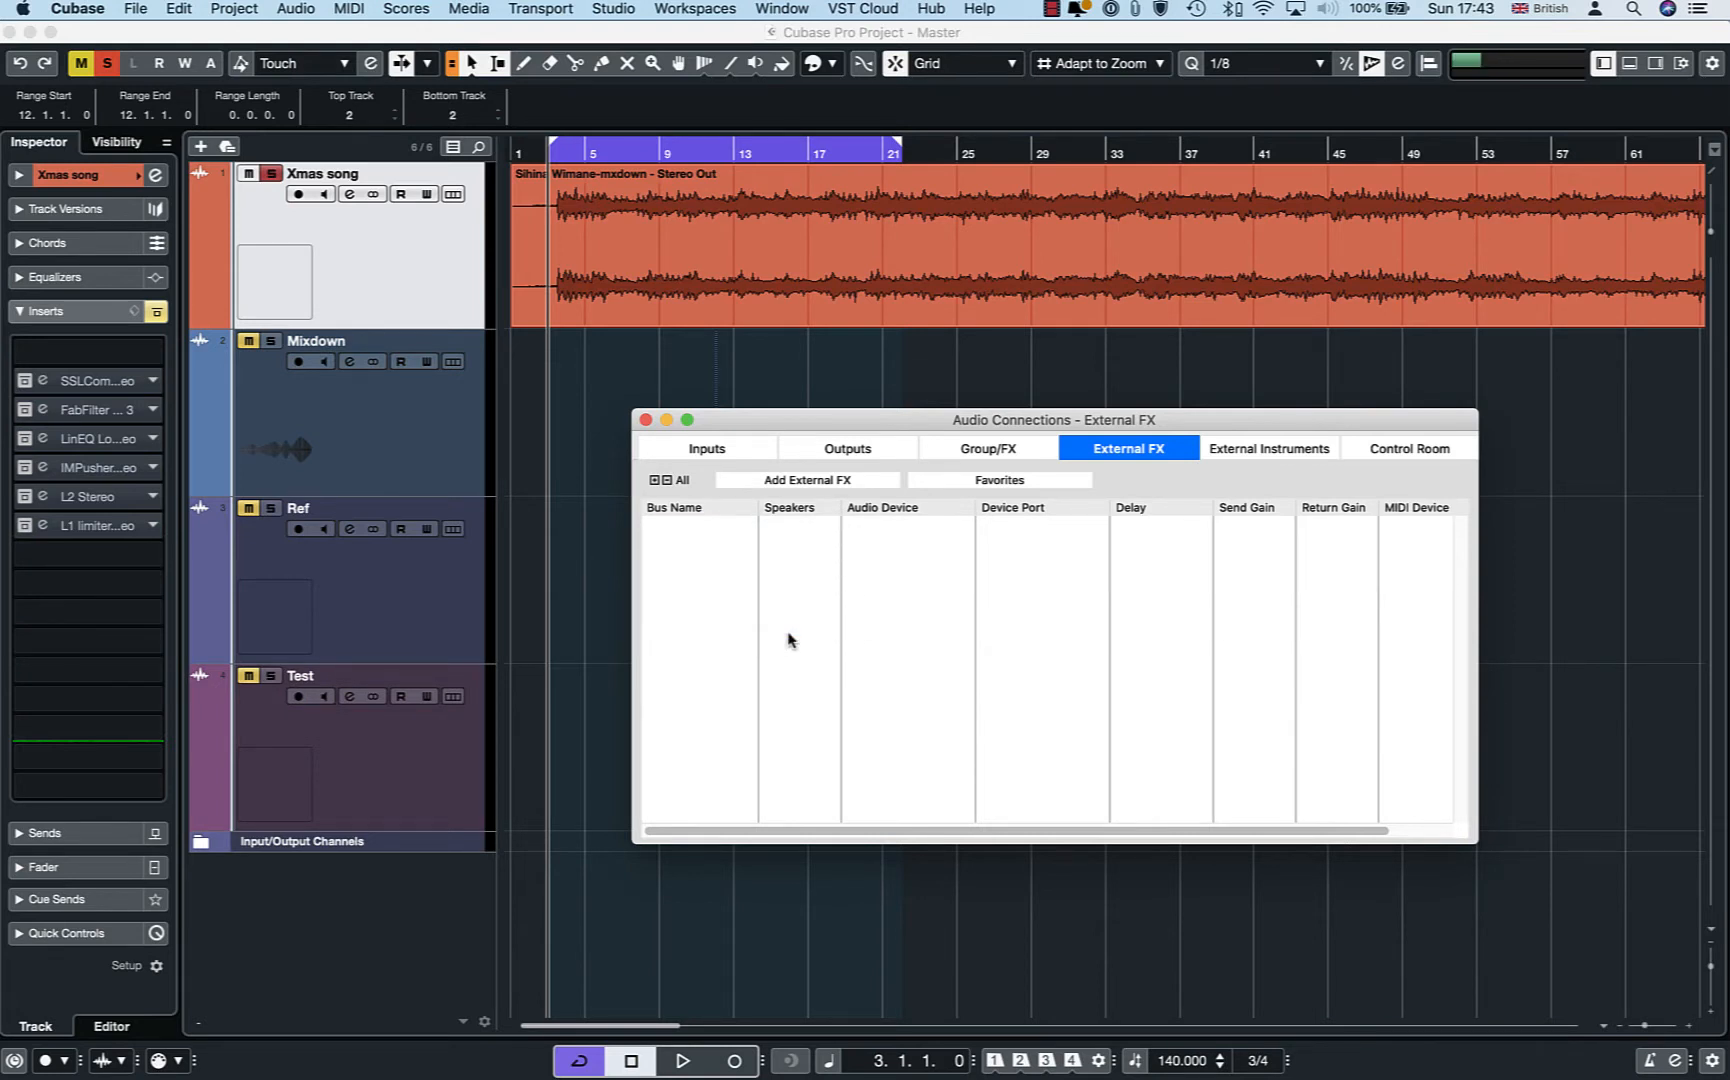
pyautogui.moveTo(665, 493)
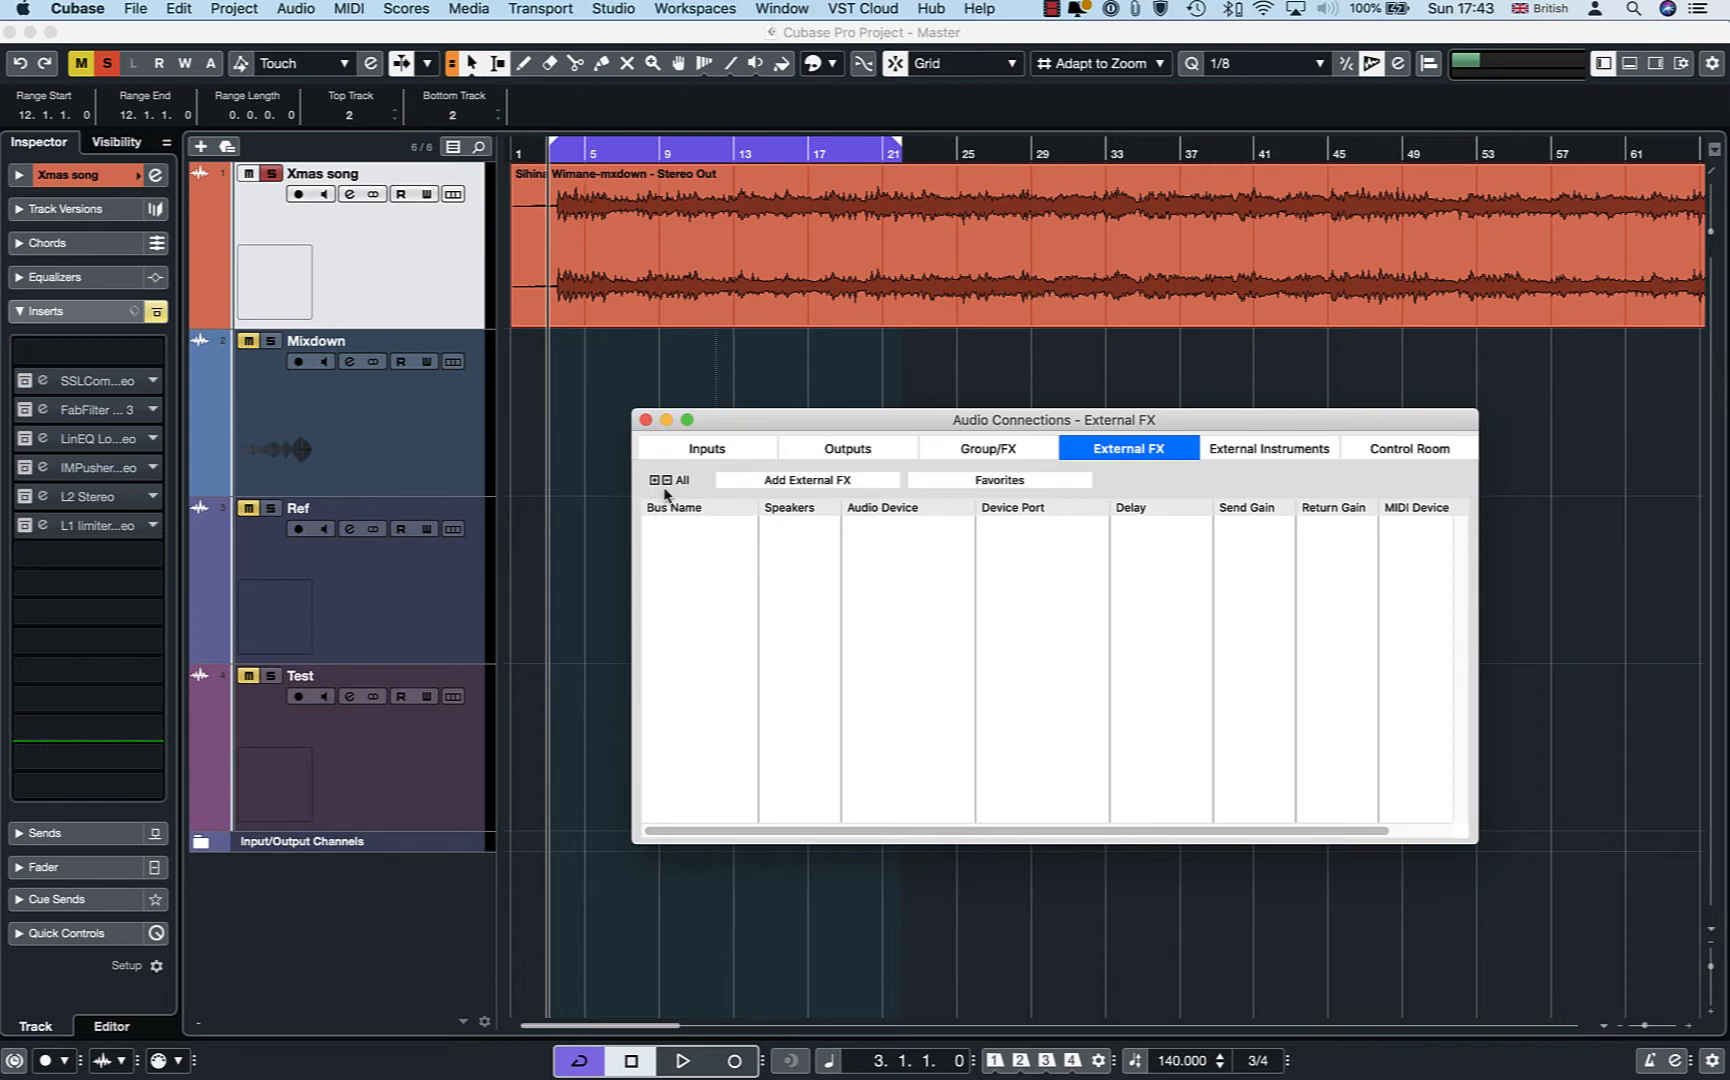
# Add a stereo send/return external effect named 'VLA ProII St'
pyautogui.click(807, 479)
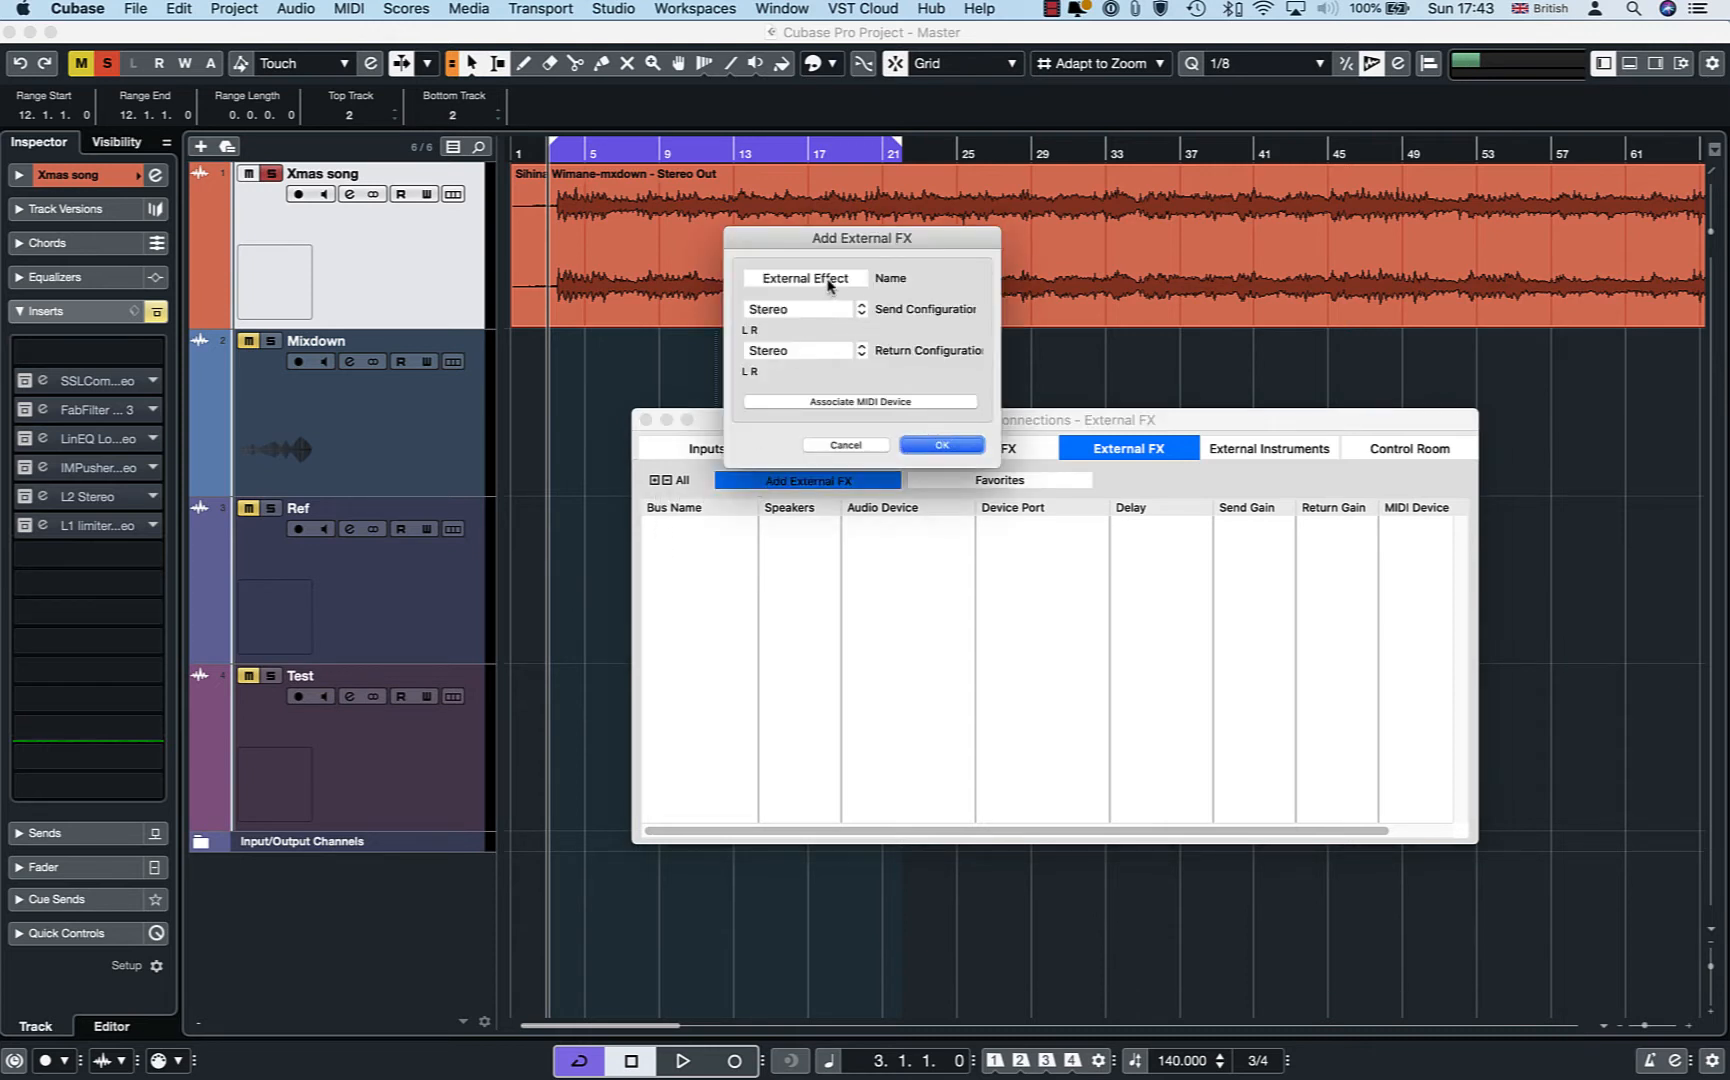
pyautogui.click(805, 278)
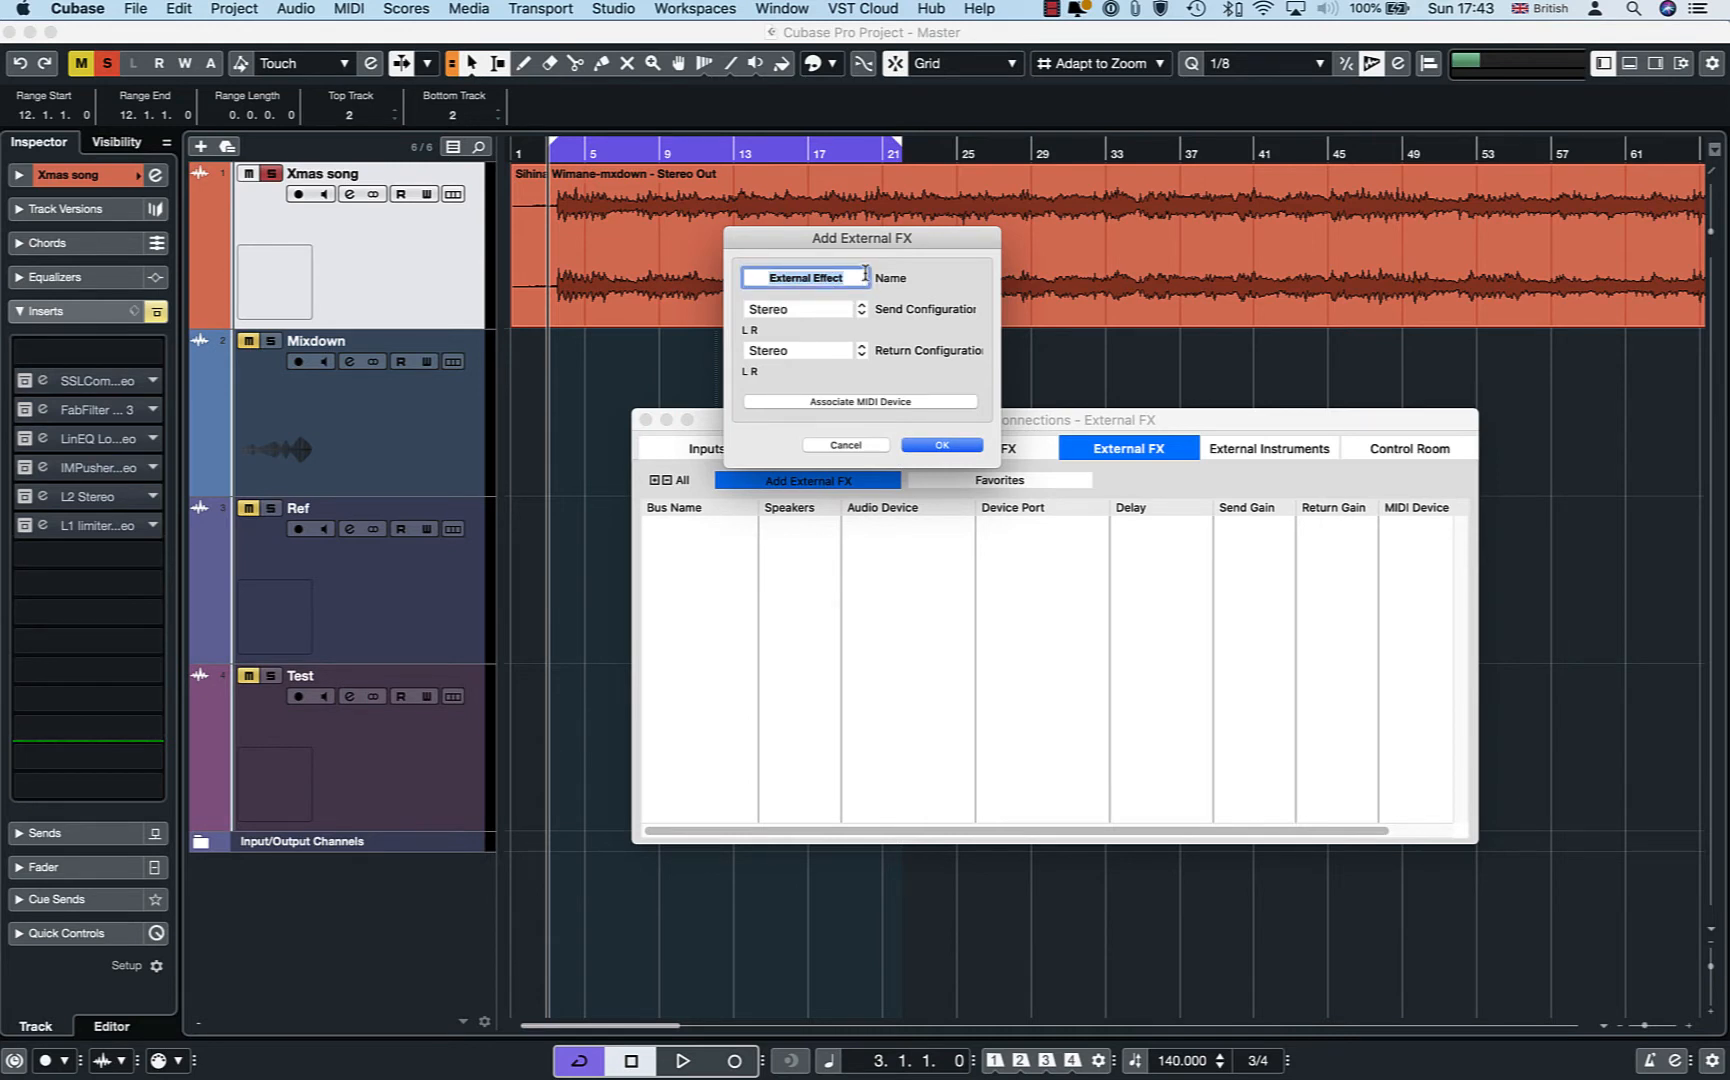
pyautogui.write('VLA Pro')
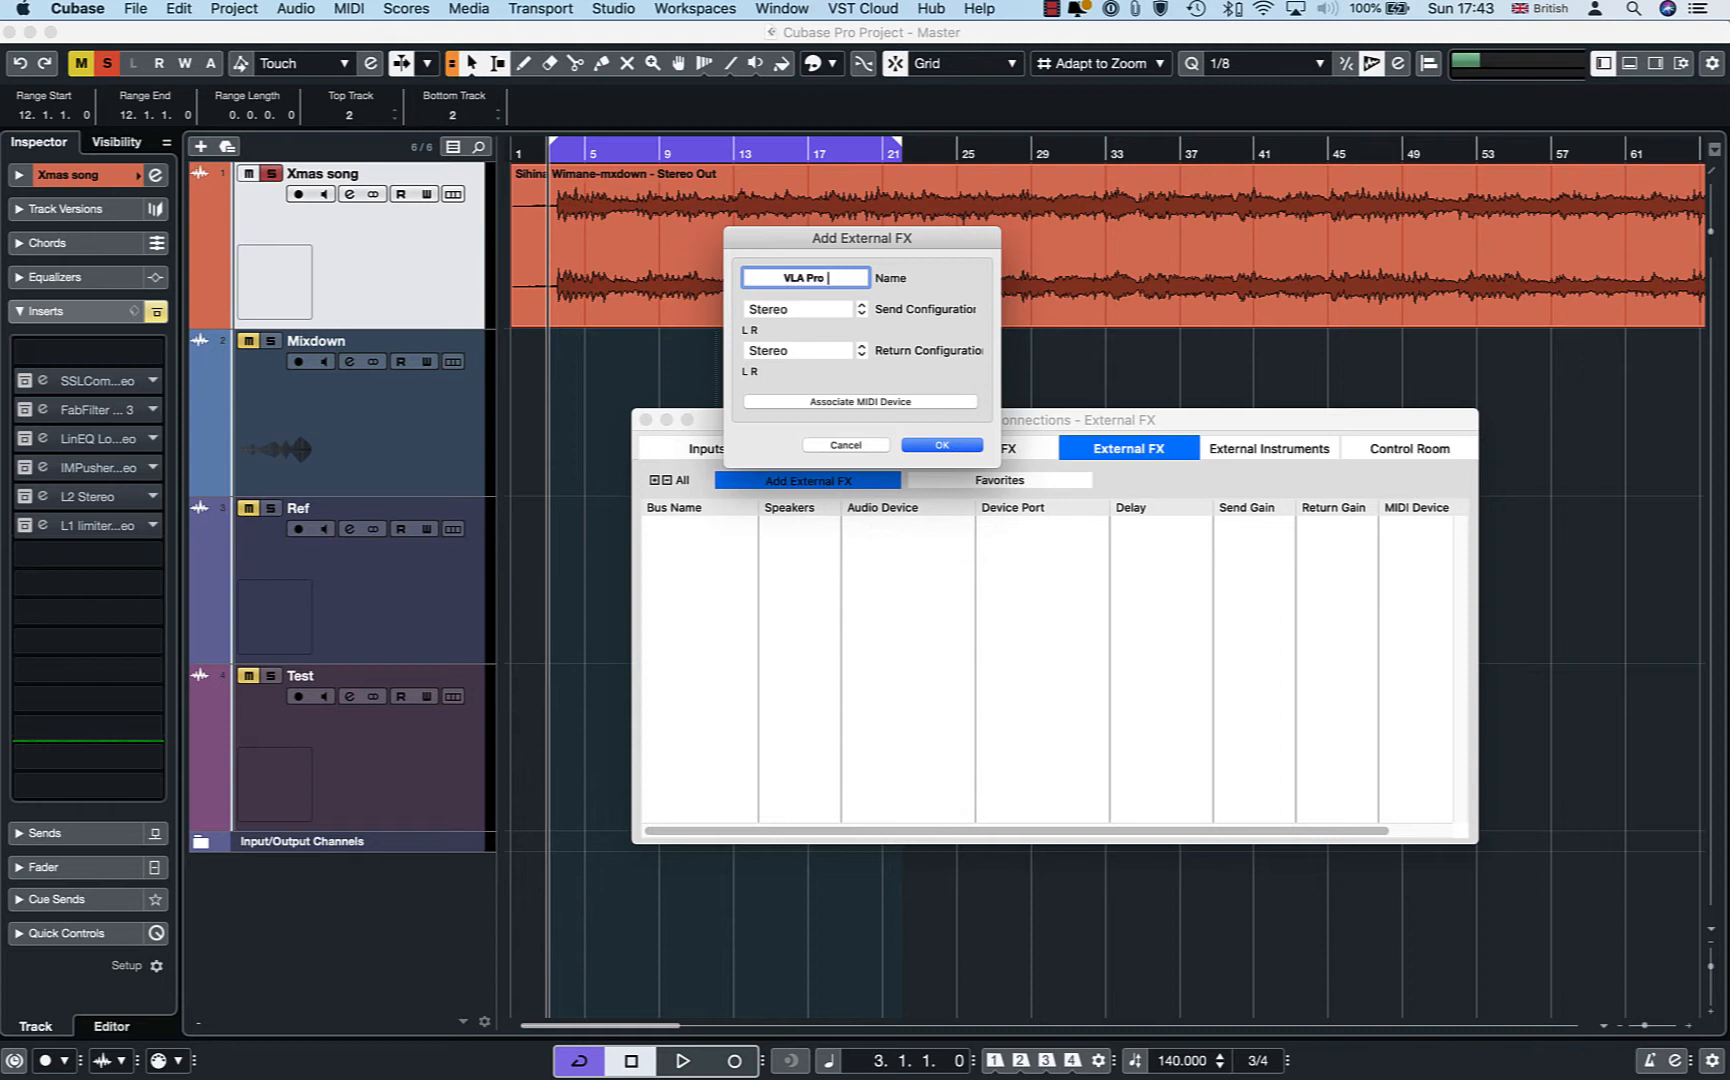
pyautogui.write('ll')
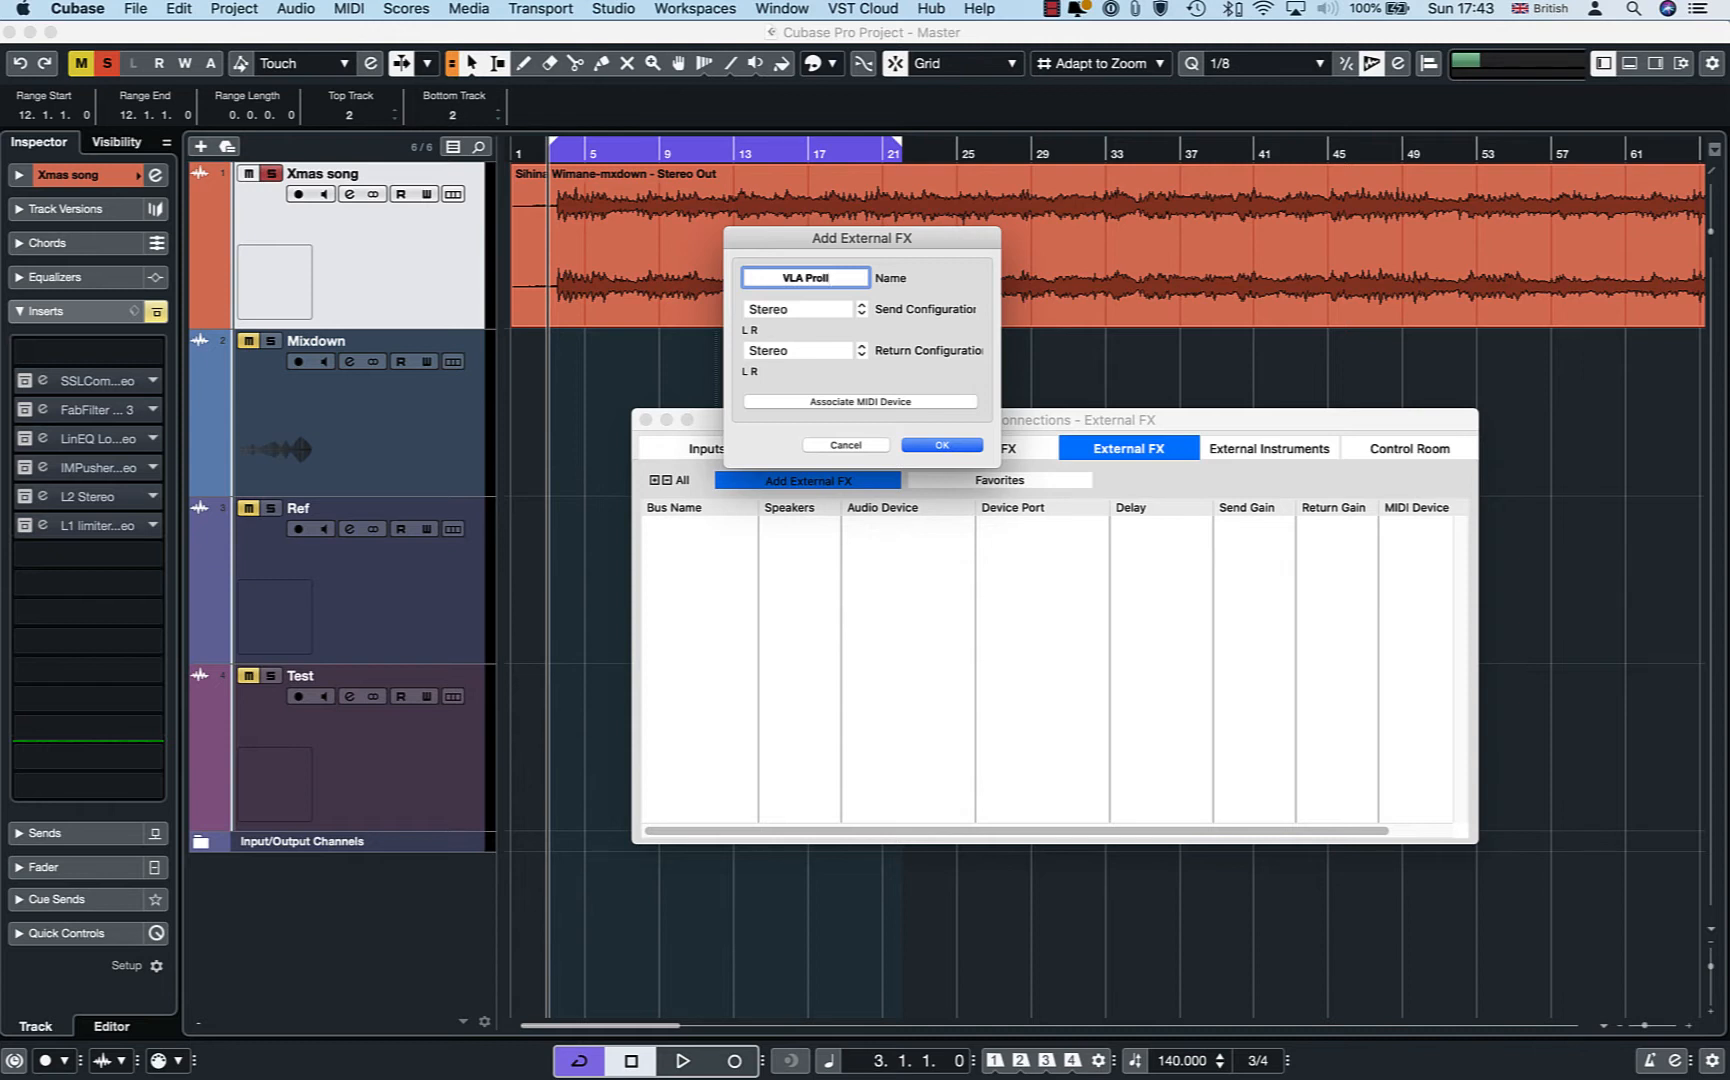
pyautogui.write('St')
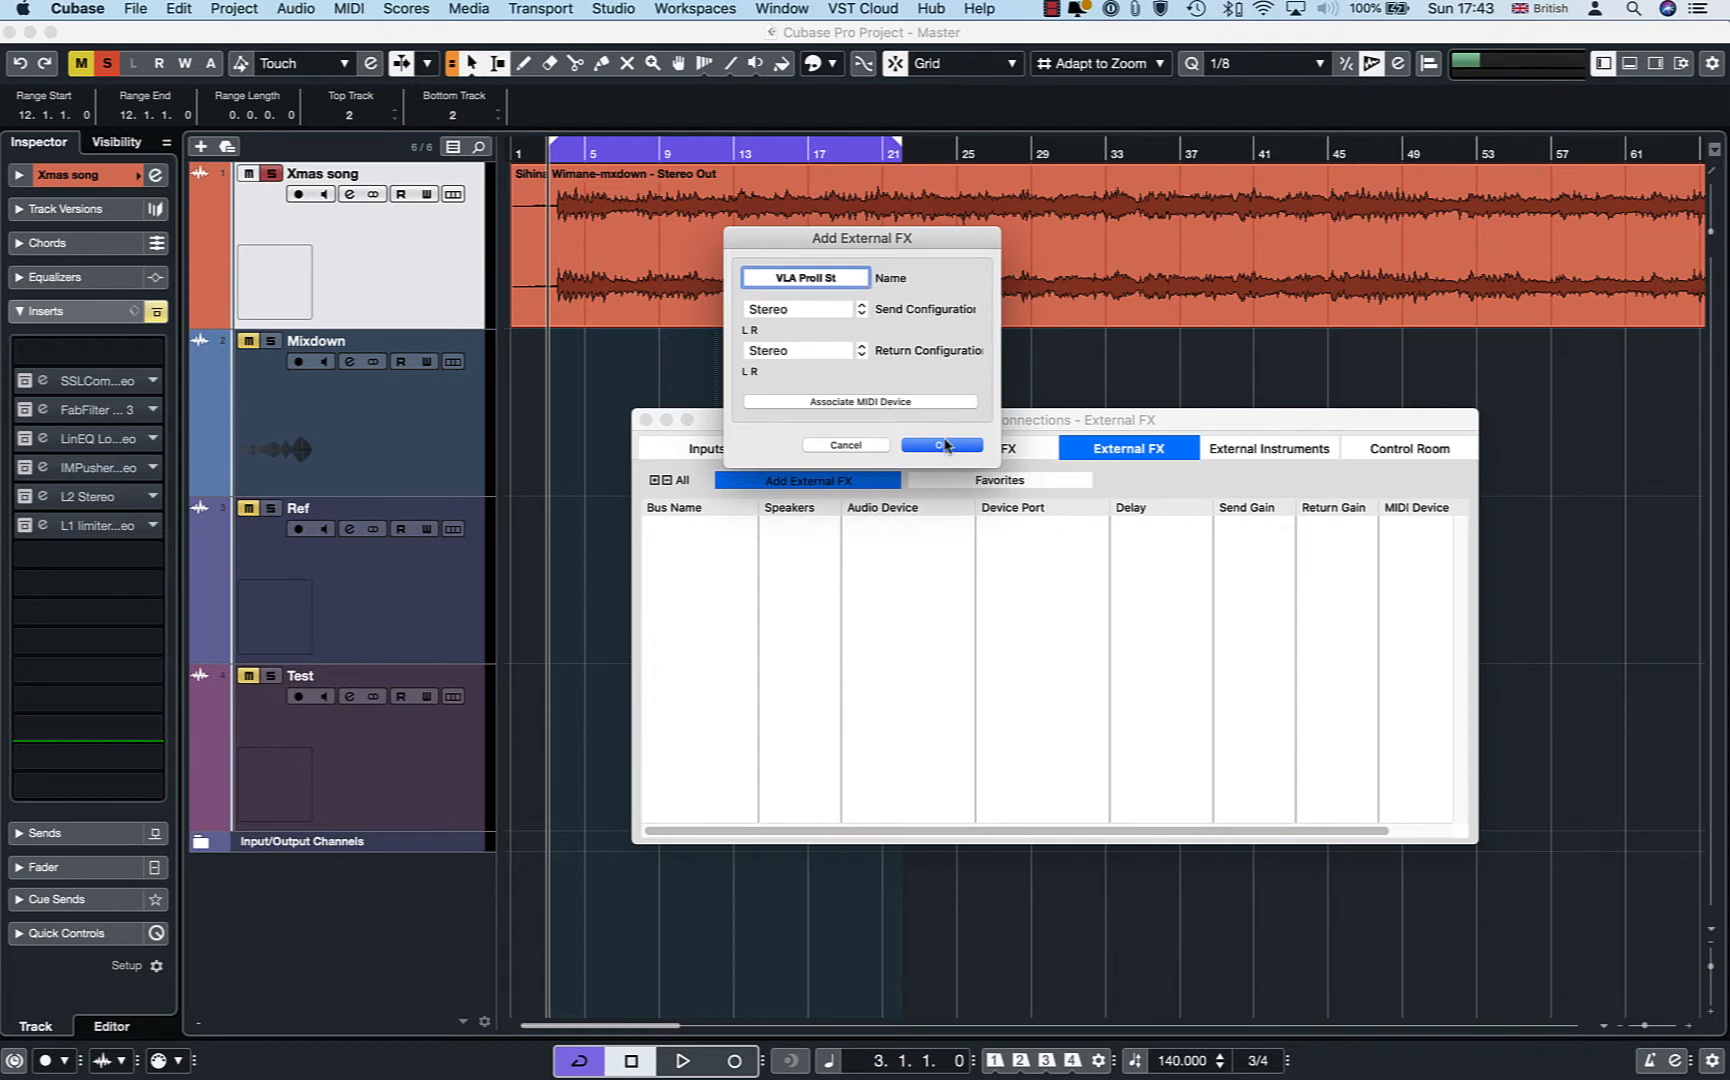
pyautogui.click(941, 445)
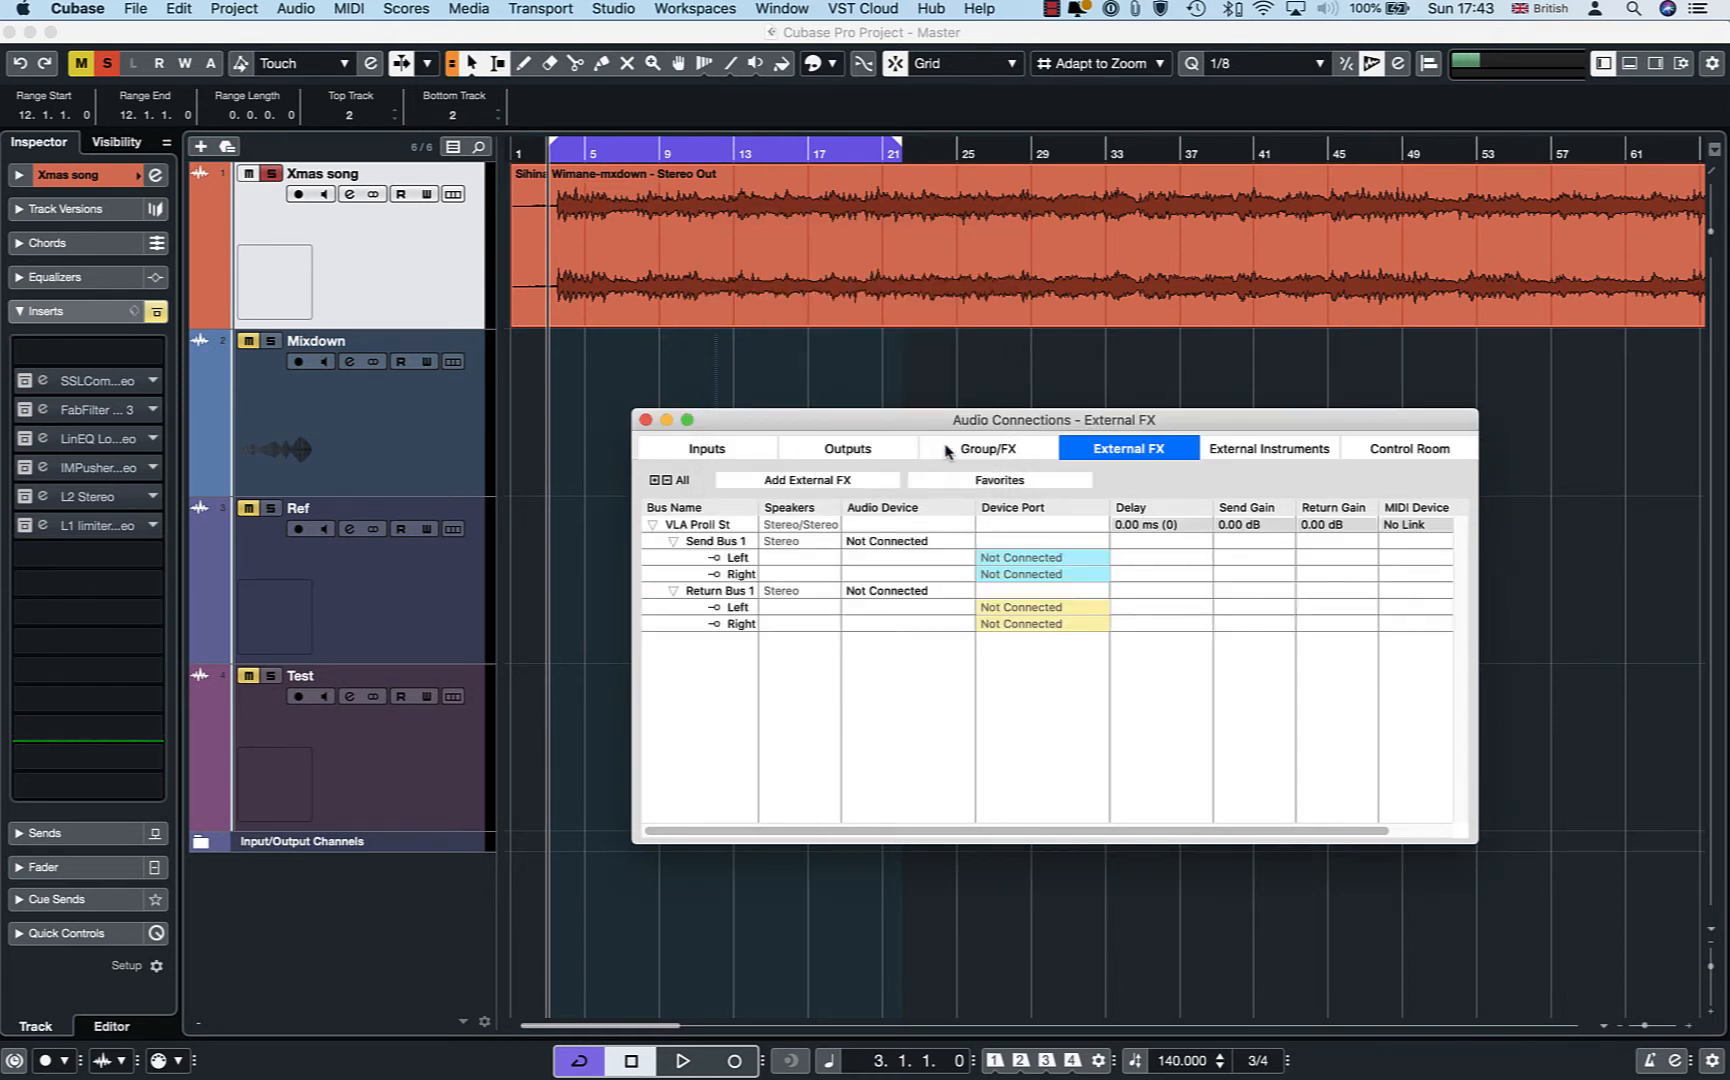
pyautogui.moveTo(708, 552)
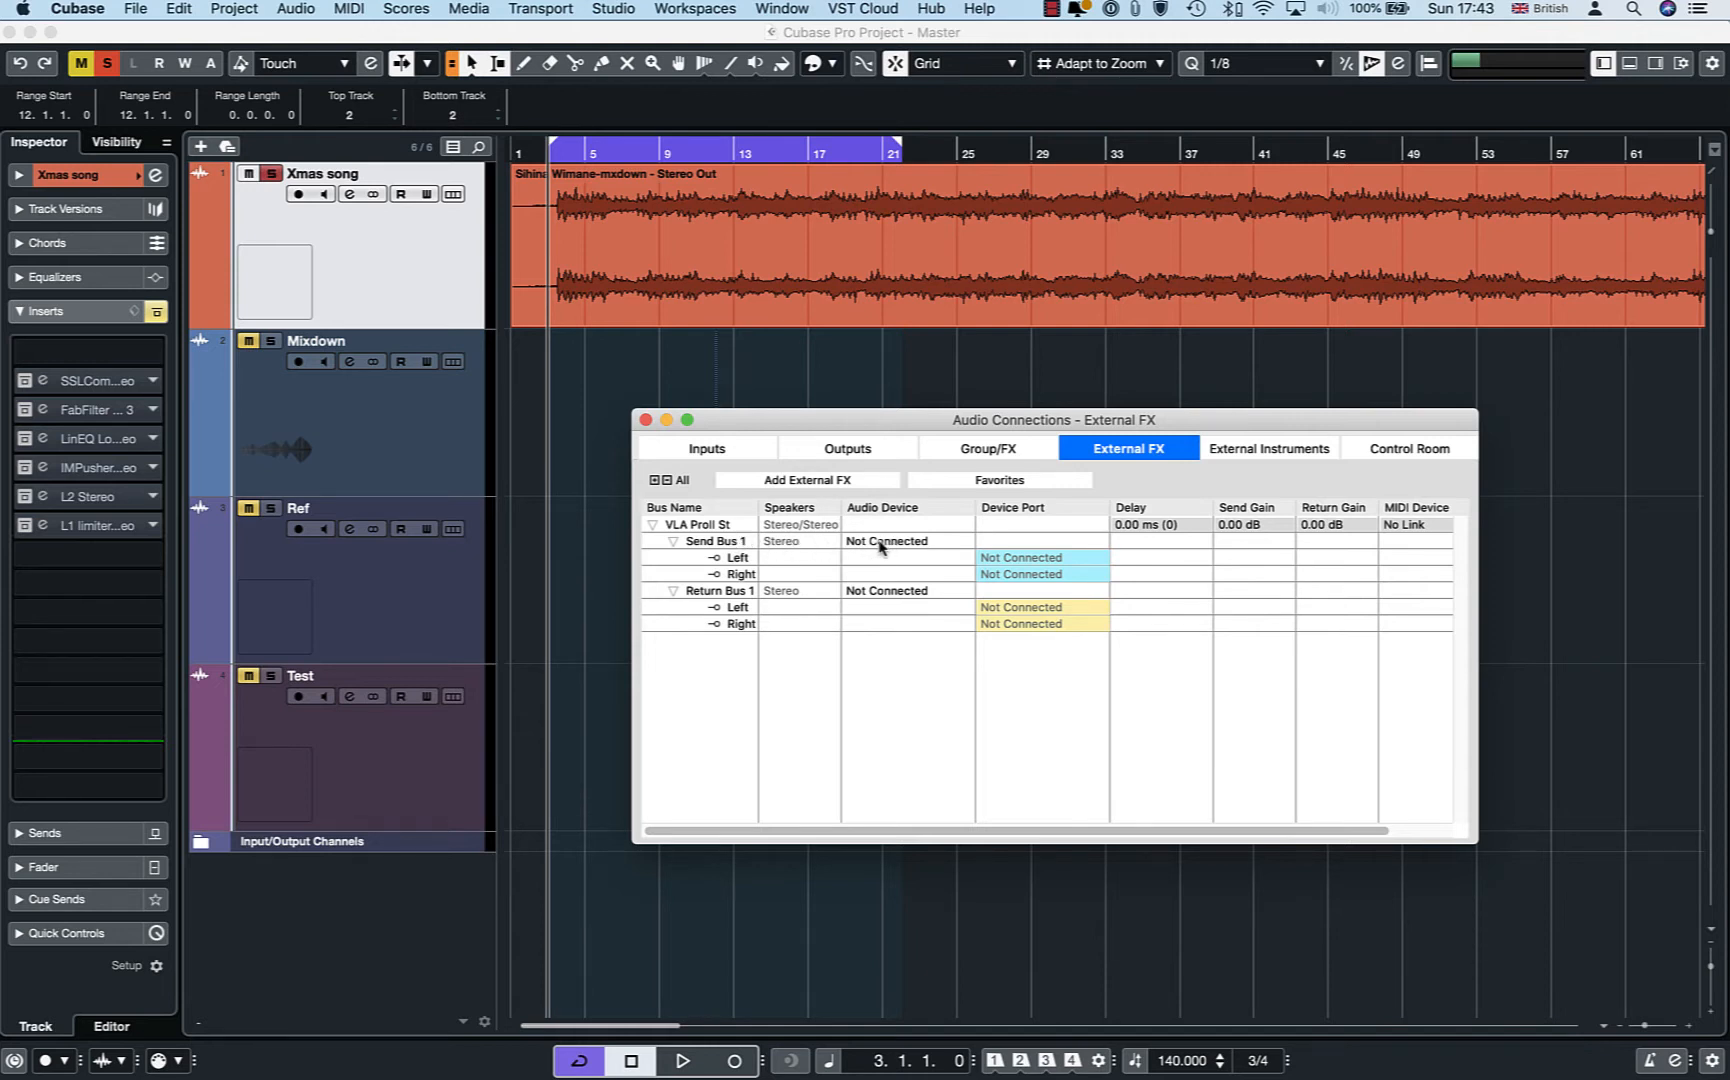
# Route the VLA ProII St send bus through the Scarlett 18i8 USB
pyautogui.click(886, 541)
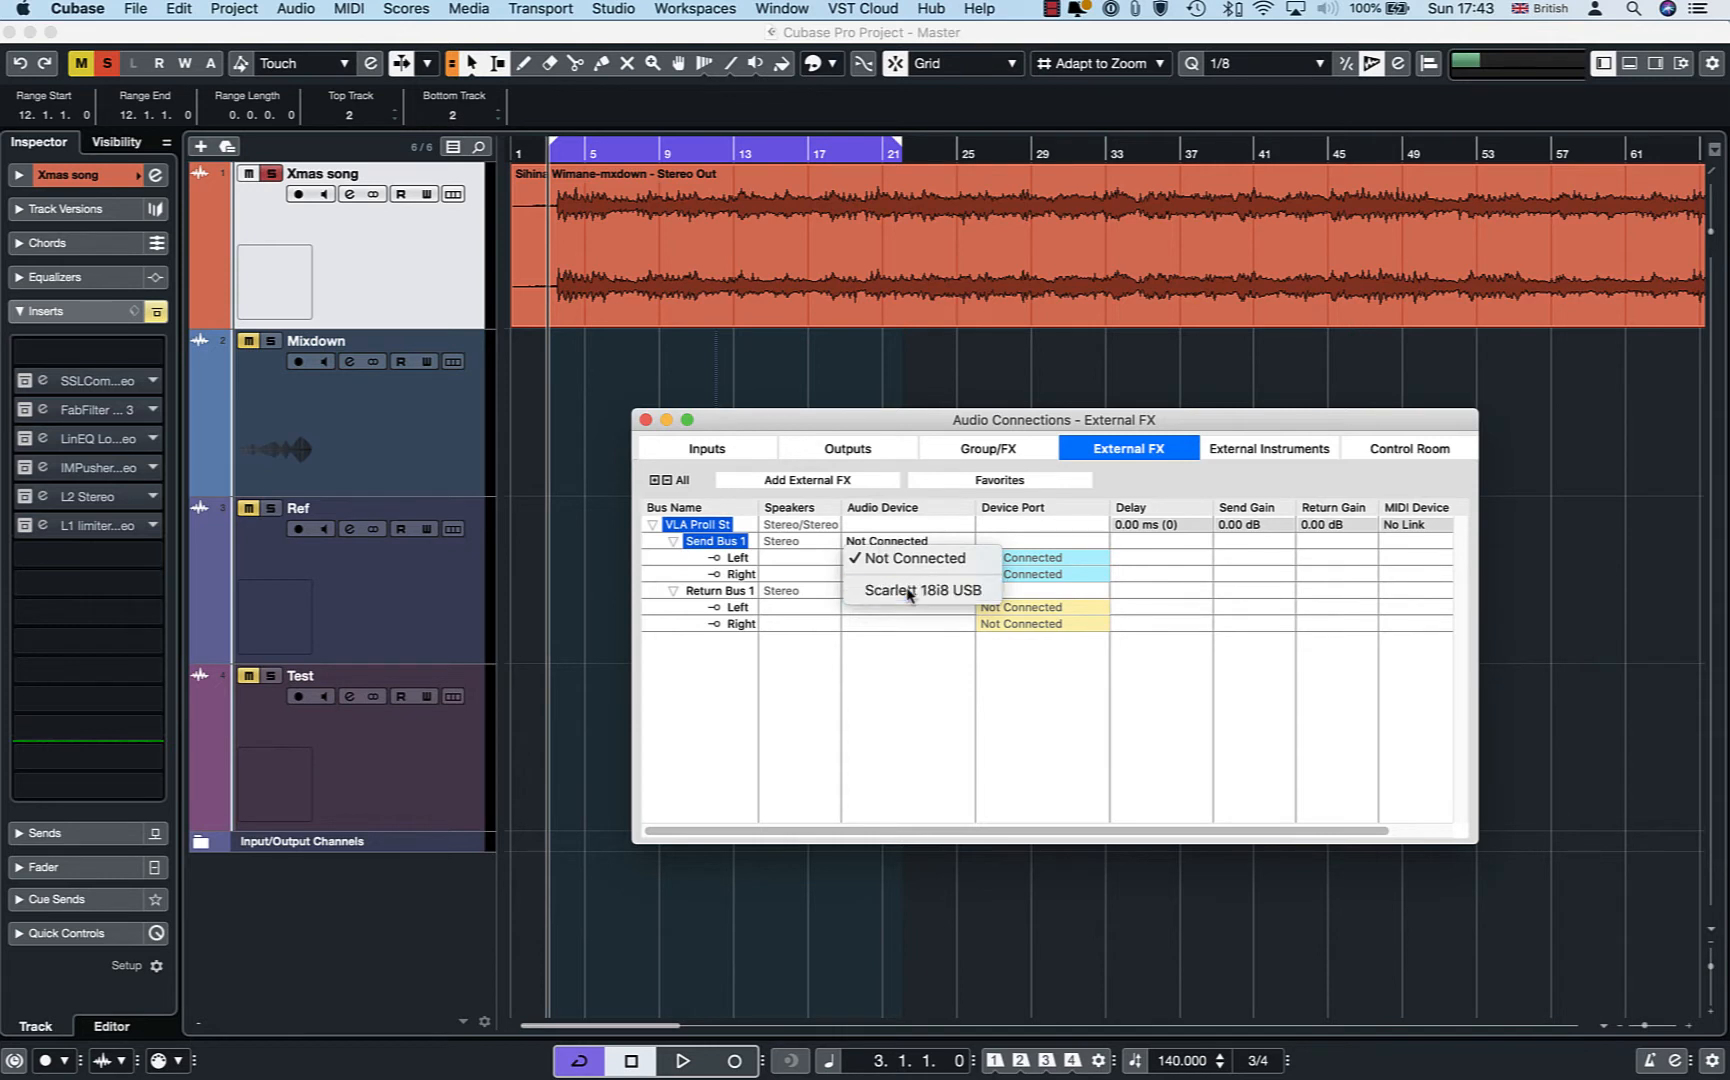
pyautogui.click(922, 590)
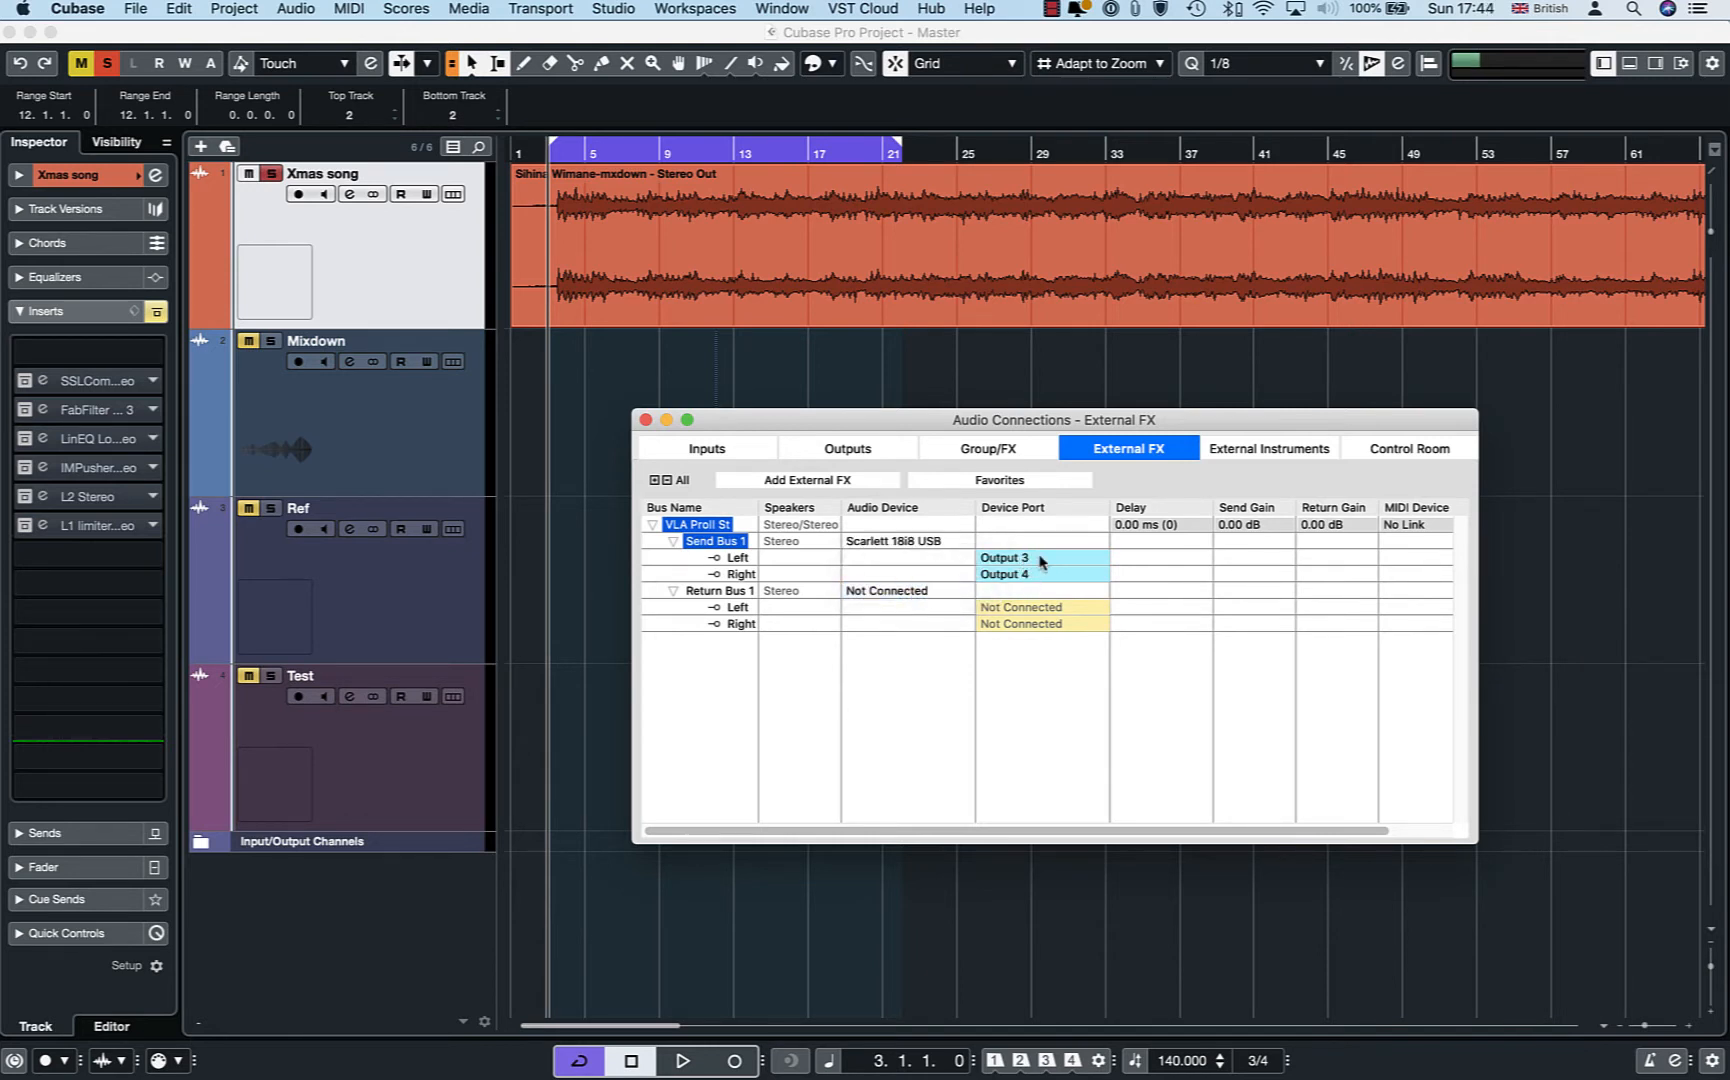
pyautogui.click(1042, 557)
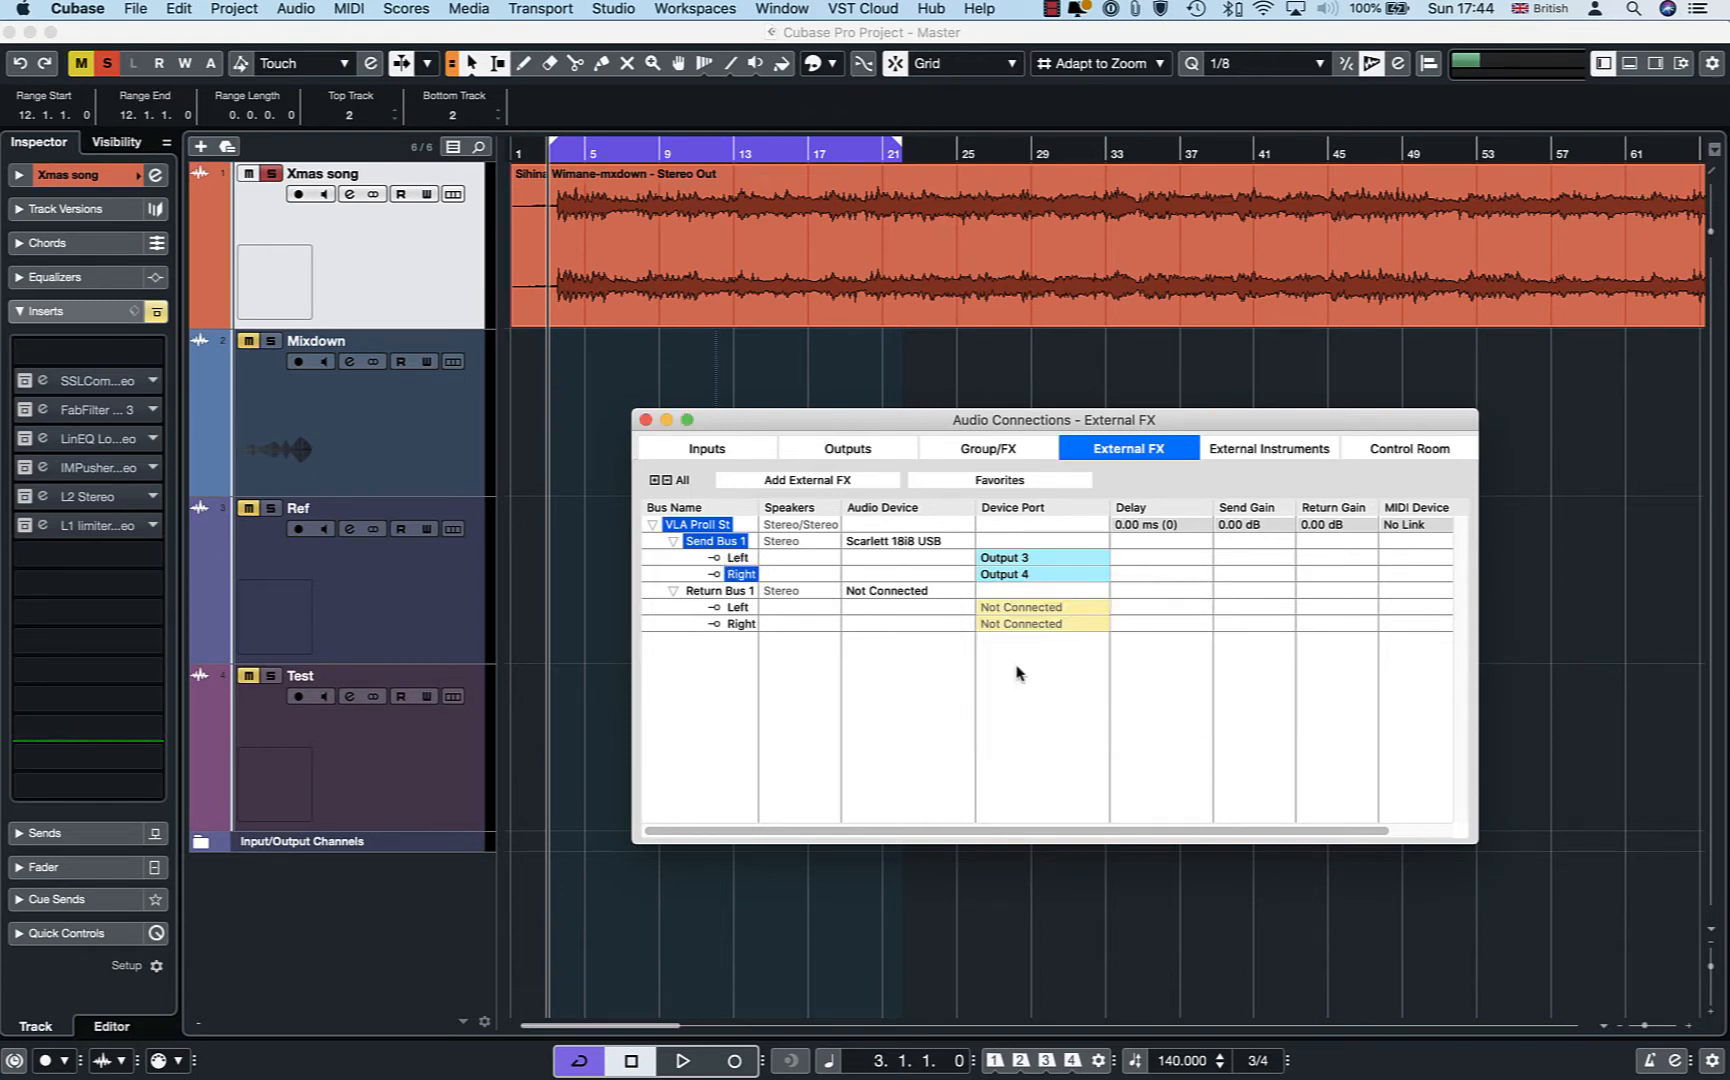
# Route the return bus through Scarlett 18i8 USB with Input 3 left and Input 4 right
pyautogui.click(886, 590)
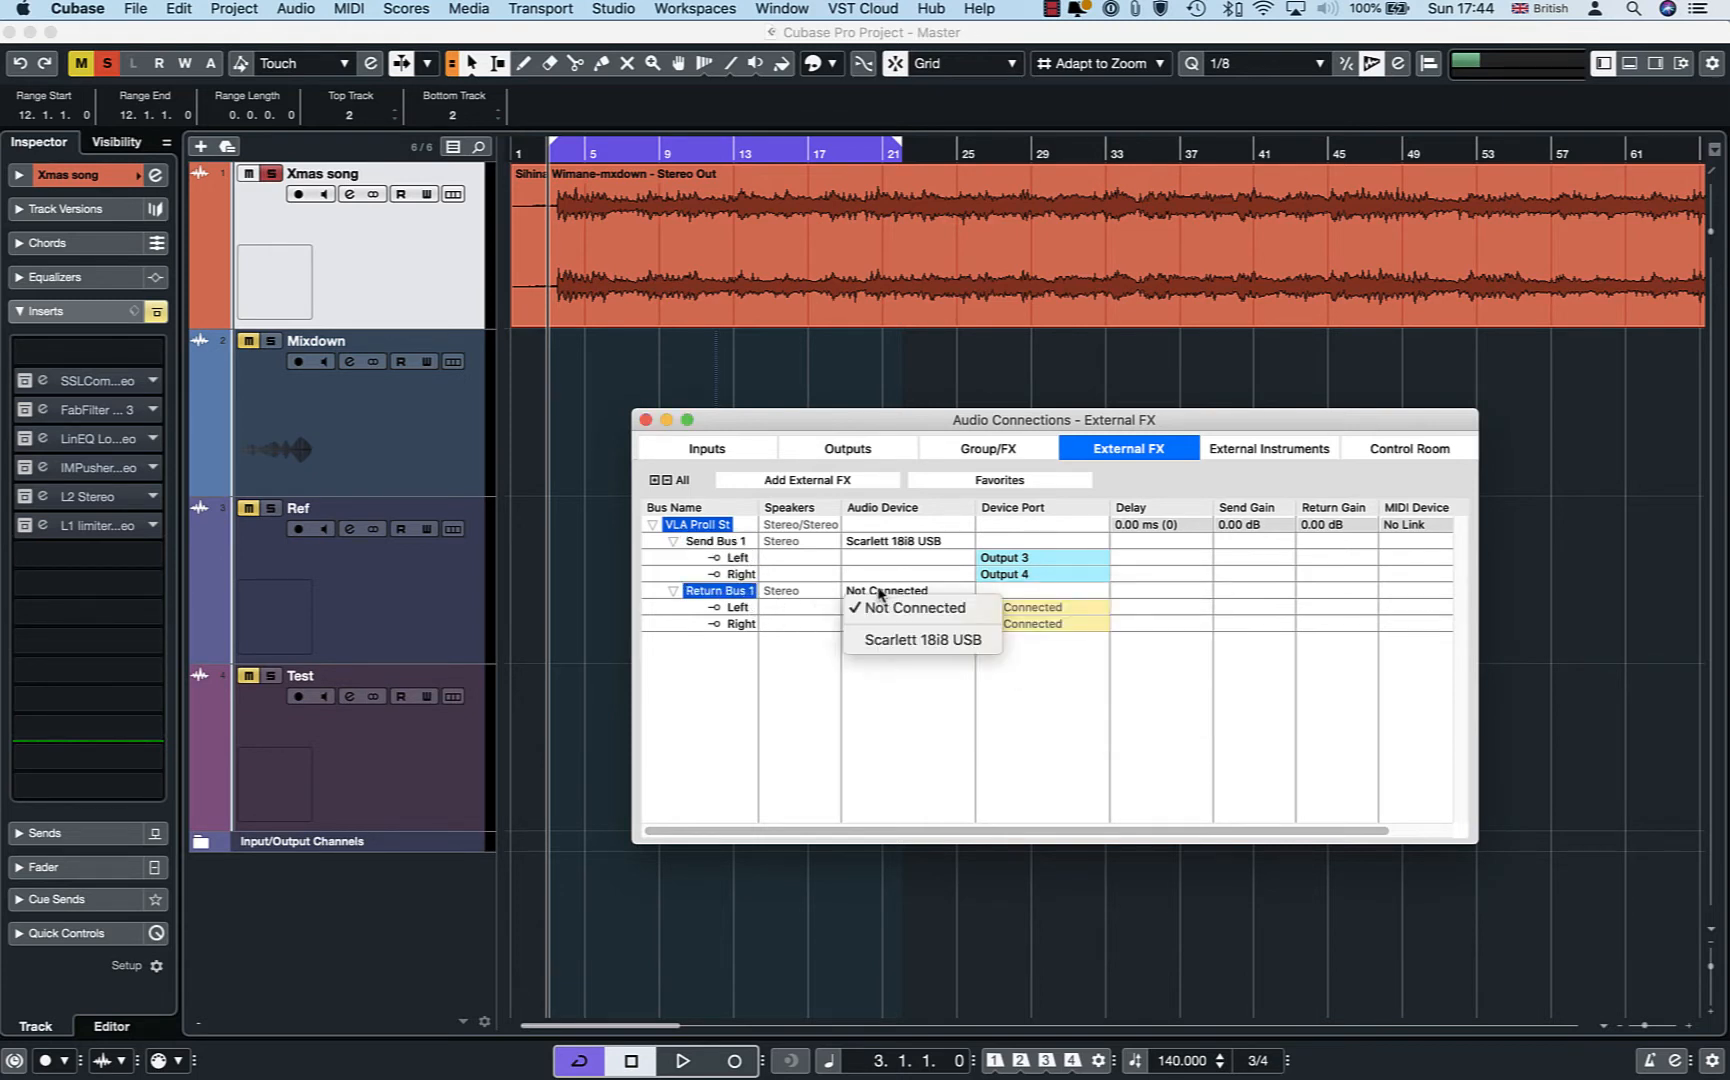
pyautogui.click(923, 639)
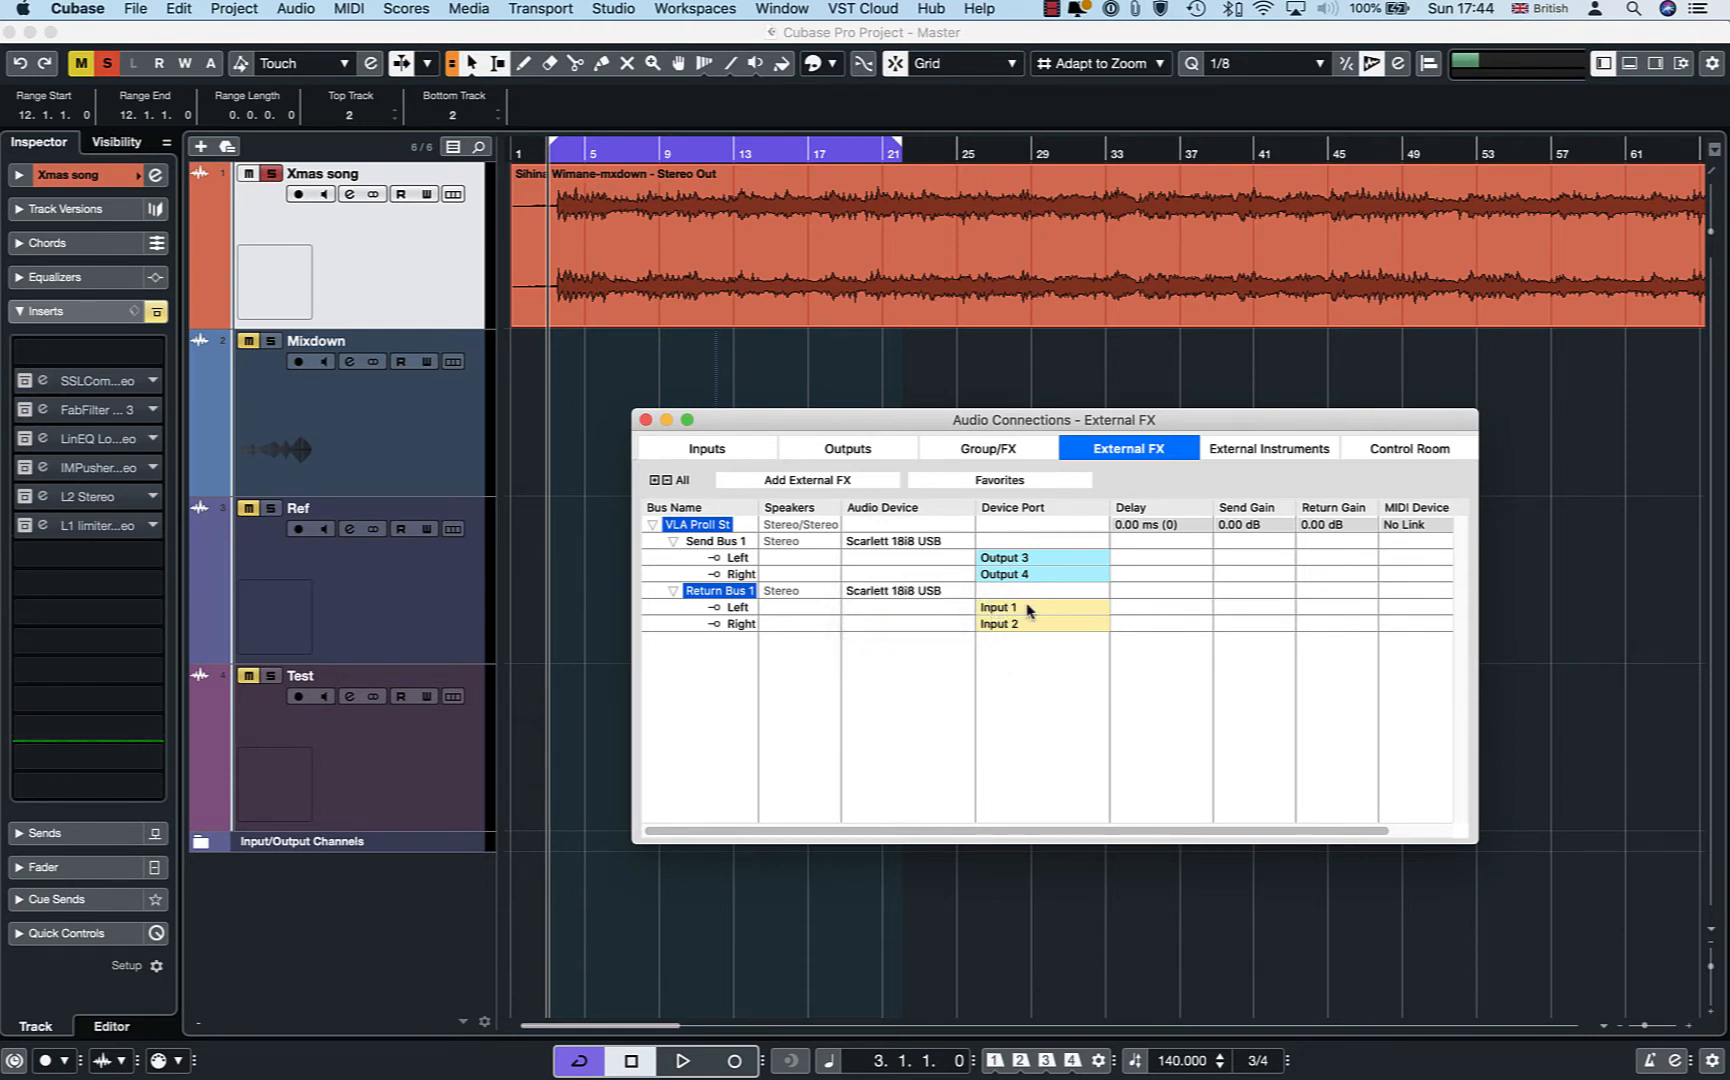
pyautogui.click(1027, 607)
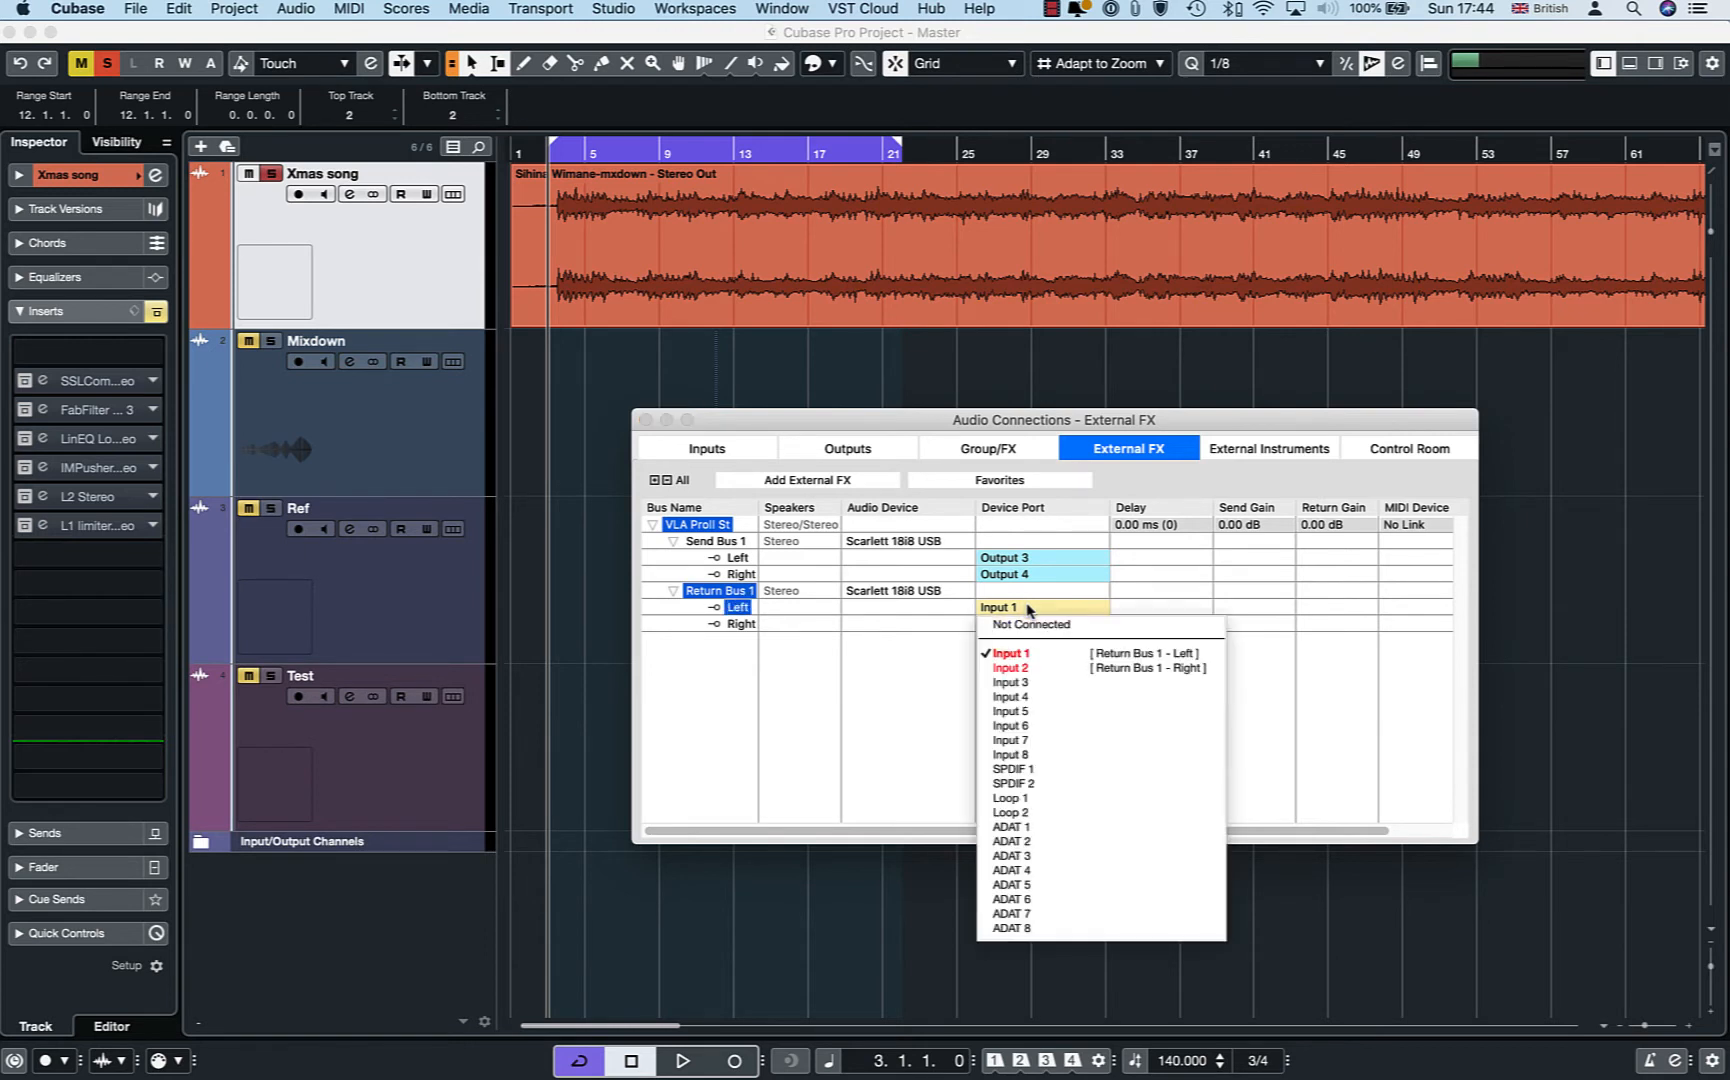
pyautogui.click(1010, 681)
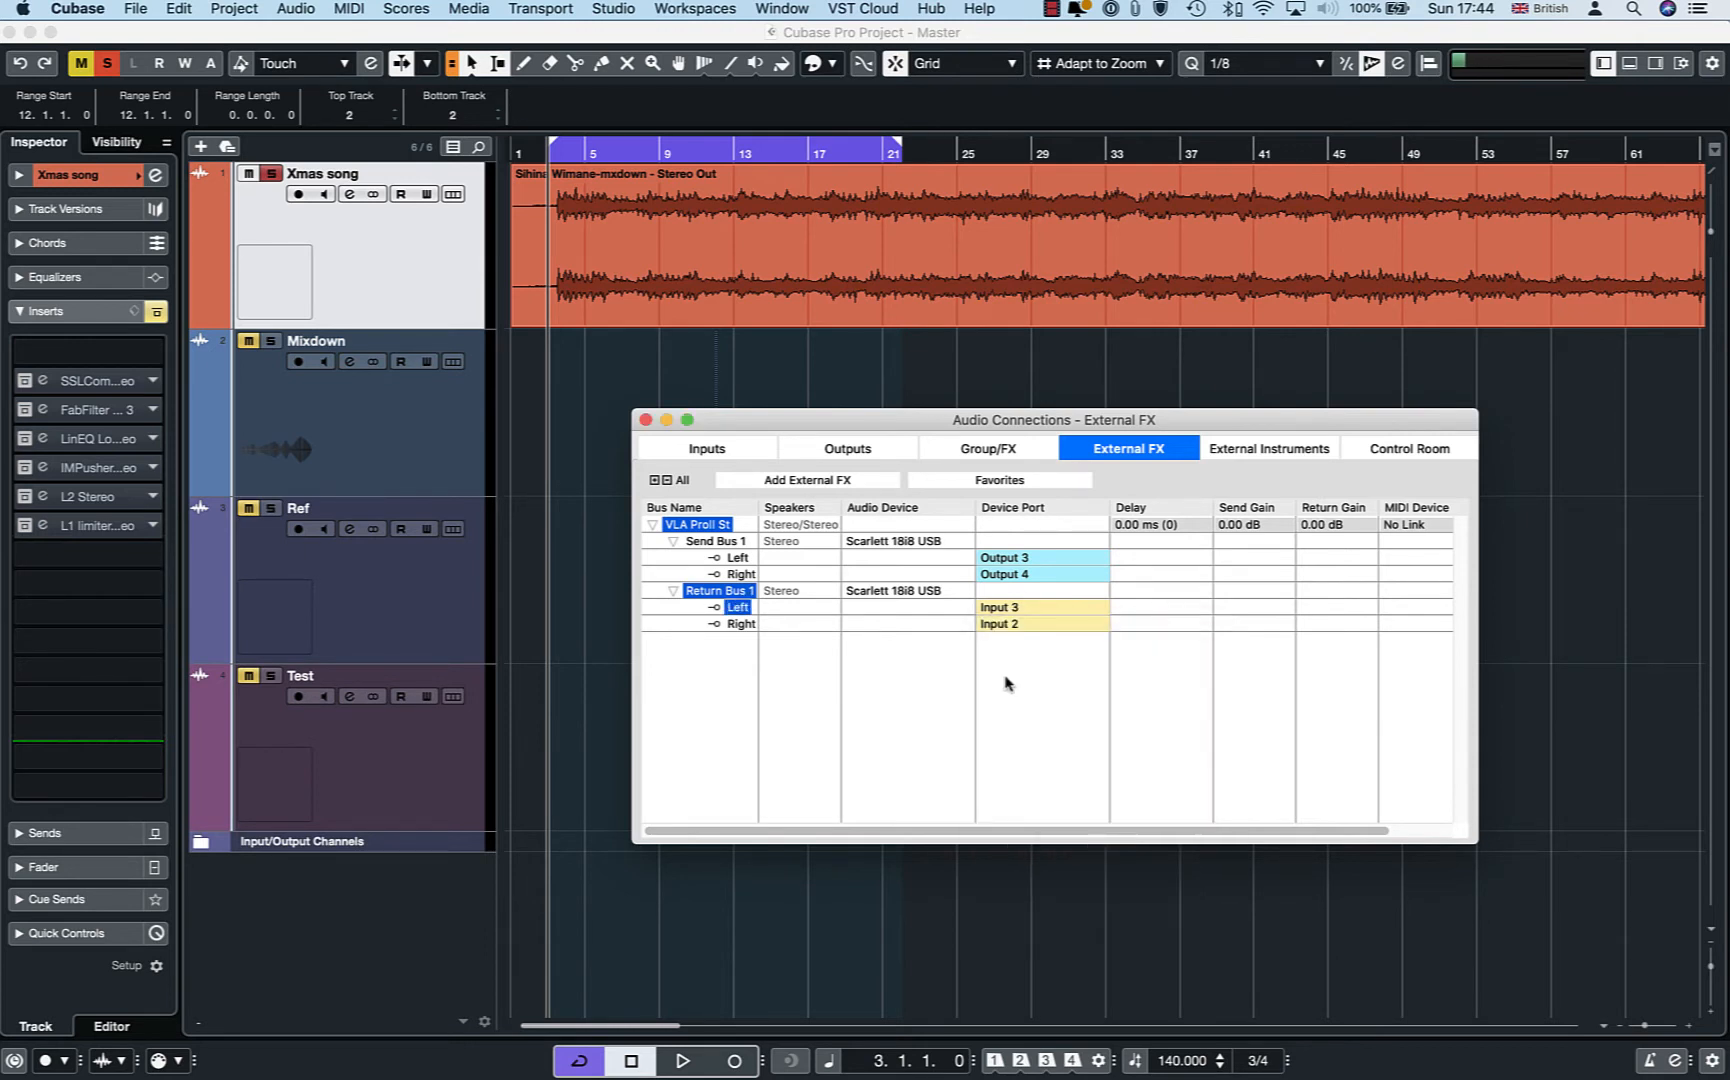
pyautogui.click(1040, 623)
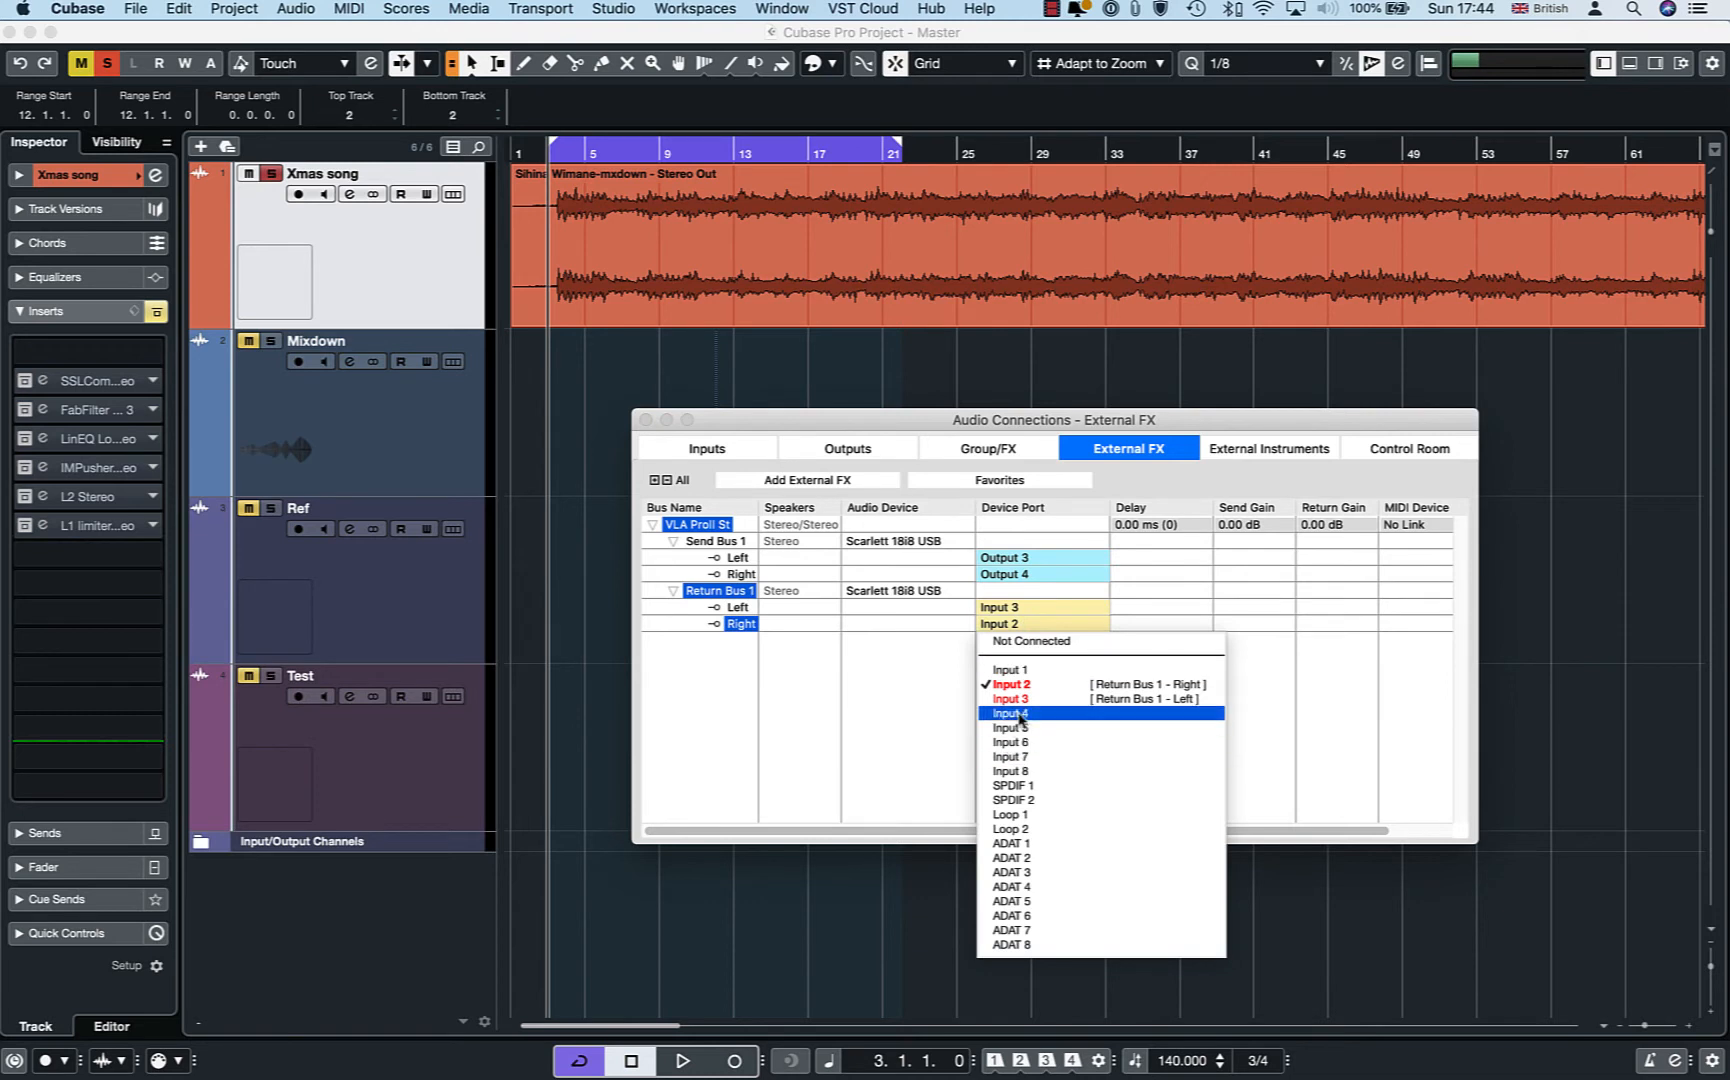
pyautogui.click(1009, 713)
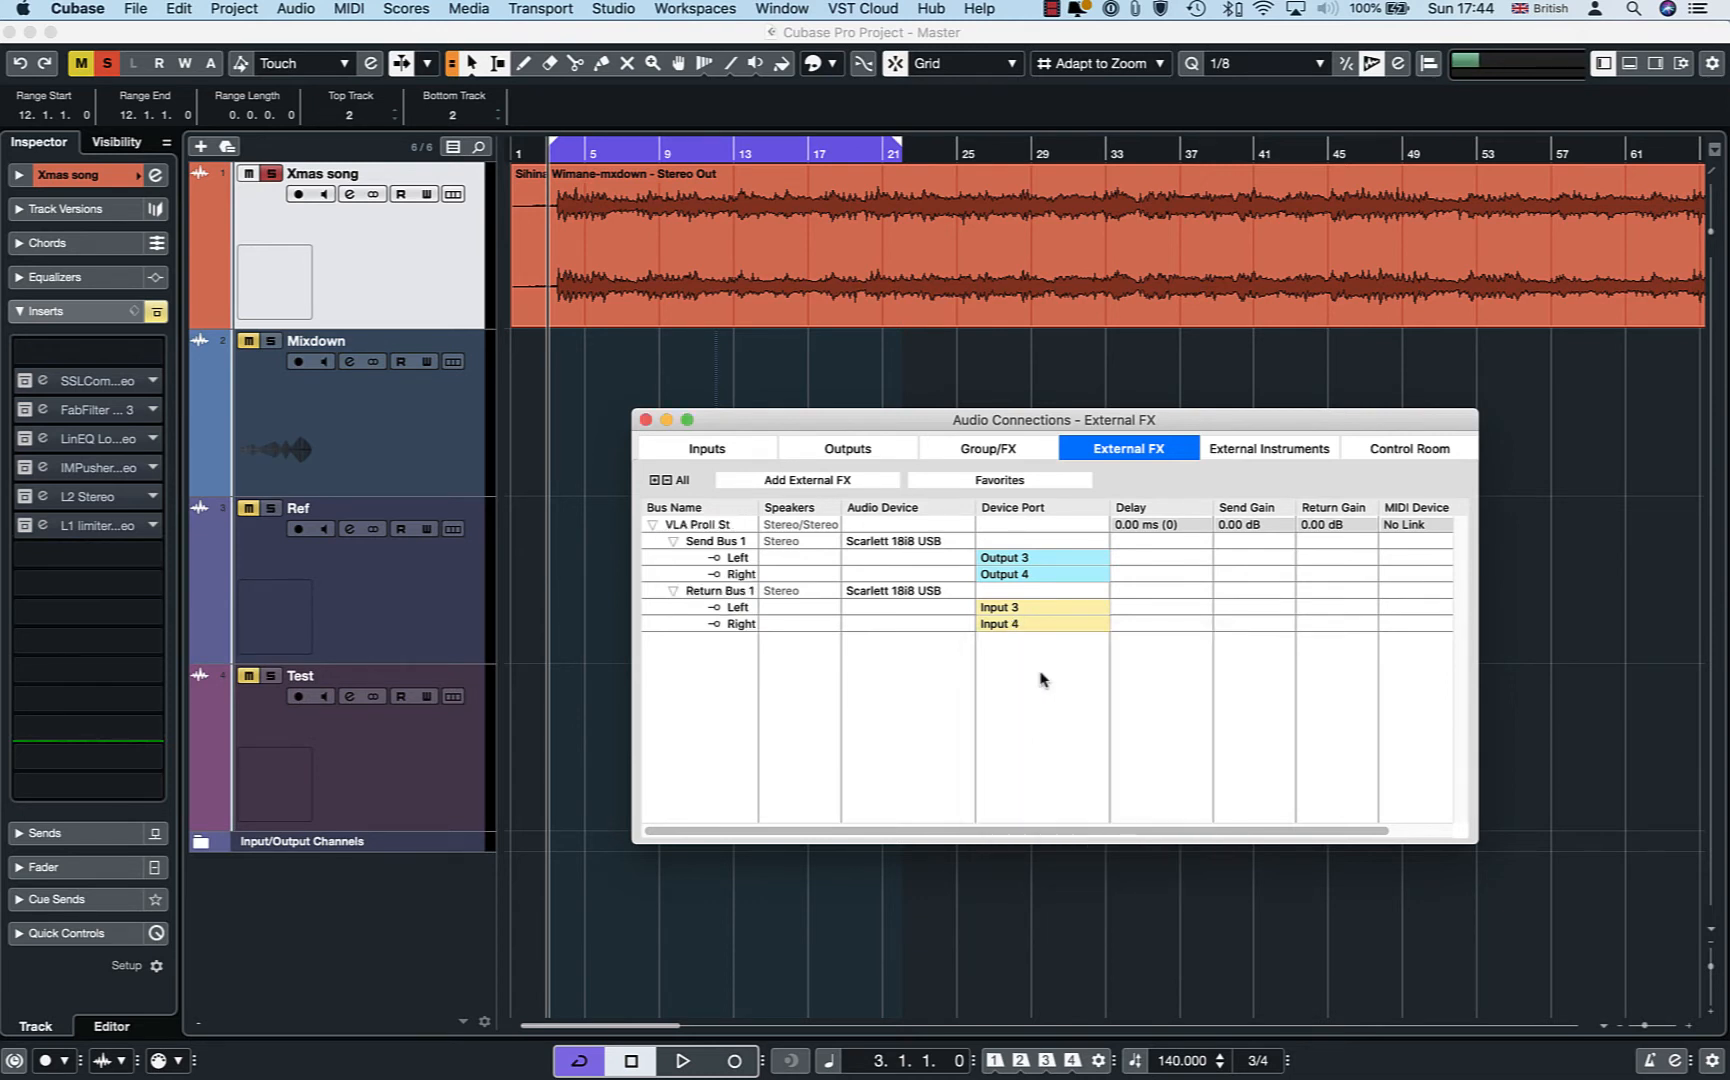
# Add an external effect 'VLA ProII Mono' with mono send and mono return configurations
pyautogui.click(654, 524)
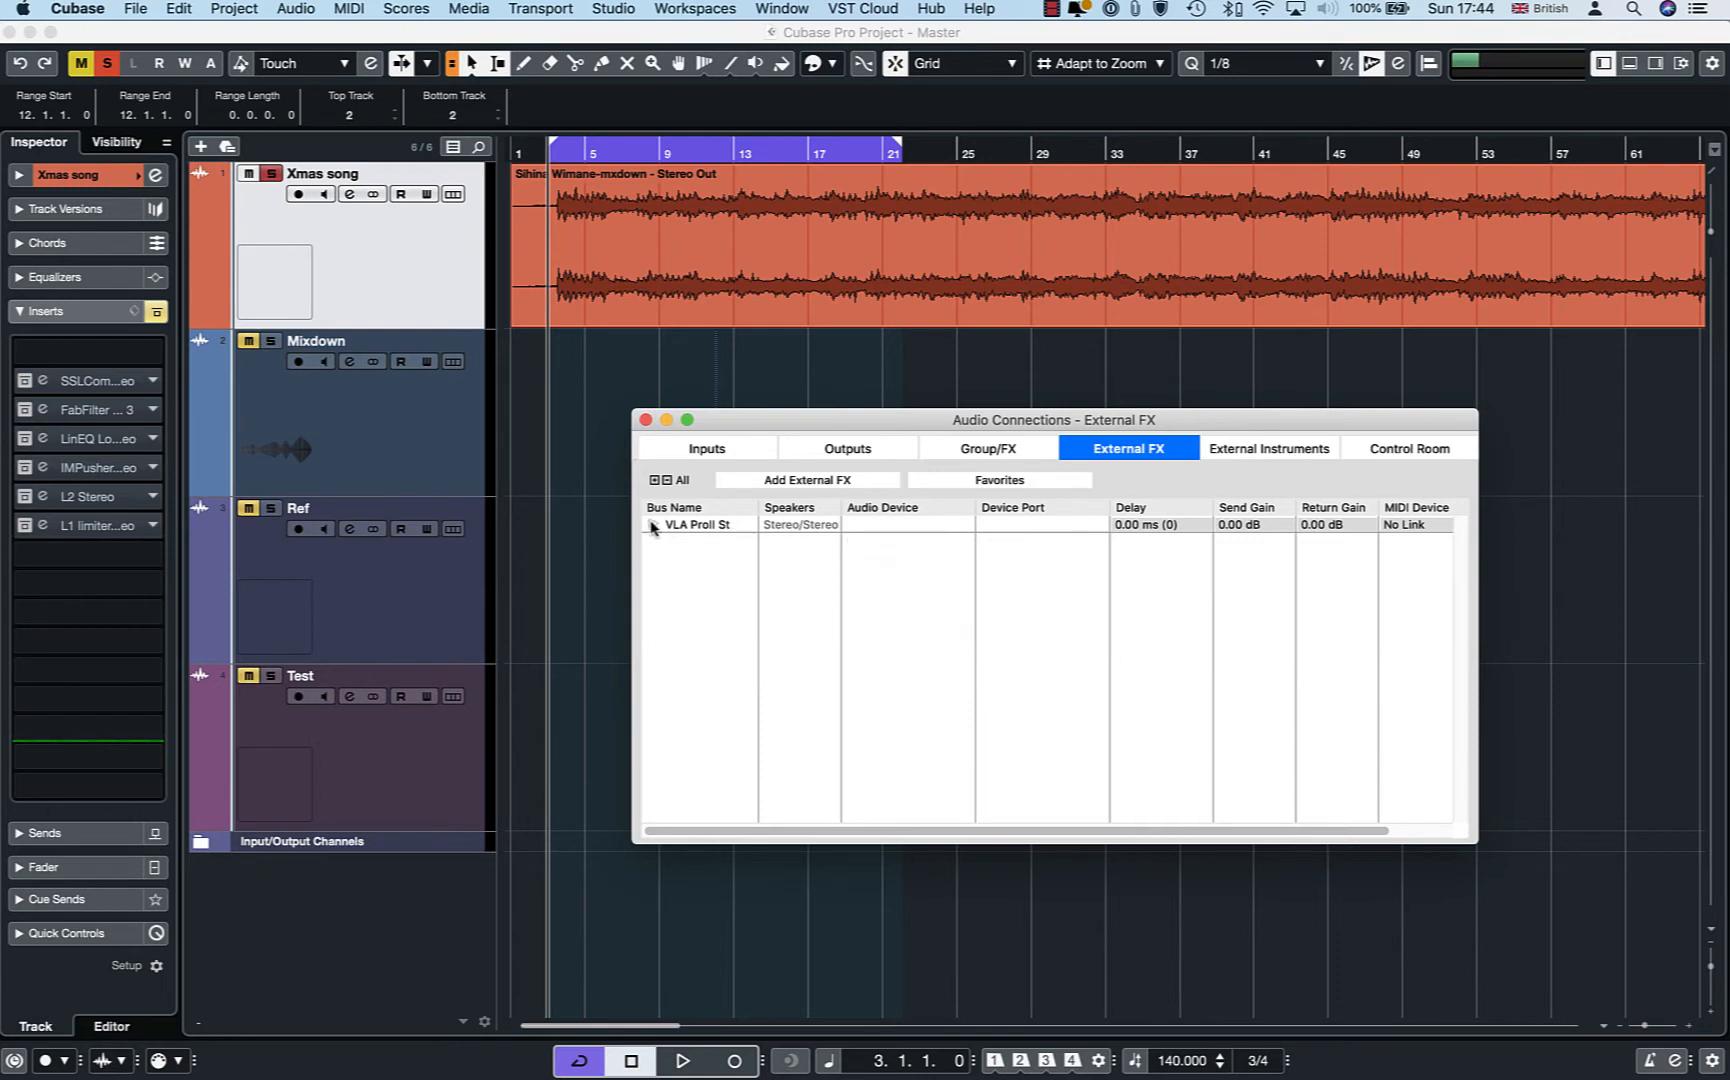
pyautogui.click(808, 480)
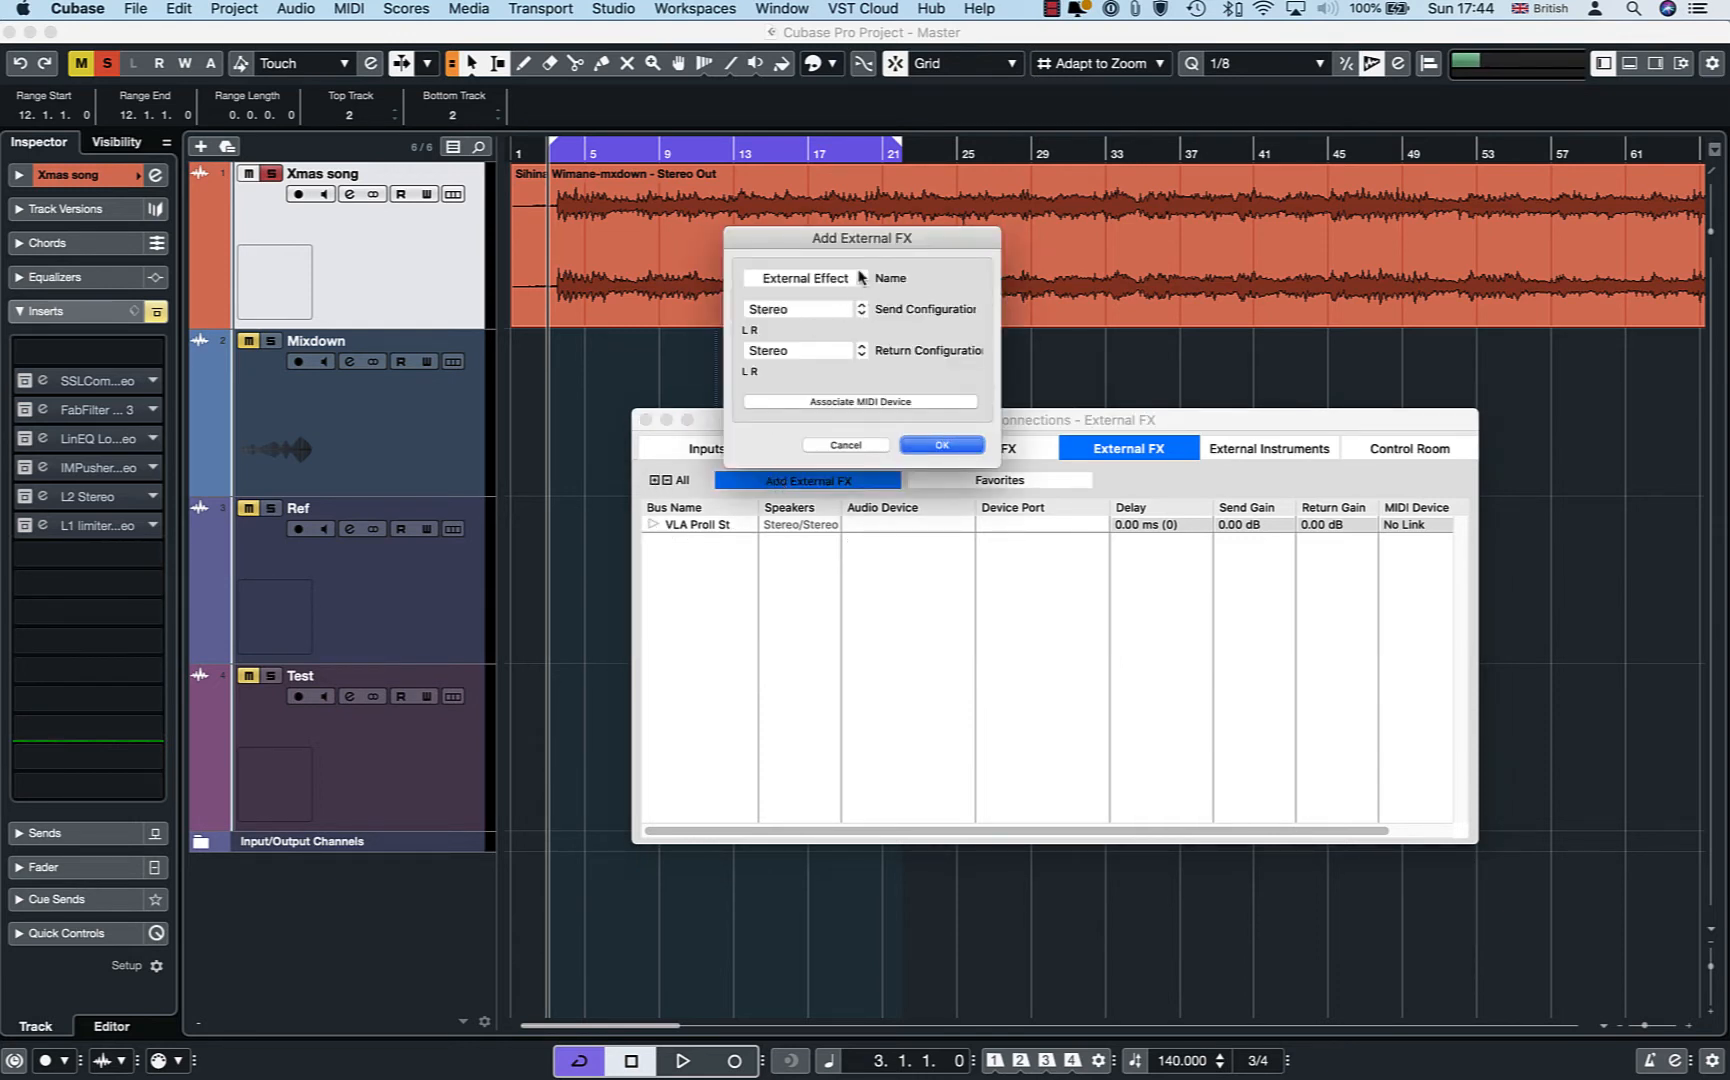
pyautogui.click(797, 308)
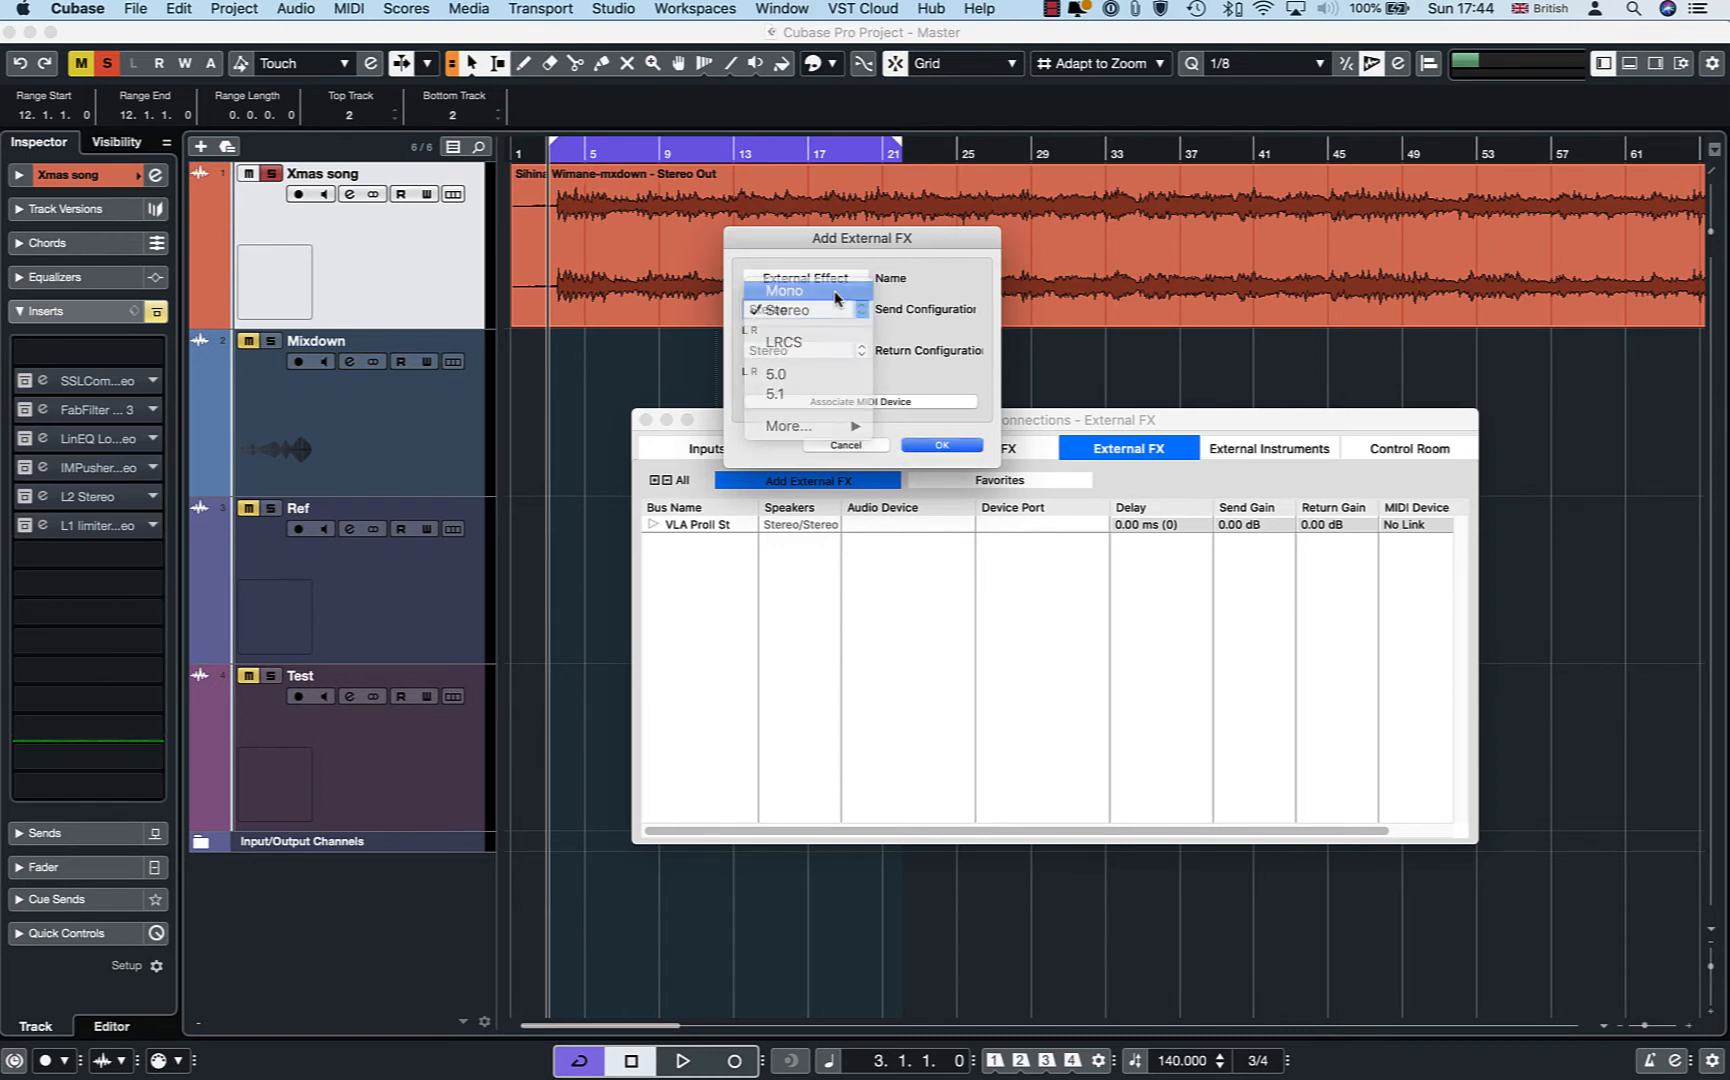
pyautogui.click(784, 290)
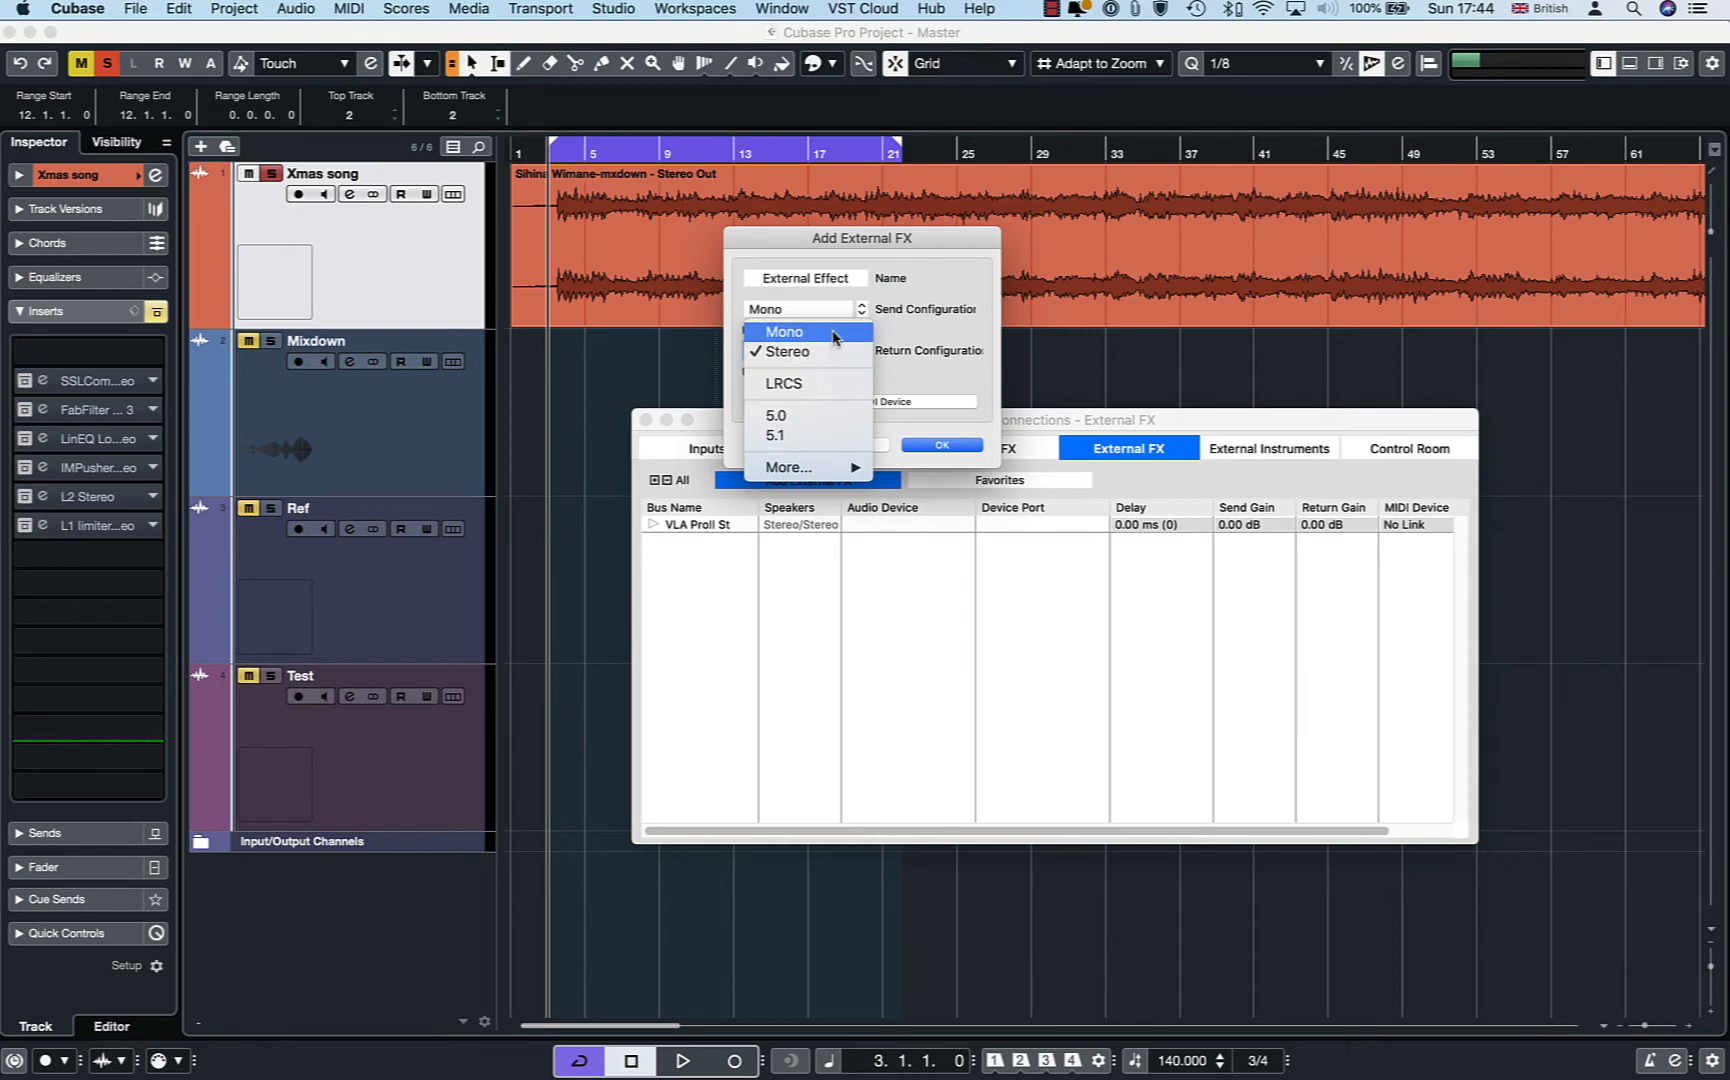
pyautogui.click(784, 331)
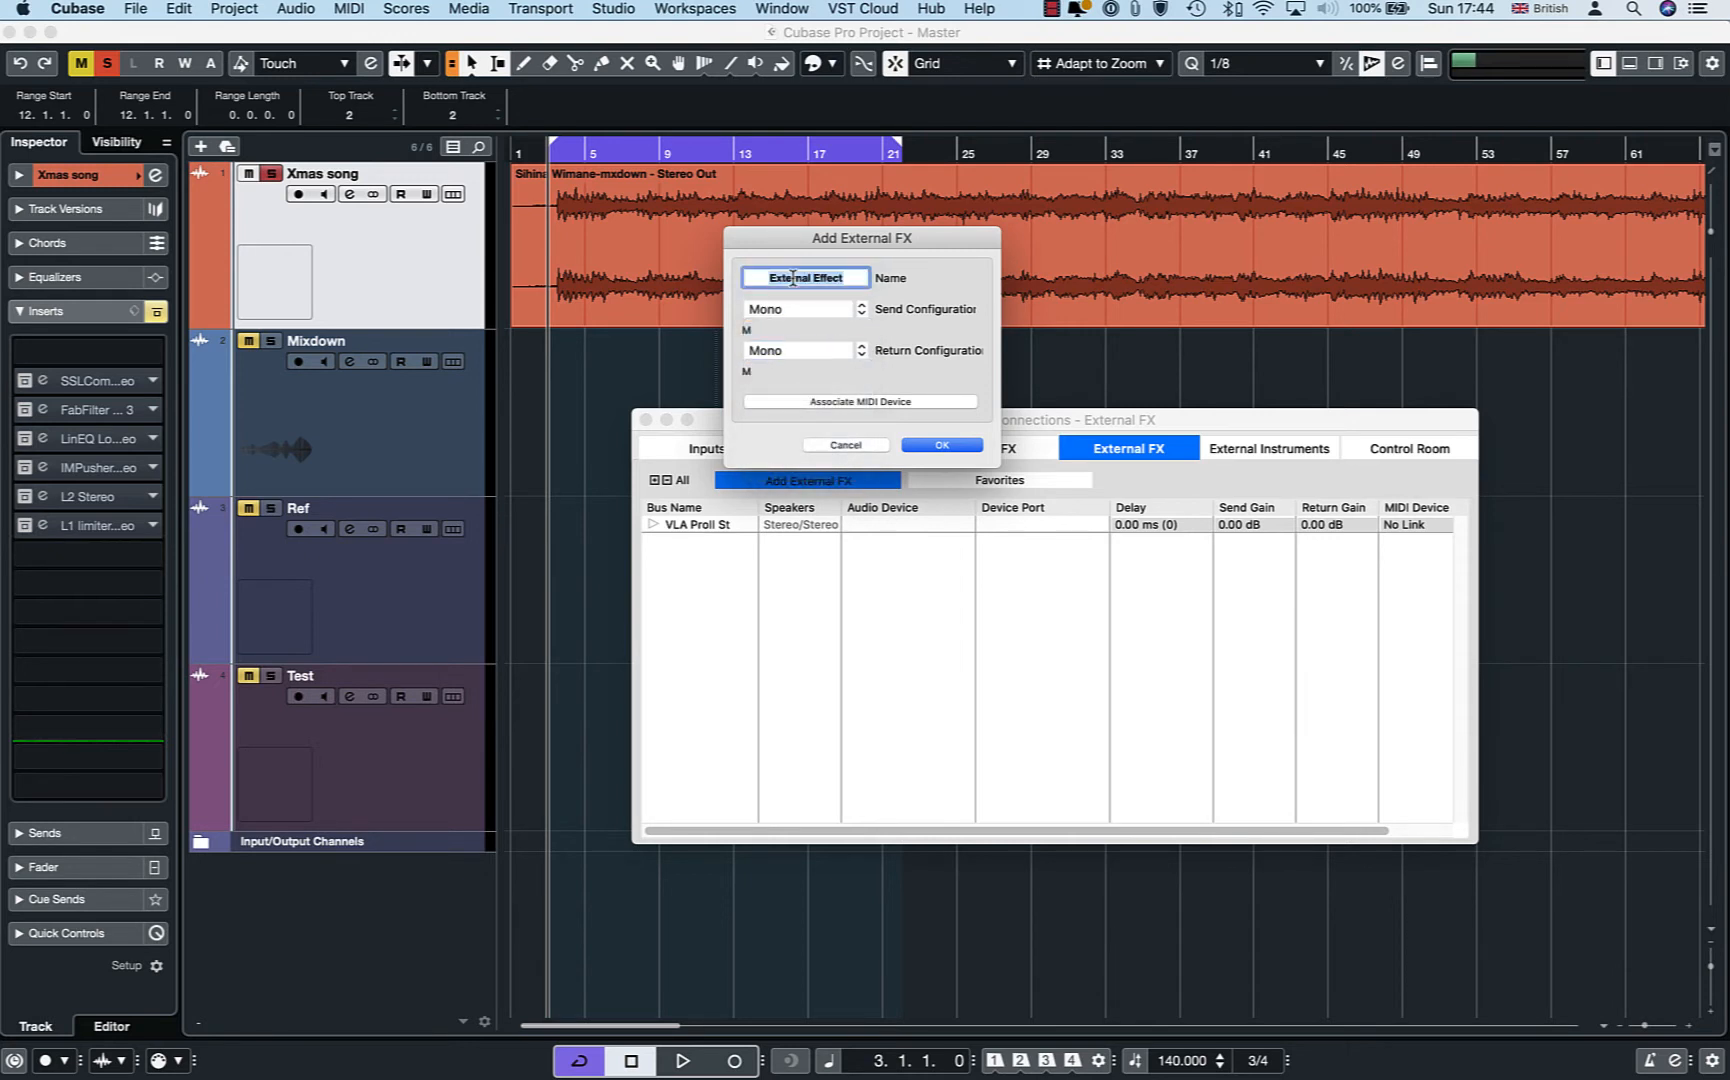
pyautogui.write('VLA Proll Mono')
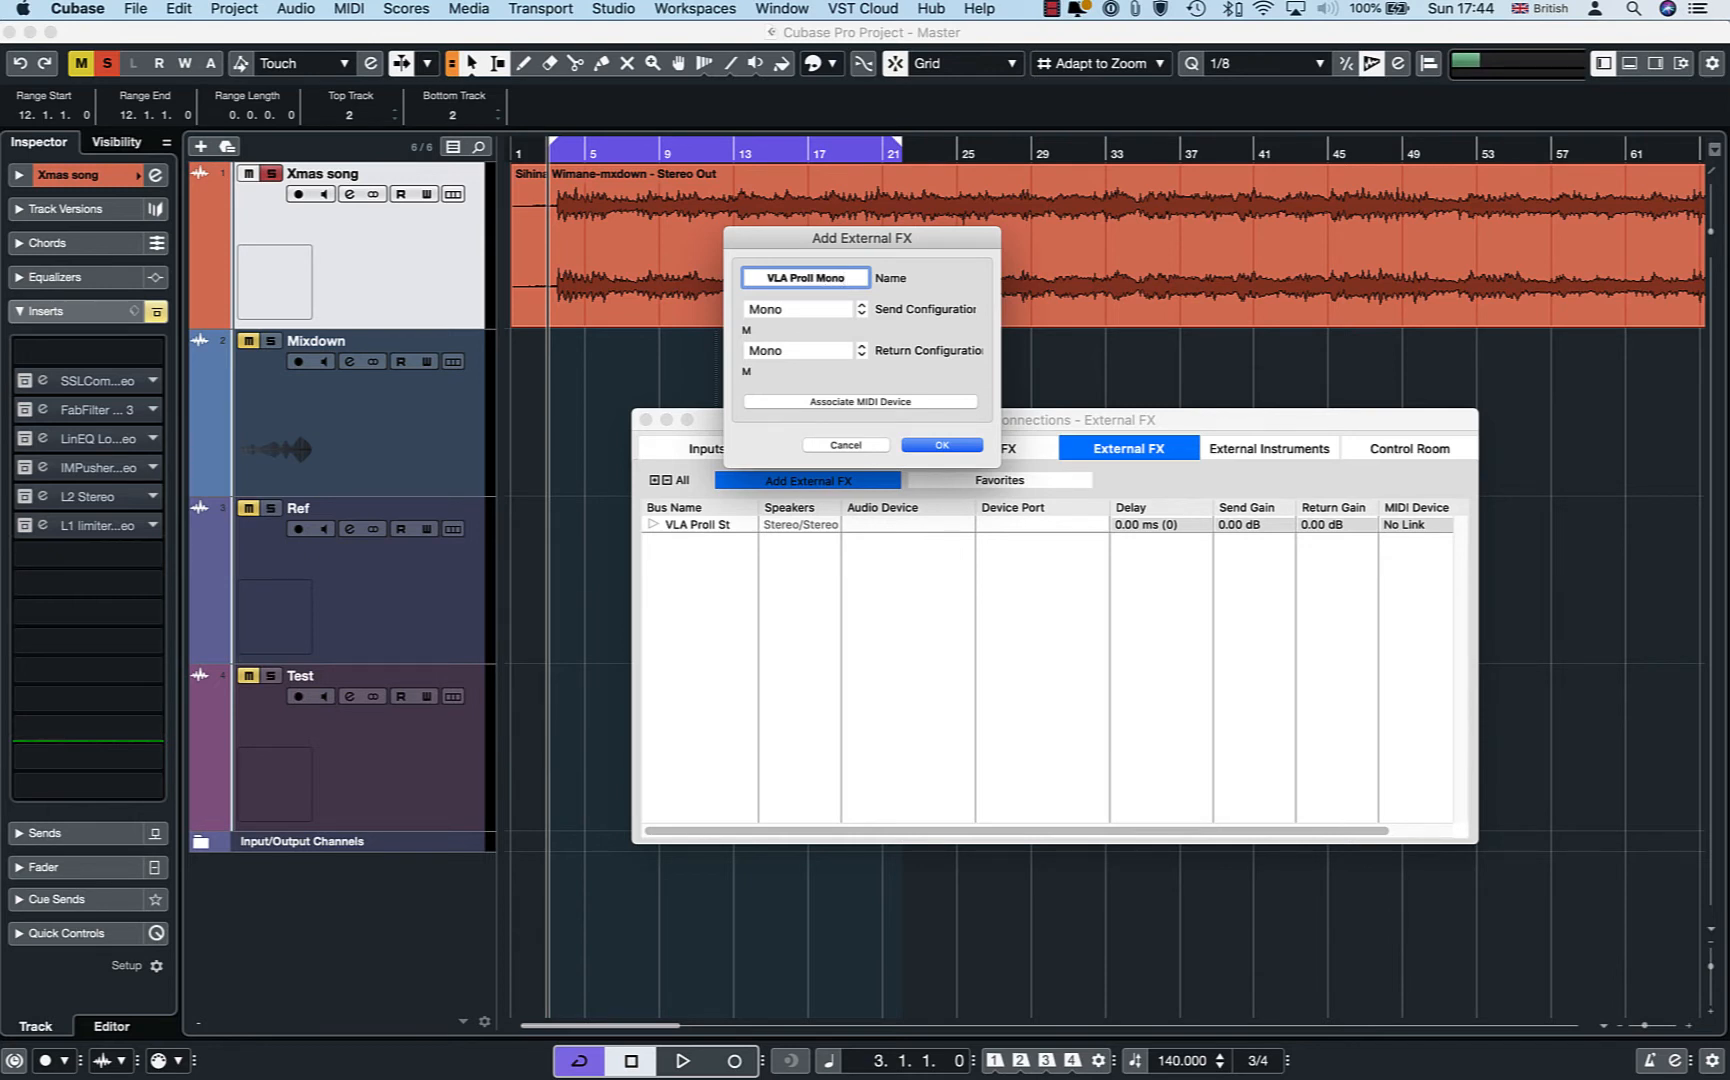
pyautogui.click(941, 445)
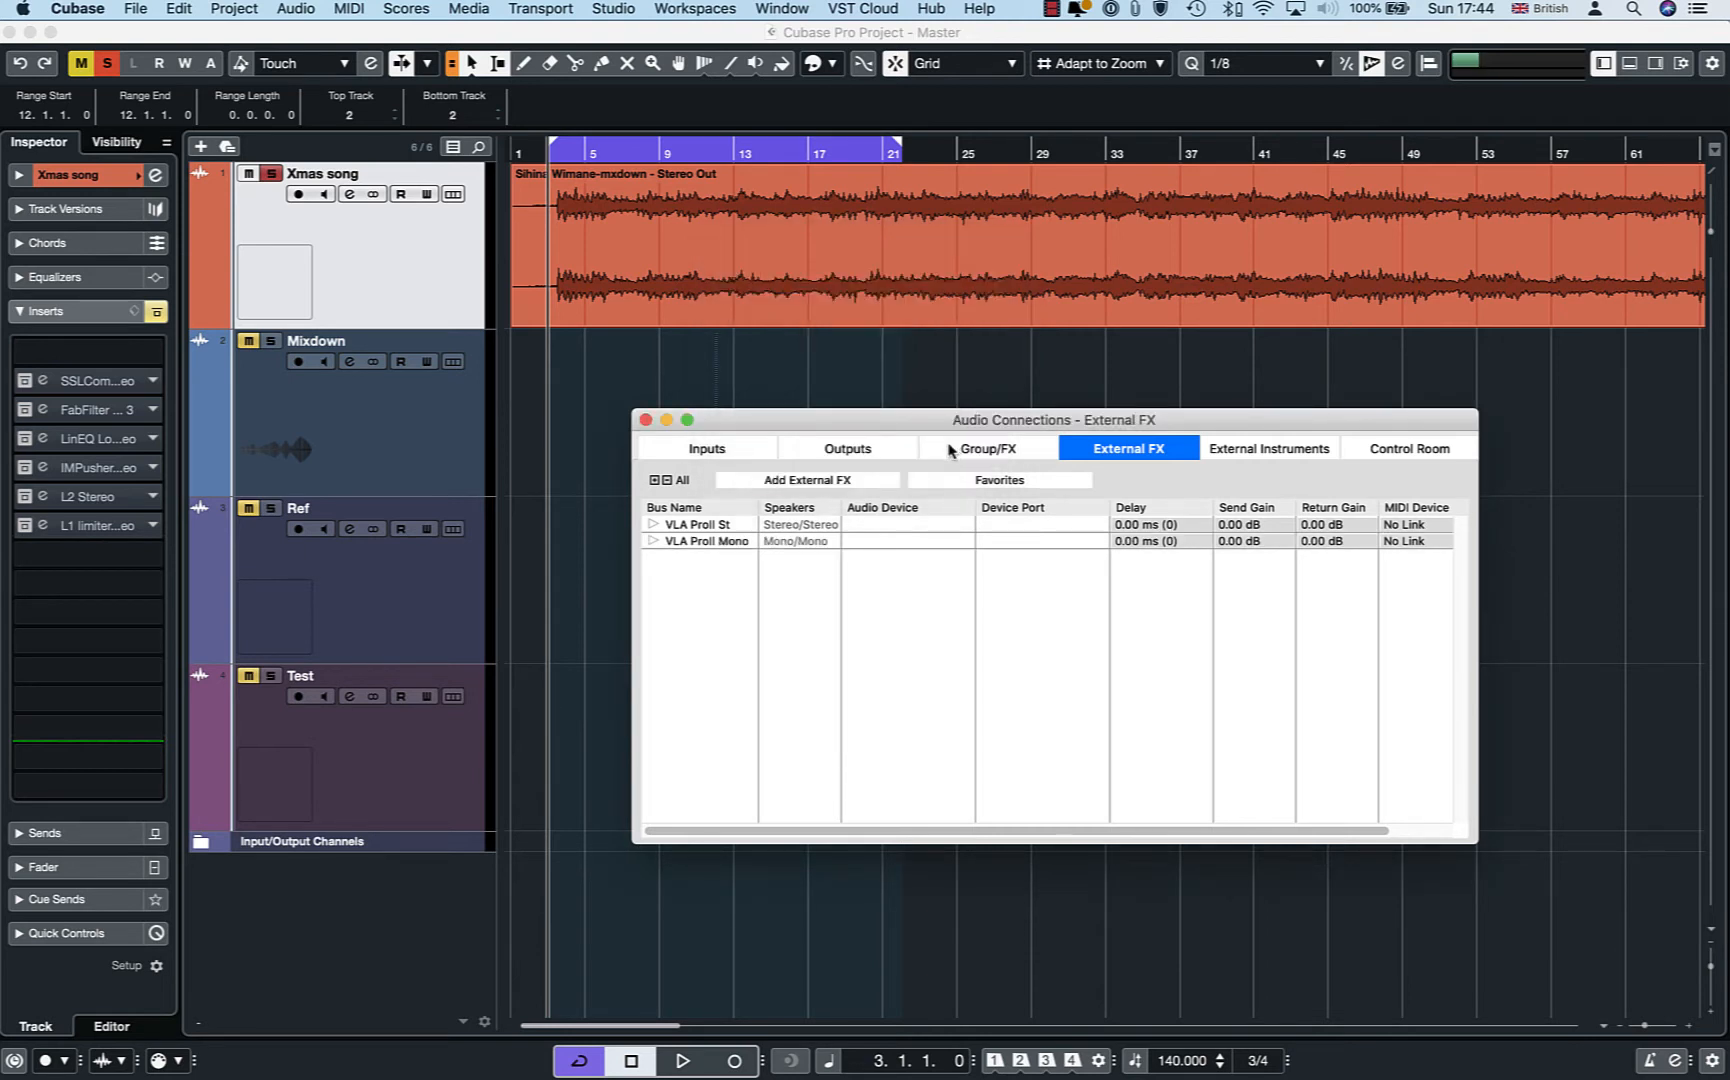
# Send VLA ProII Mono through Scarlett 18i8 USB Output 3, taking over the used port
pyautogui.click(652, 540)
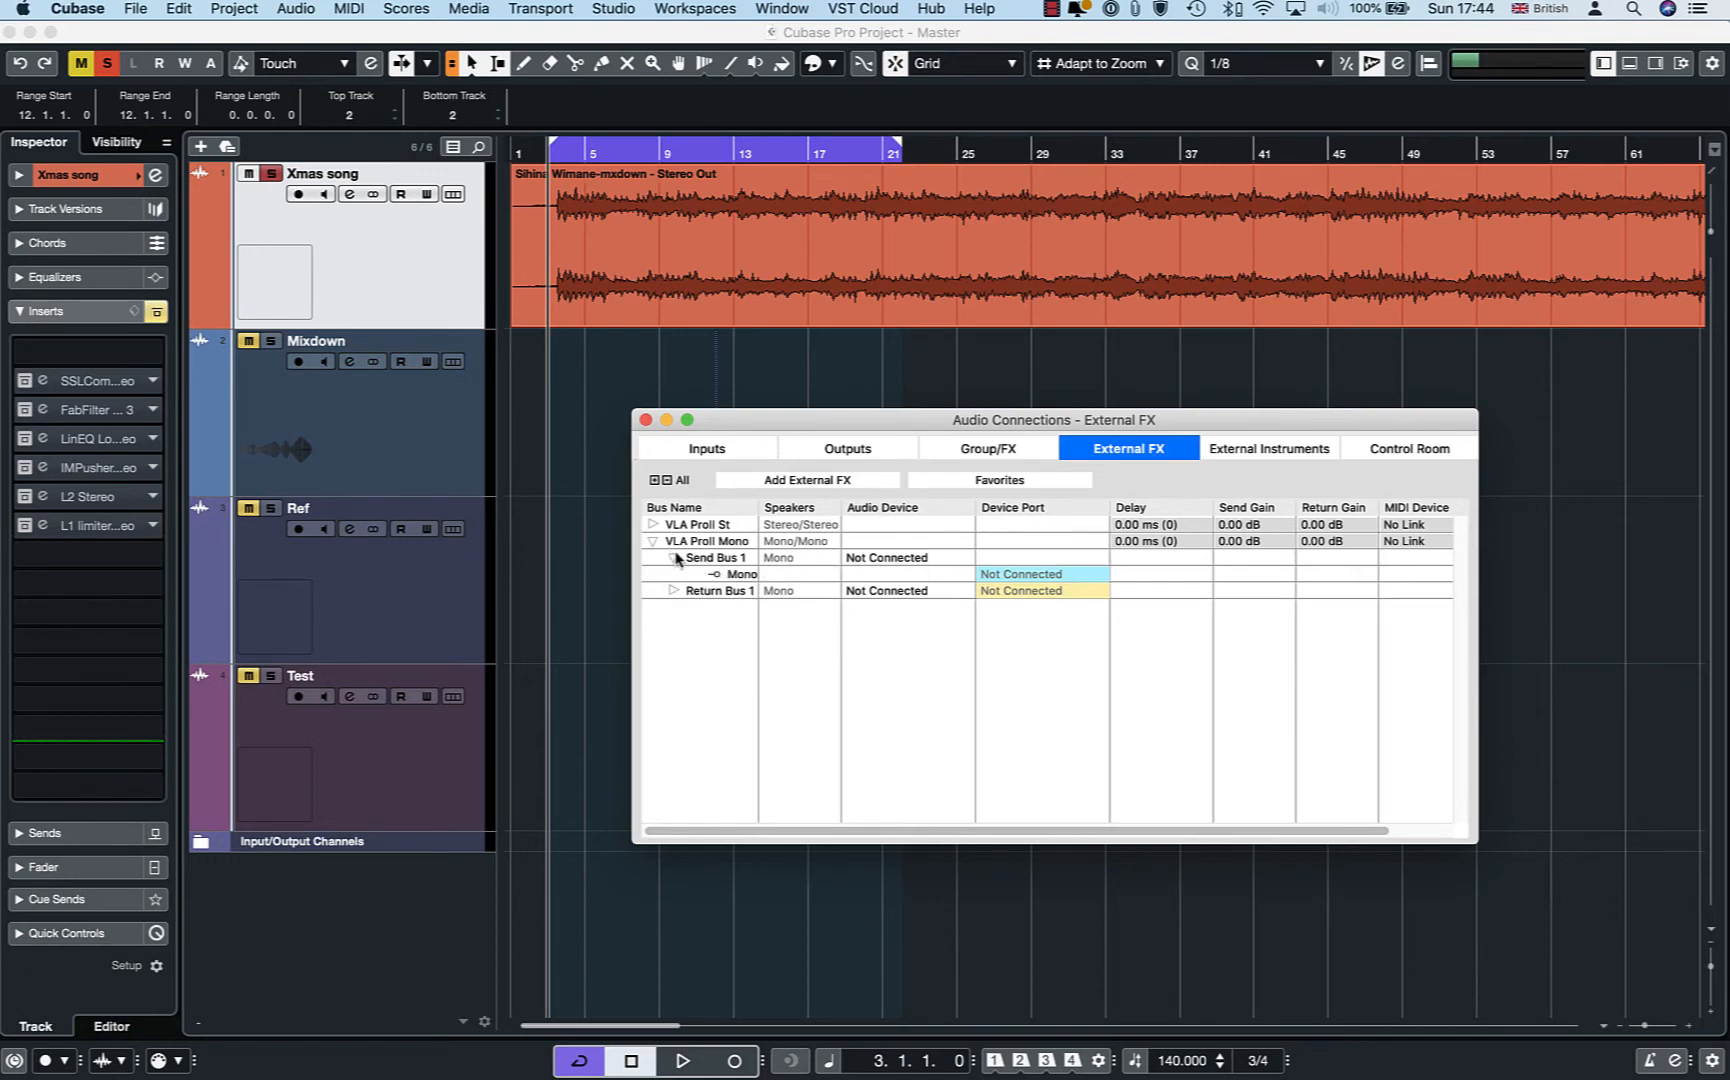
pyautogui.click(885, 557)
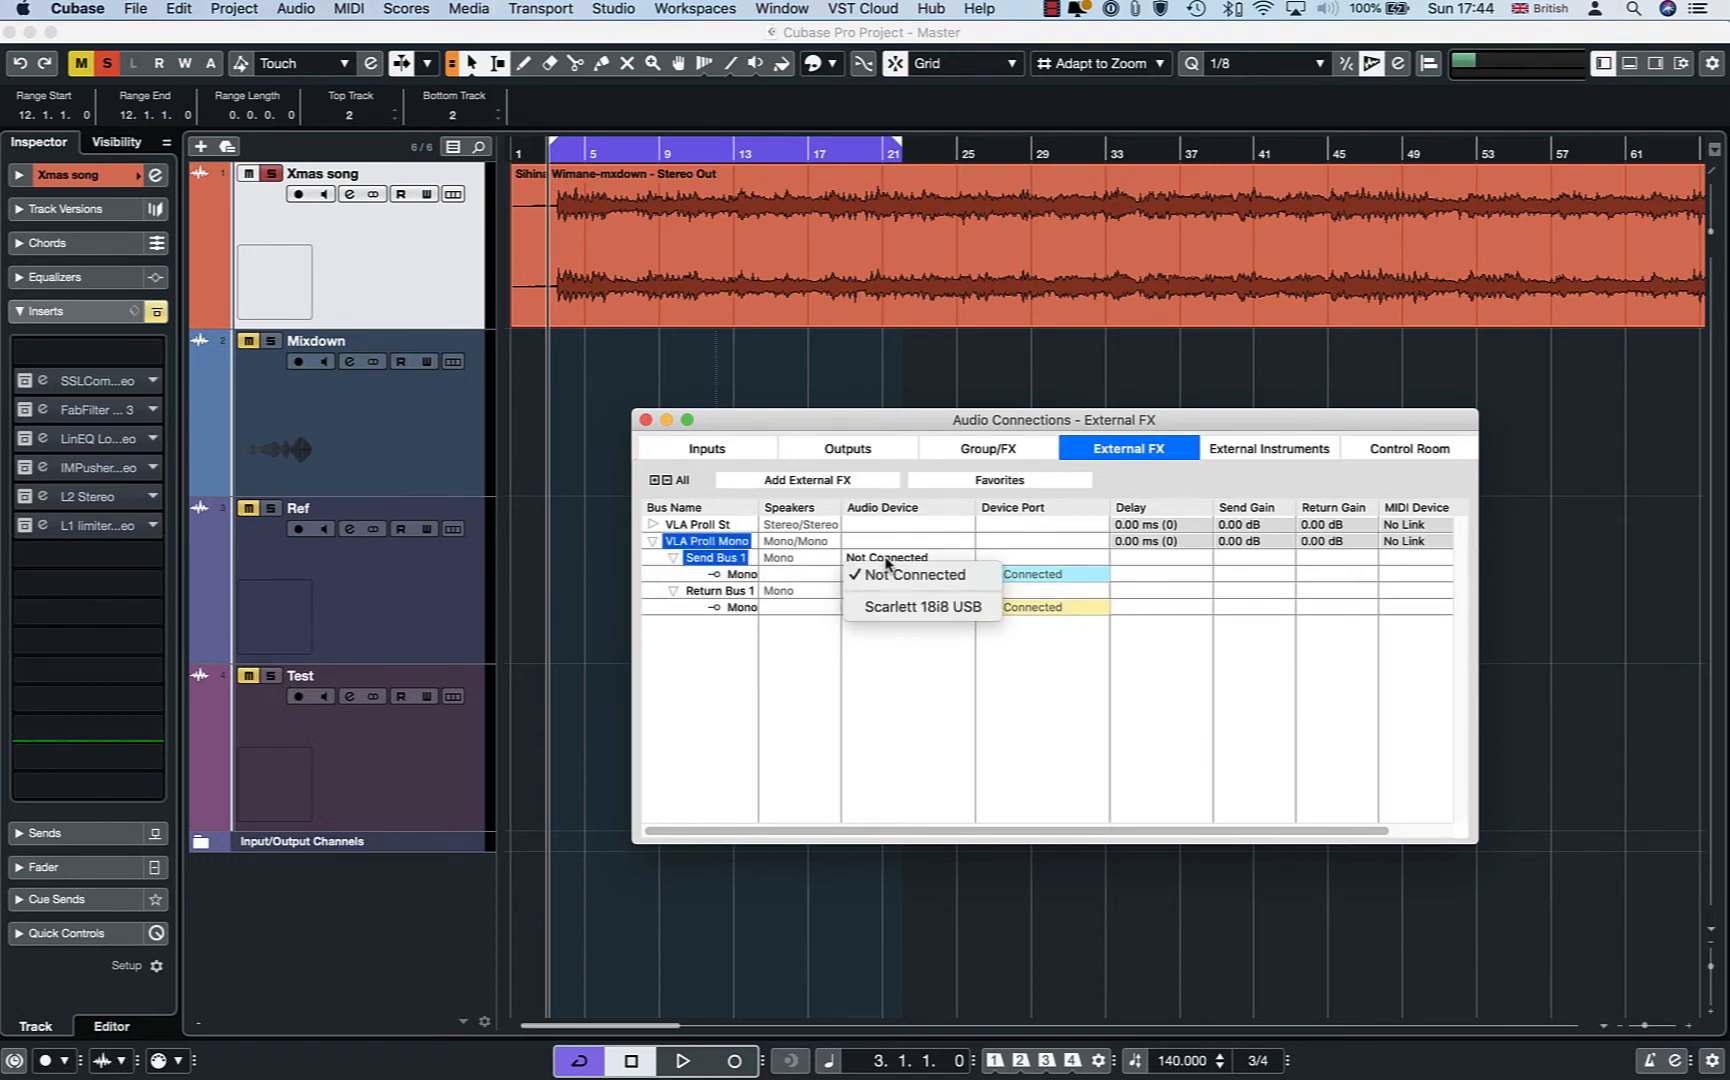
pyautogui.click(923, 606)
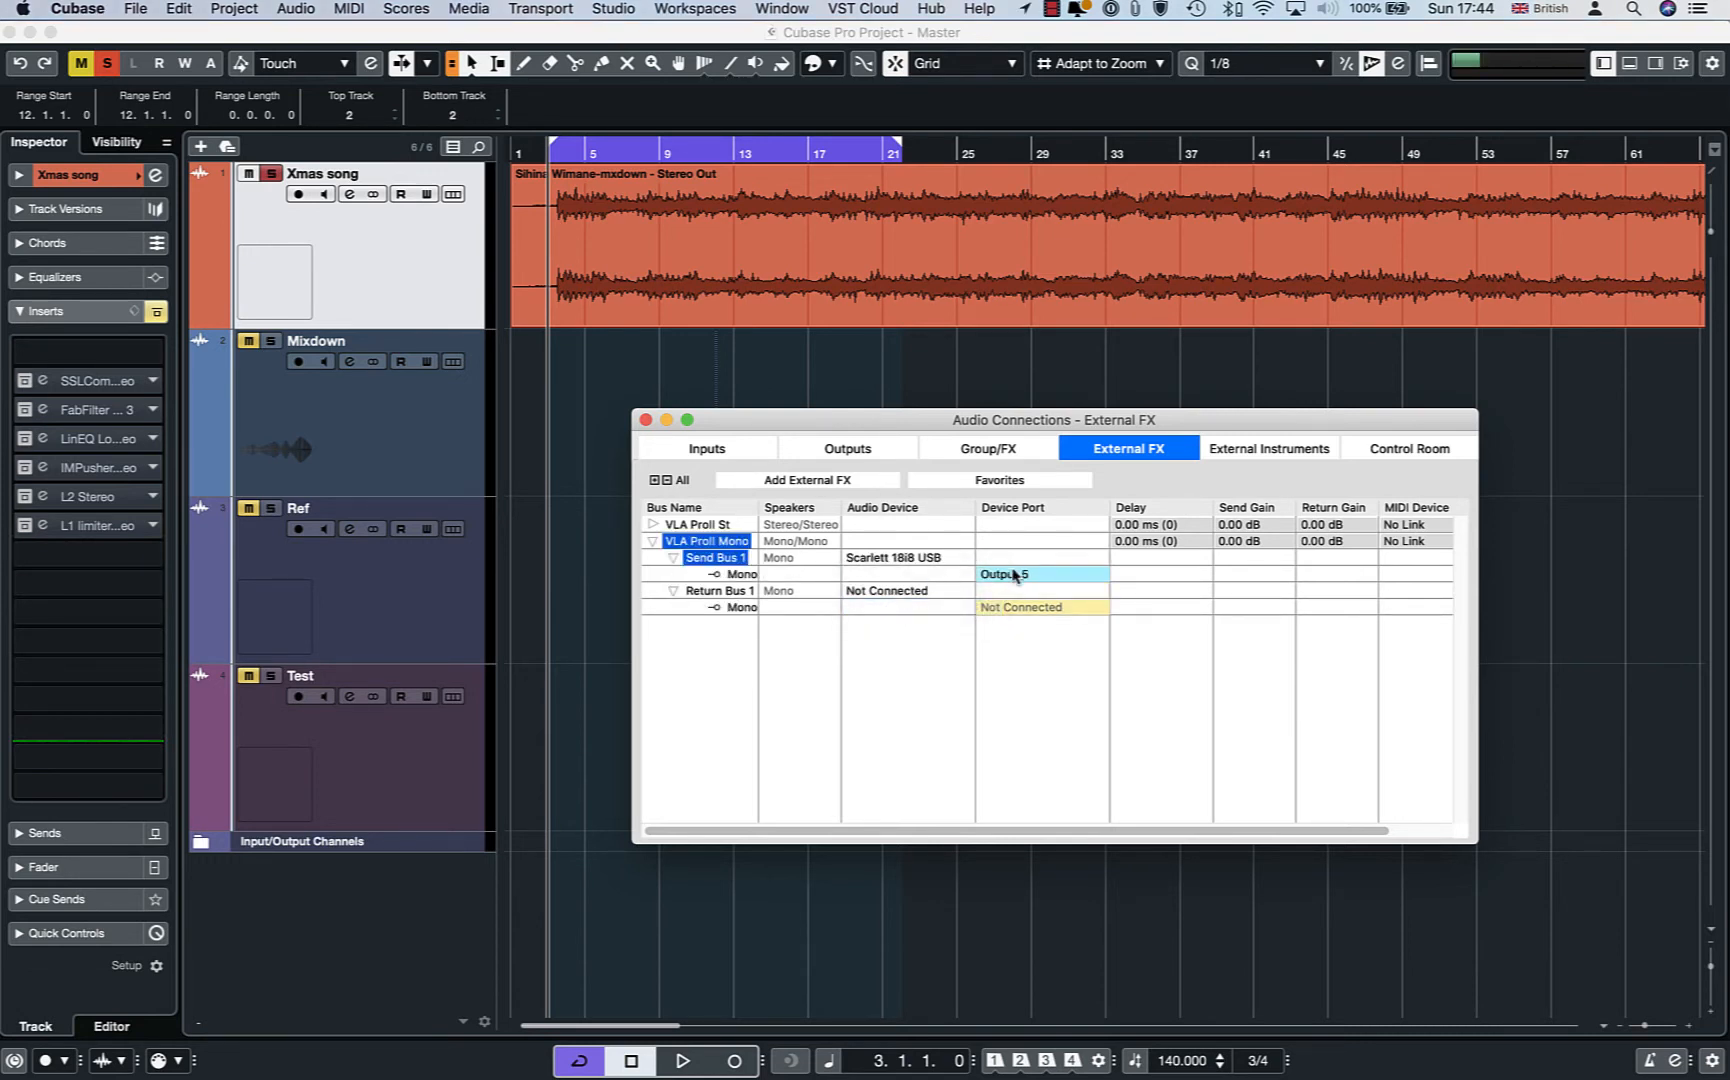
pyautogui.click(739, 573)
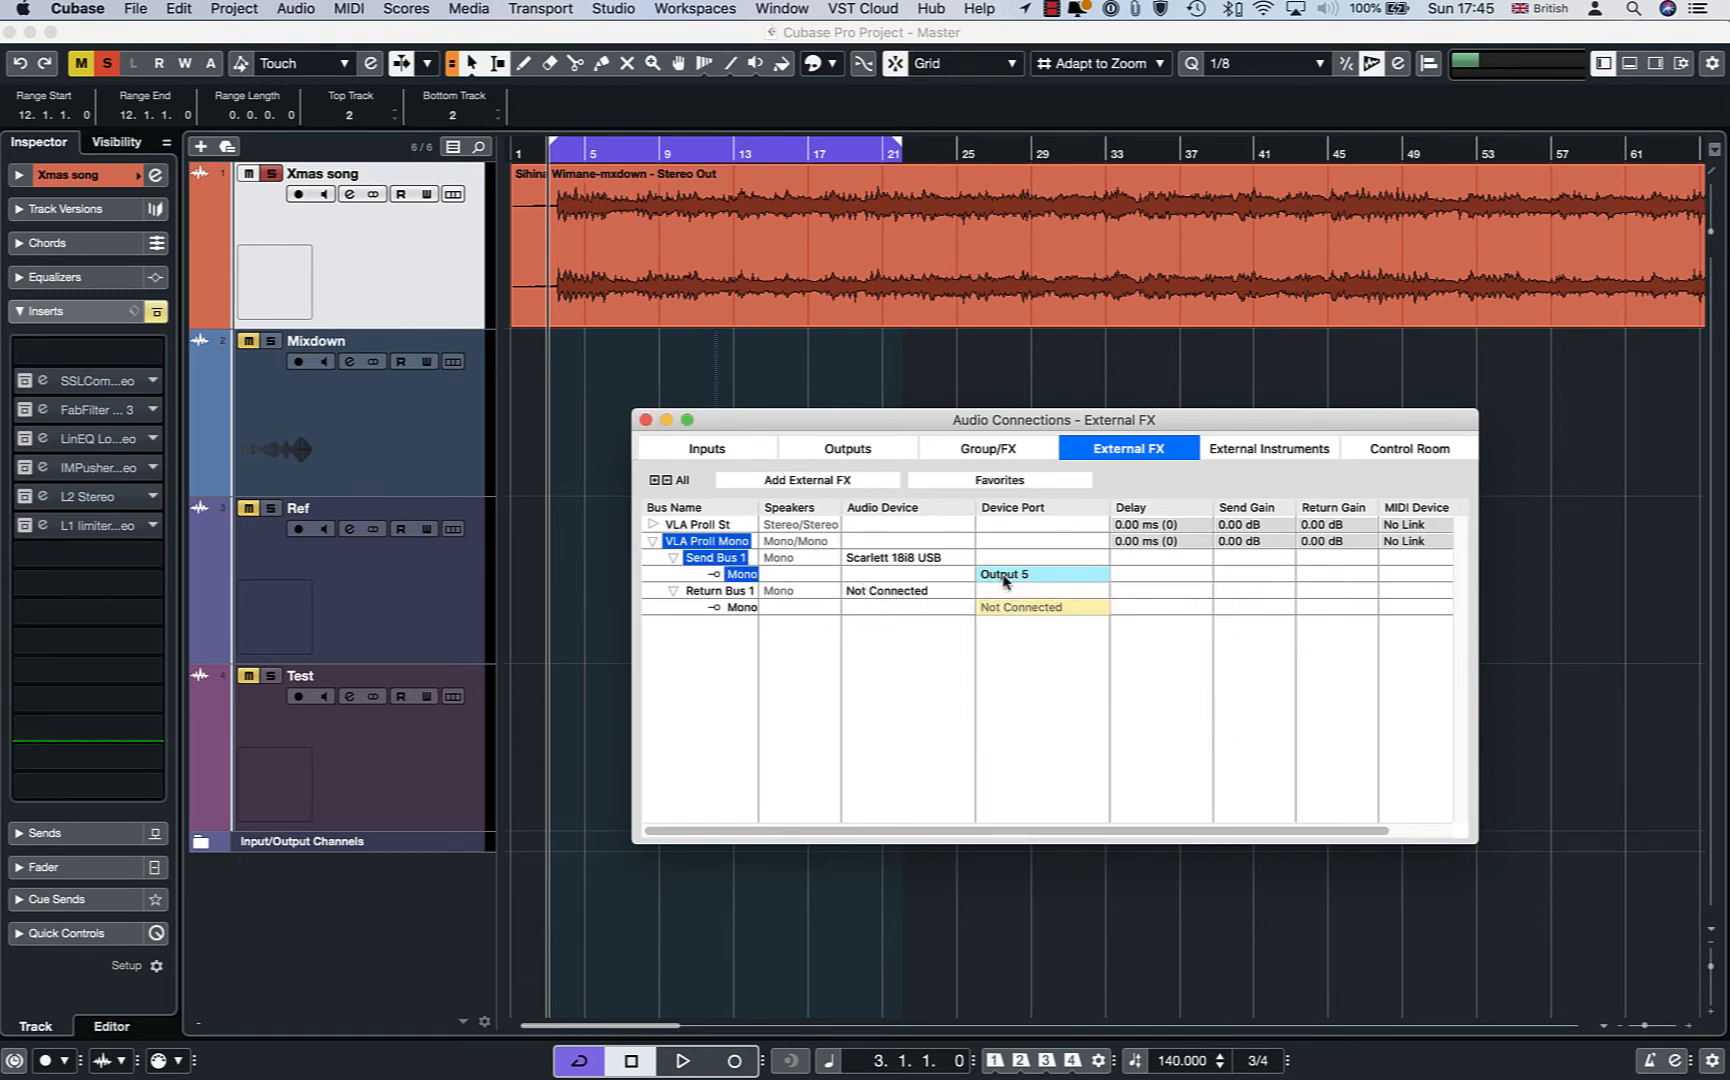
pyautogui.click(1008, 574)
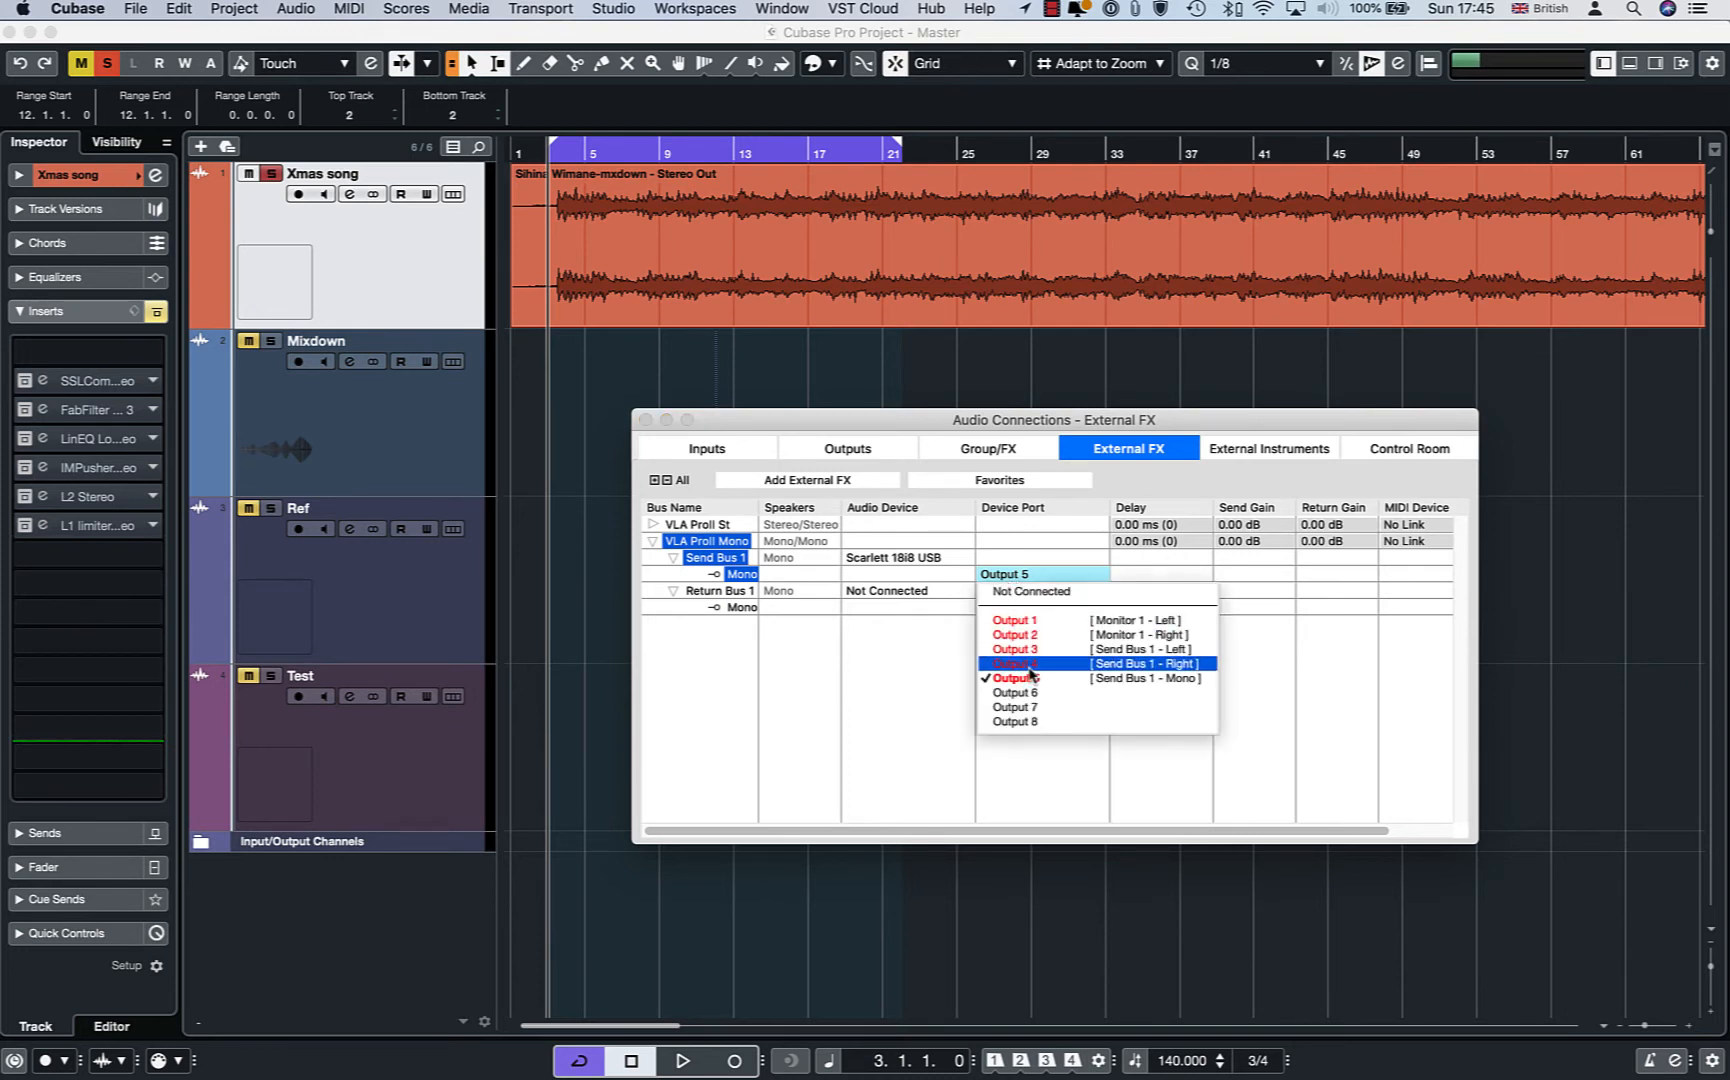
pyautogui.click(1032, 663)
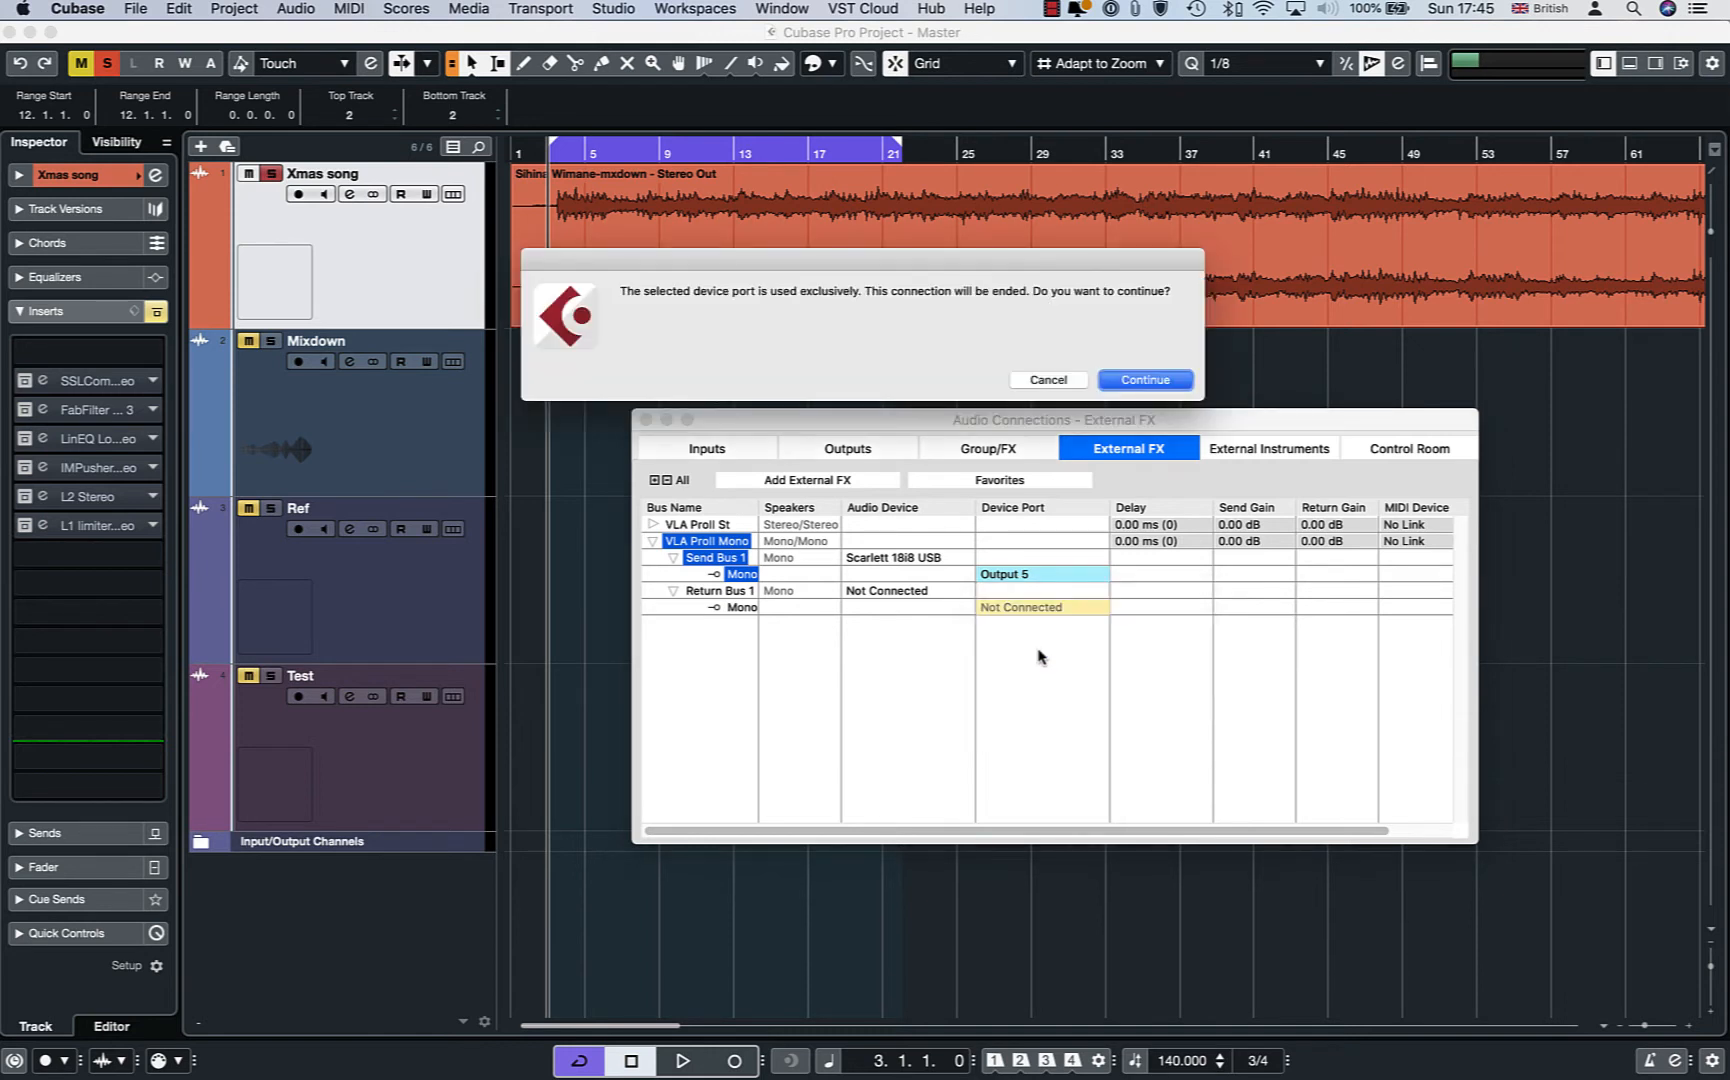
pyautogui.click(1145, 380)
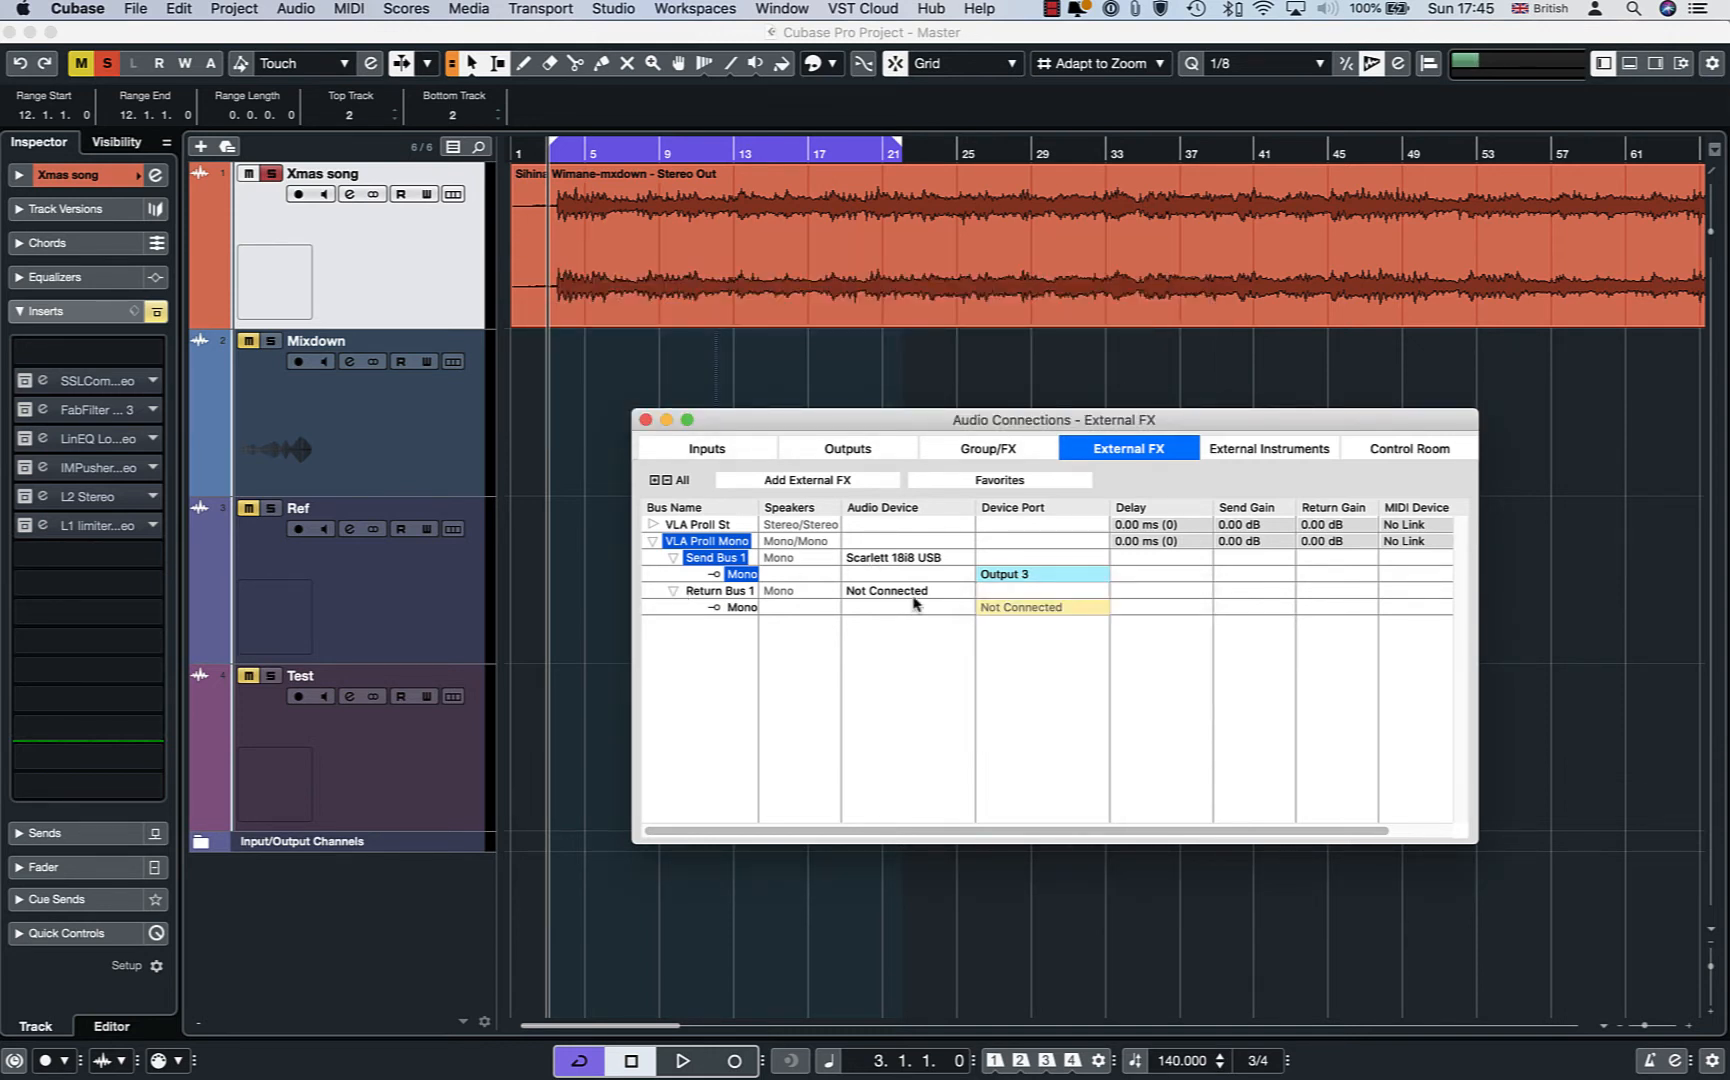
# Return VLA ProII Mono on Scarlett 18i8 USB Input 3 and collapse its details
pyautogui.click(886, 590)
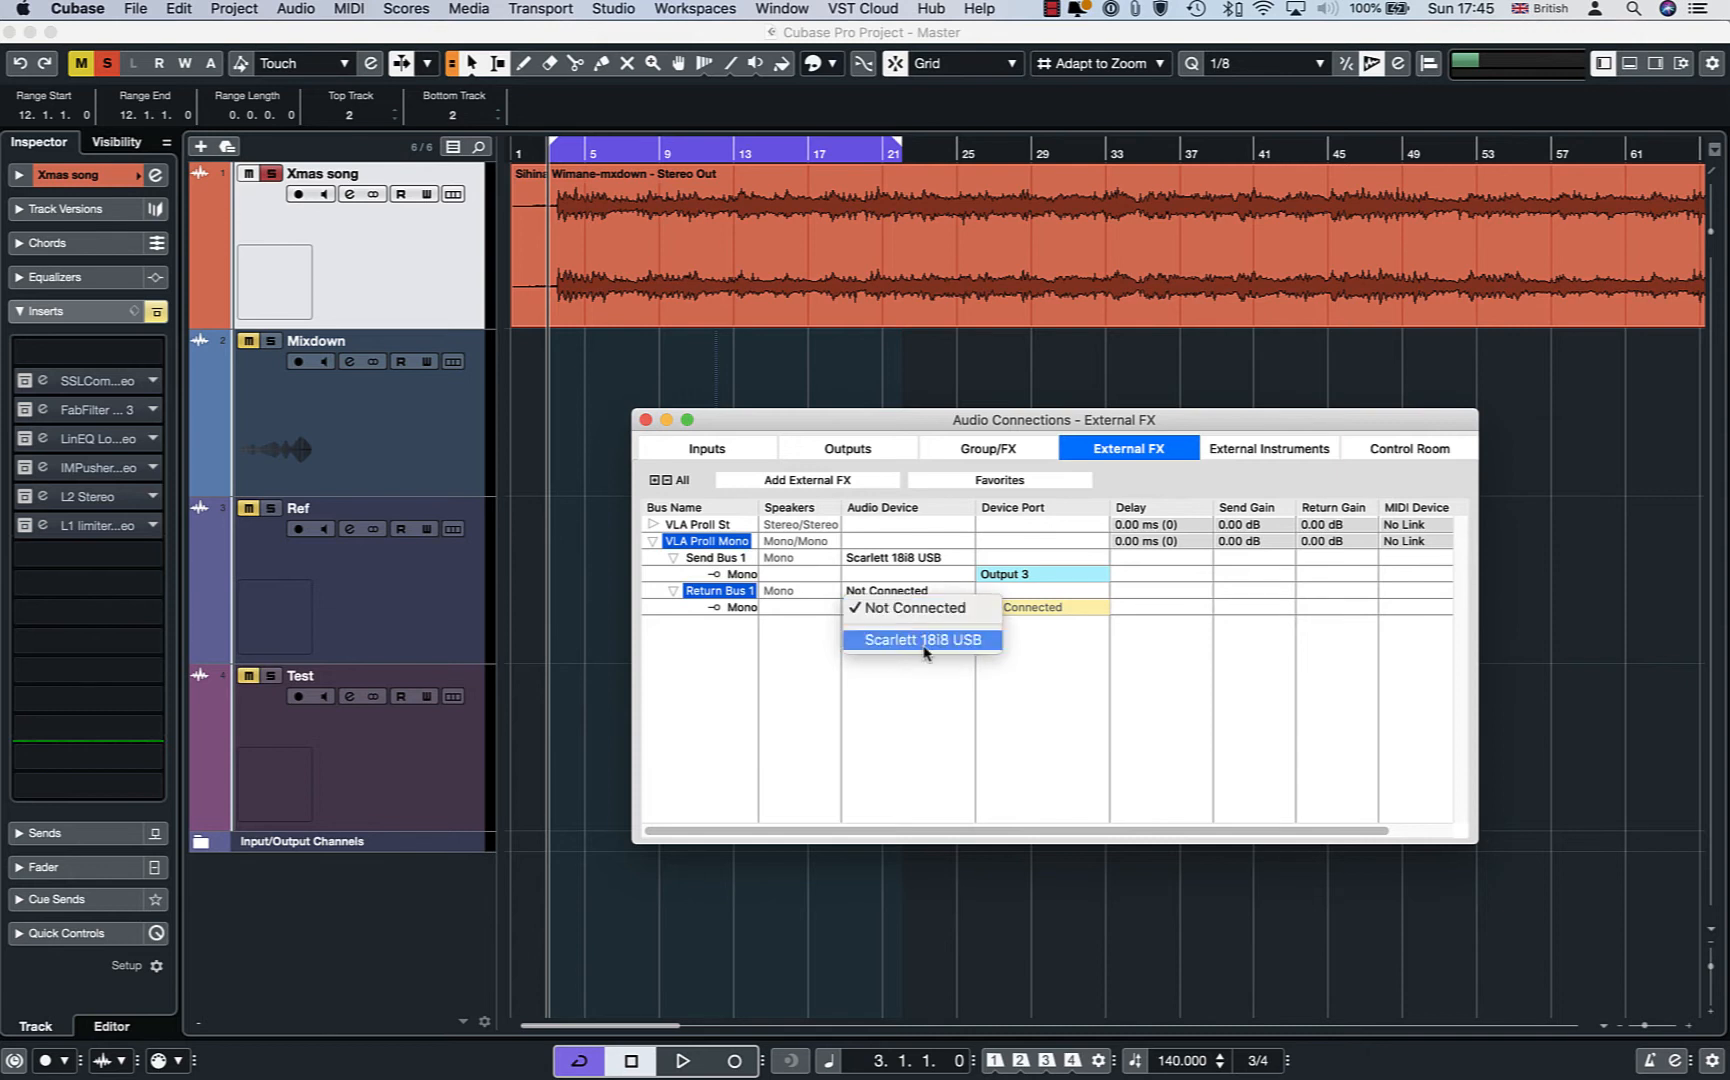
pyautogui.click(922, 640)
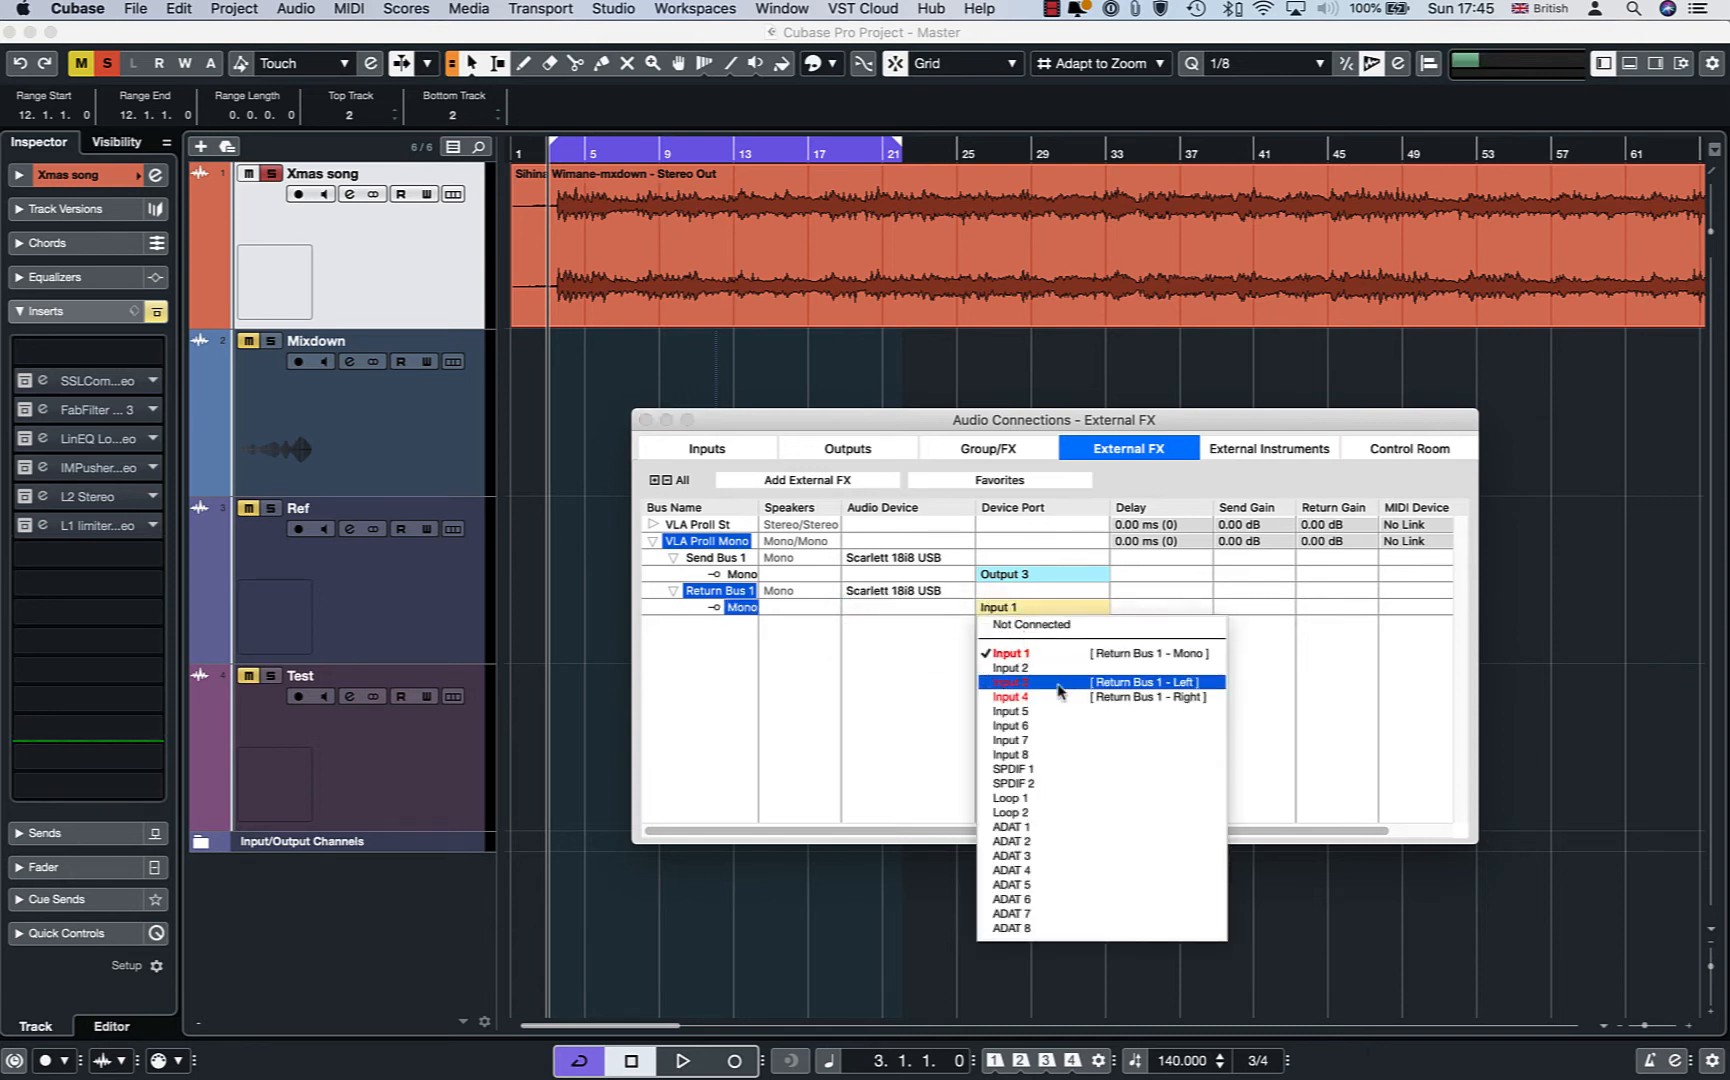
pyautogui.click(1010, 682)
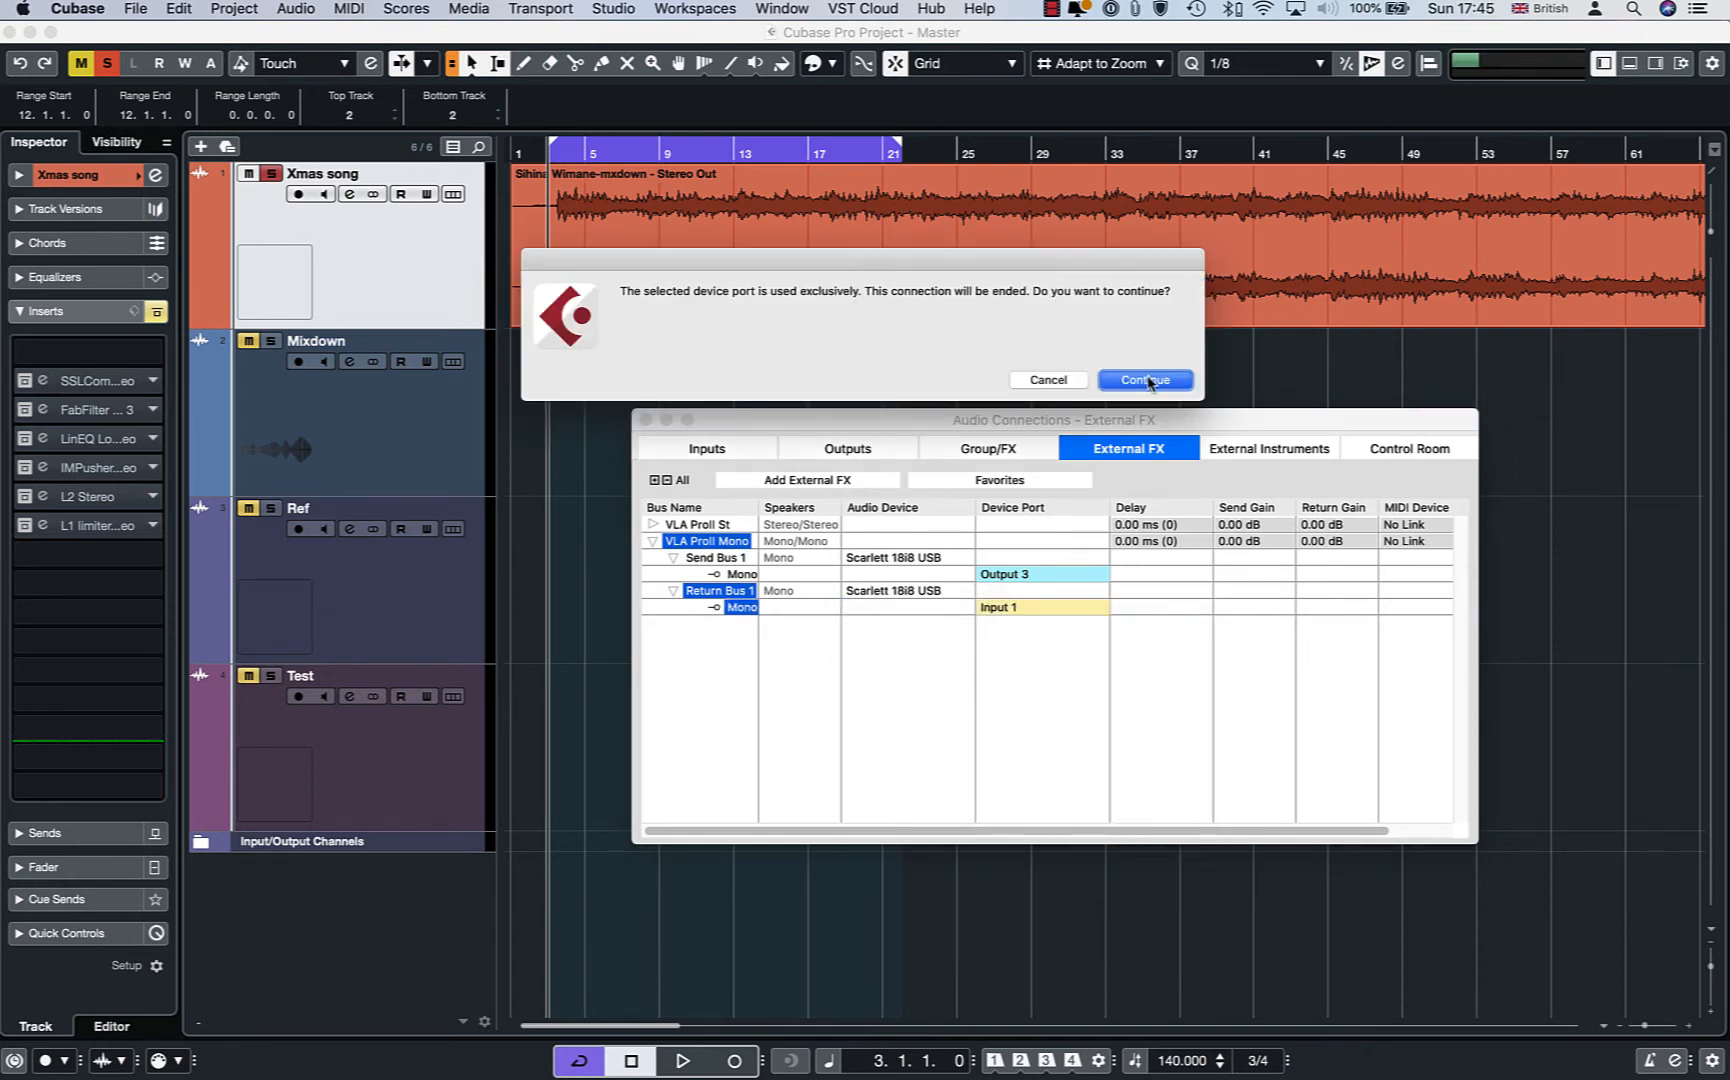
pyautogui.click(1145, 380)
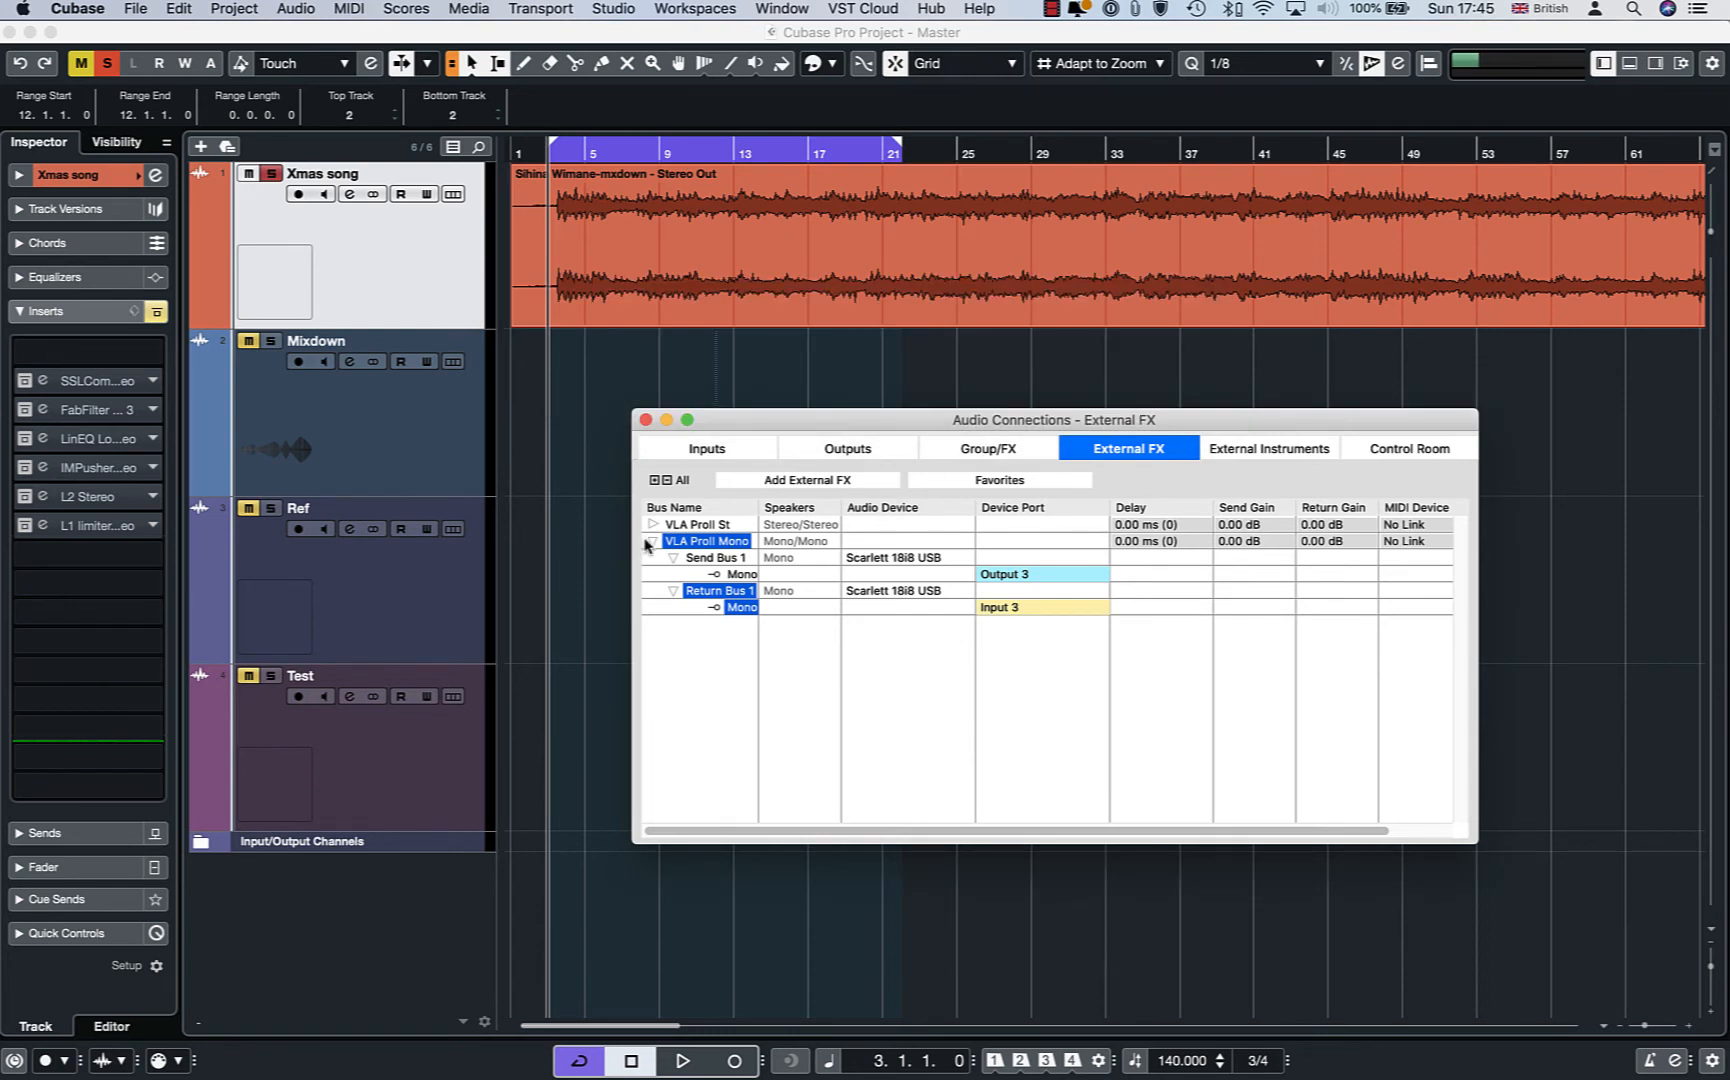
pyautogui.click(653, 541)
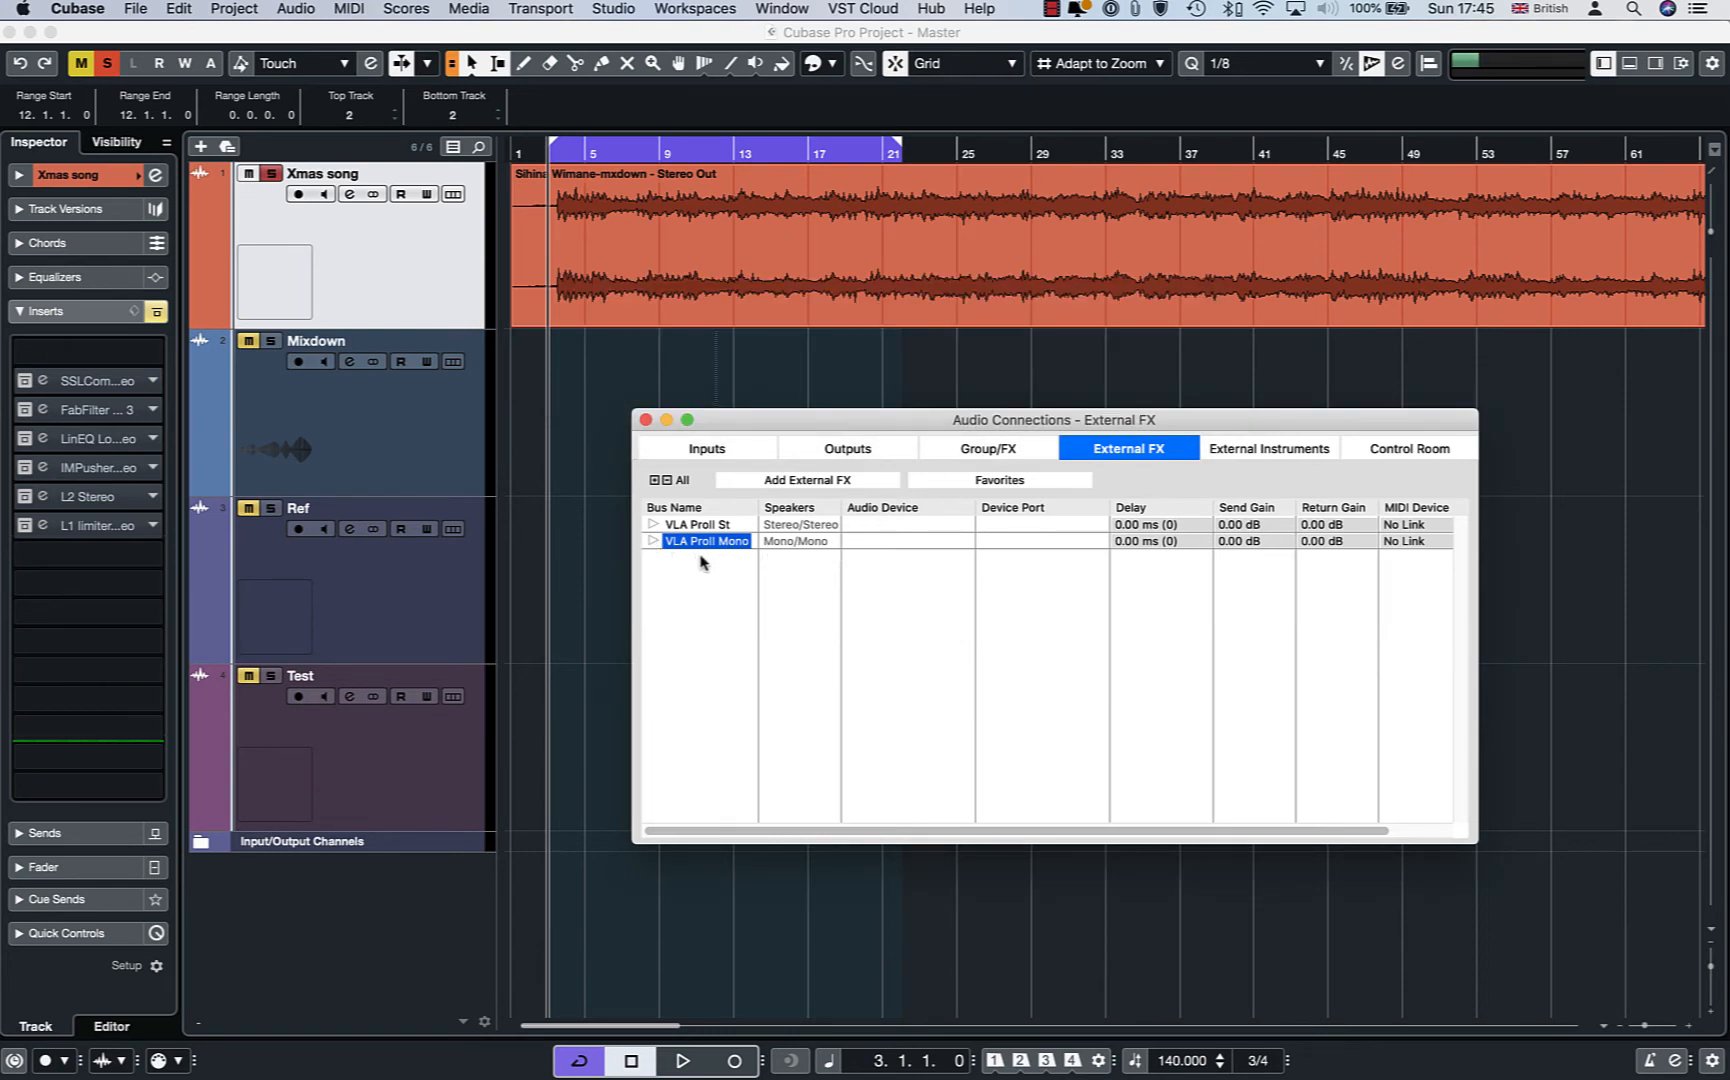
# Reconnect VLA ProII St to Outputs 3–4 and Inputs 3–4, then close Audio Connections
pyautogui.click(653, 524)
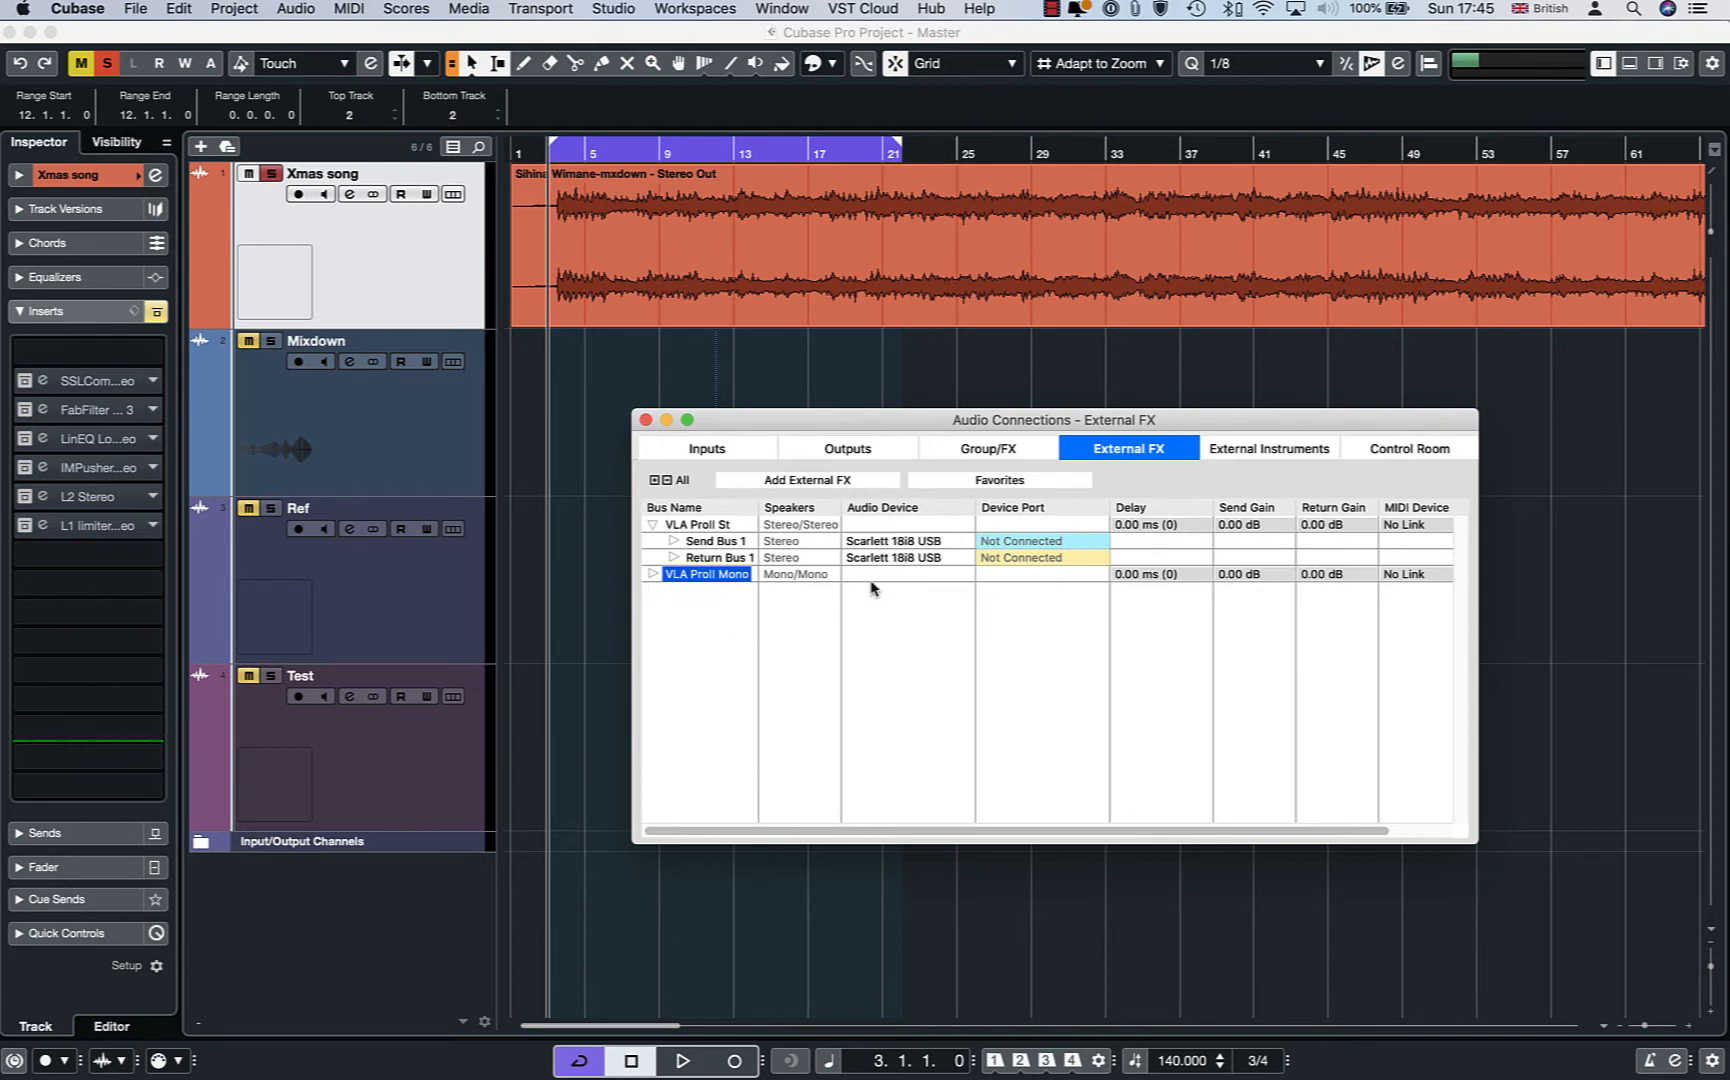
pyautogui.moveTo(675, 541)
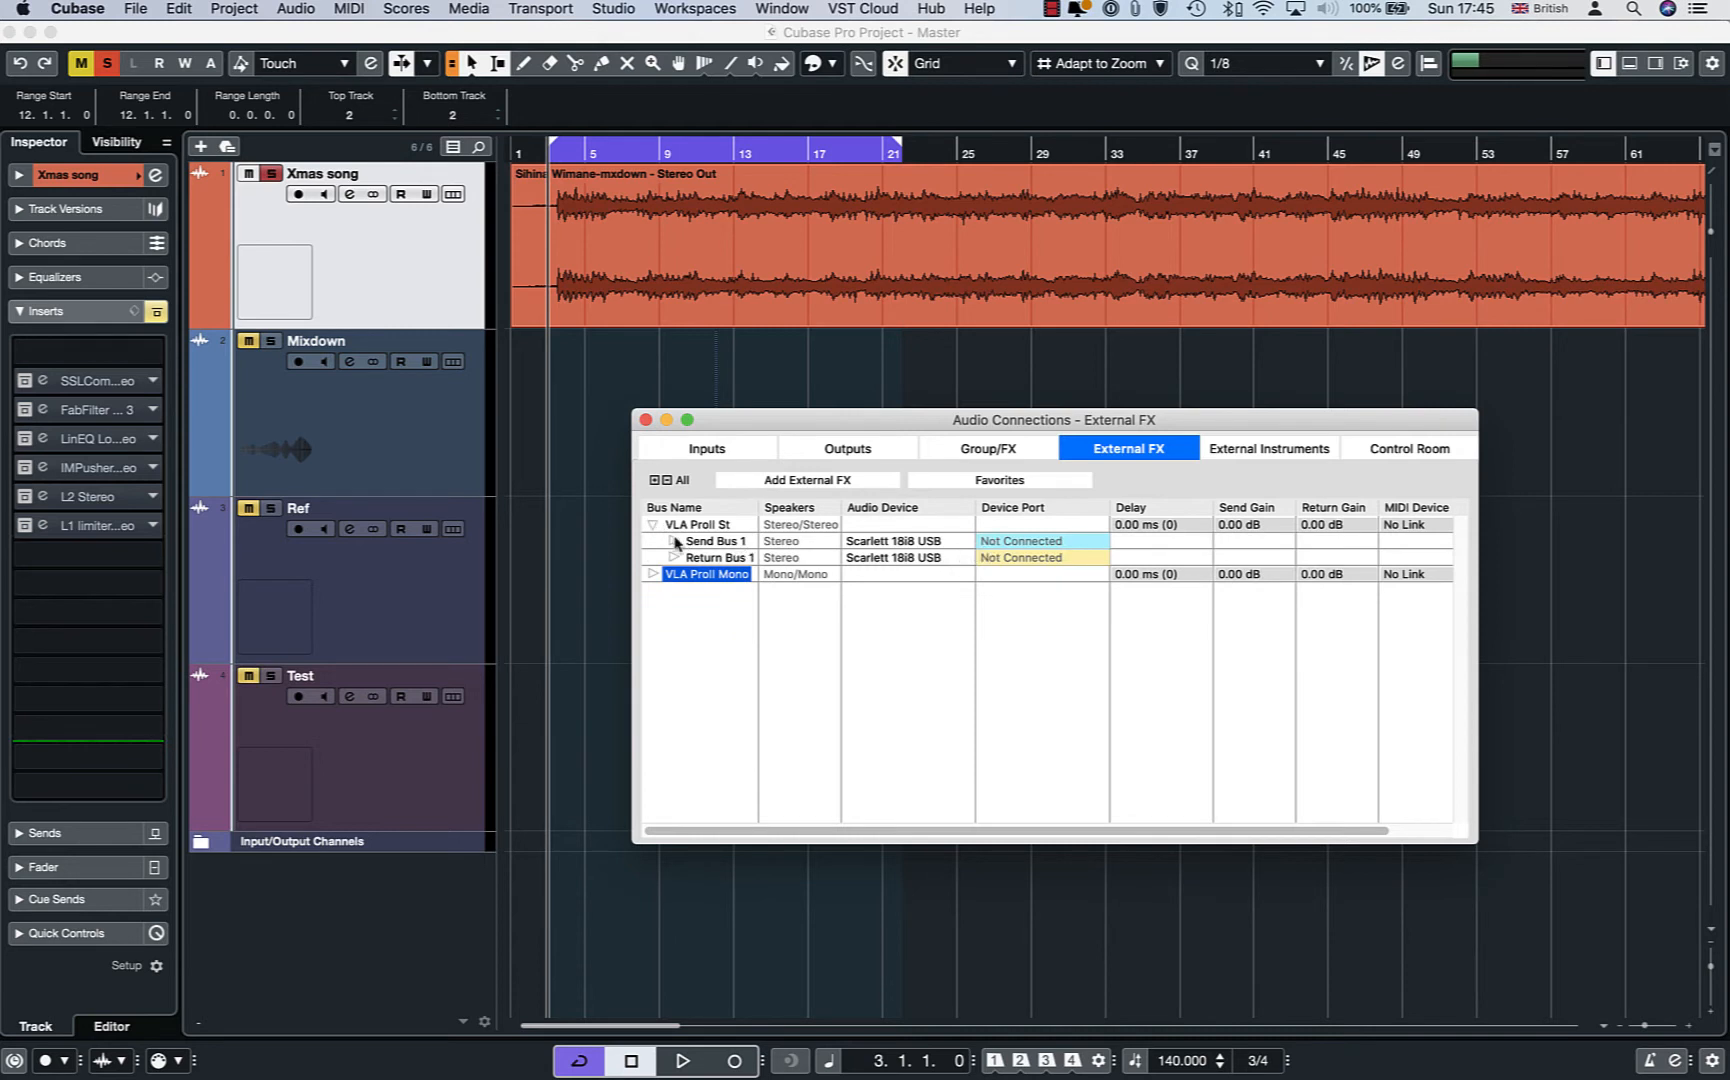
pyautogui.click(1042, 557)
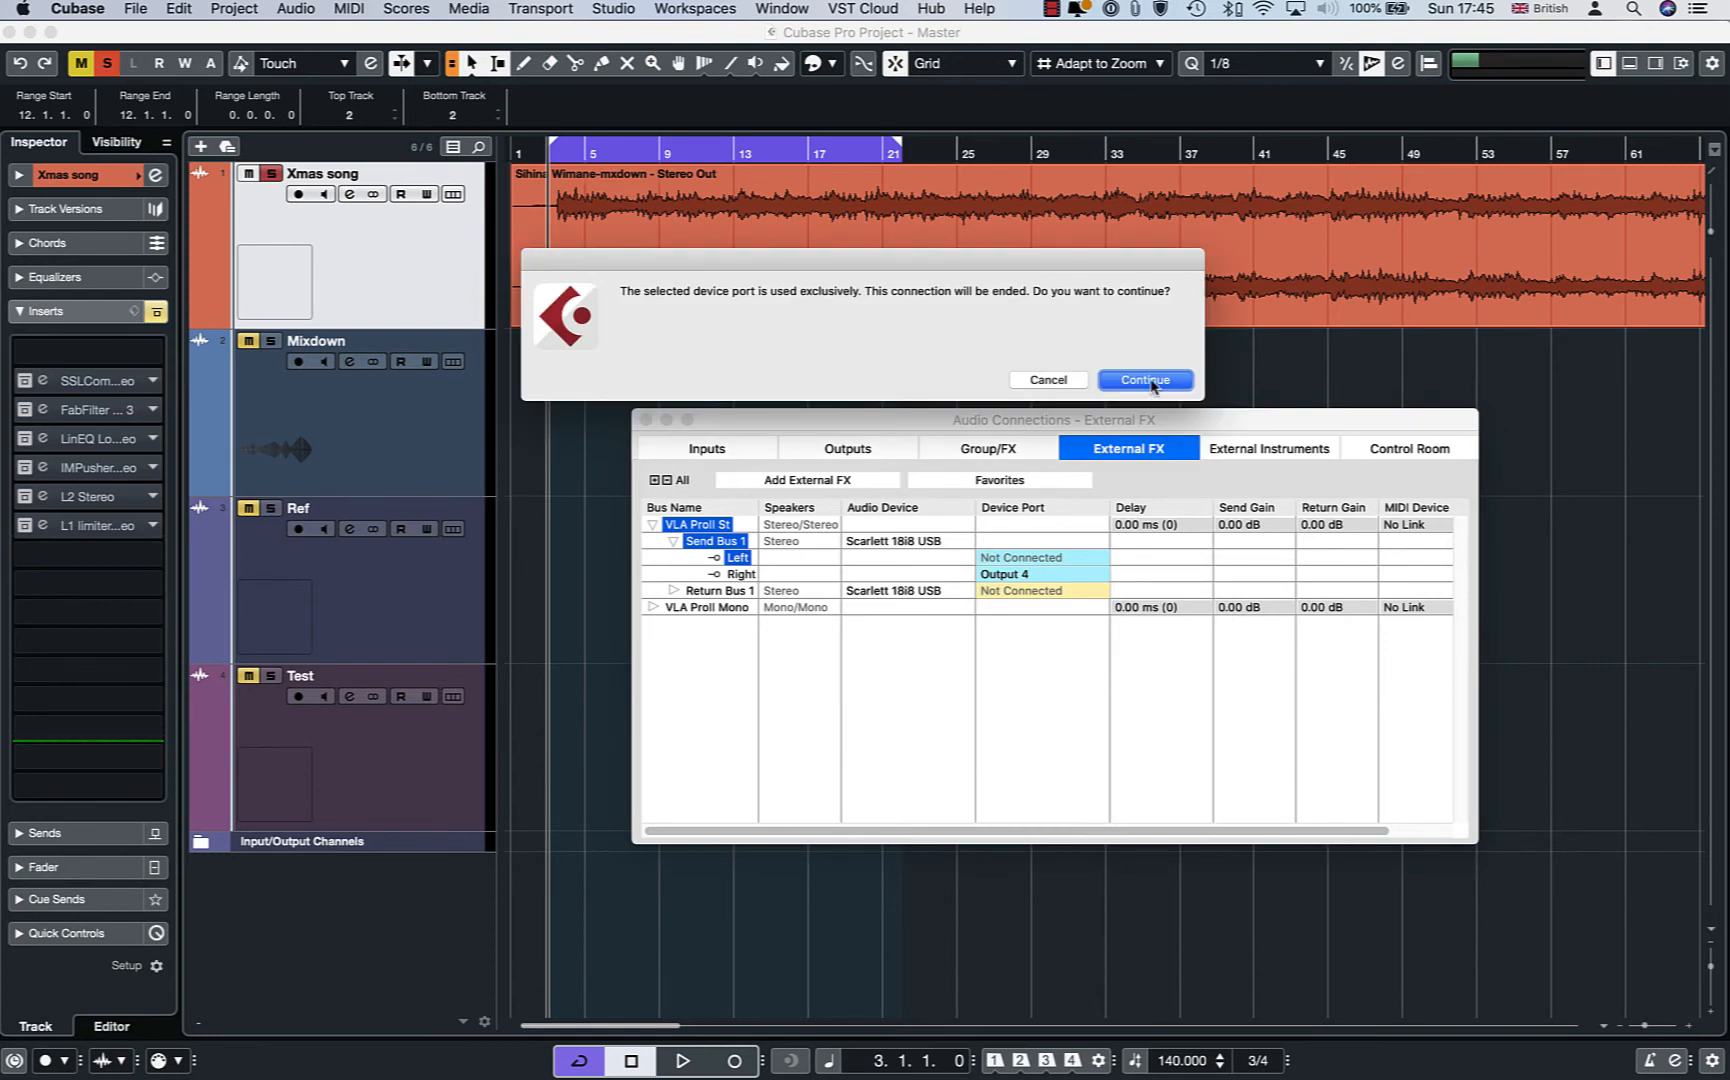
pyautogui.click(1145, 380)
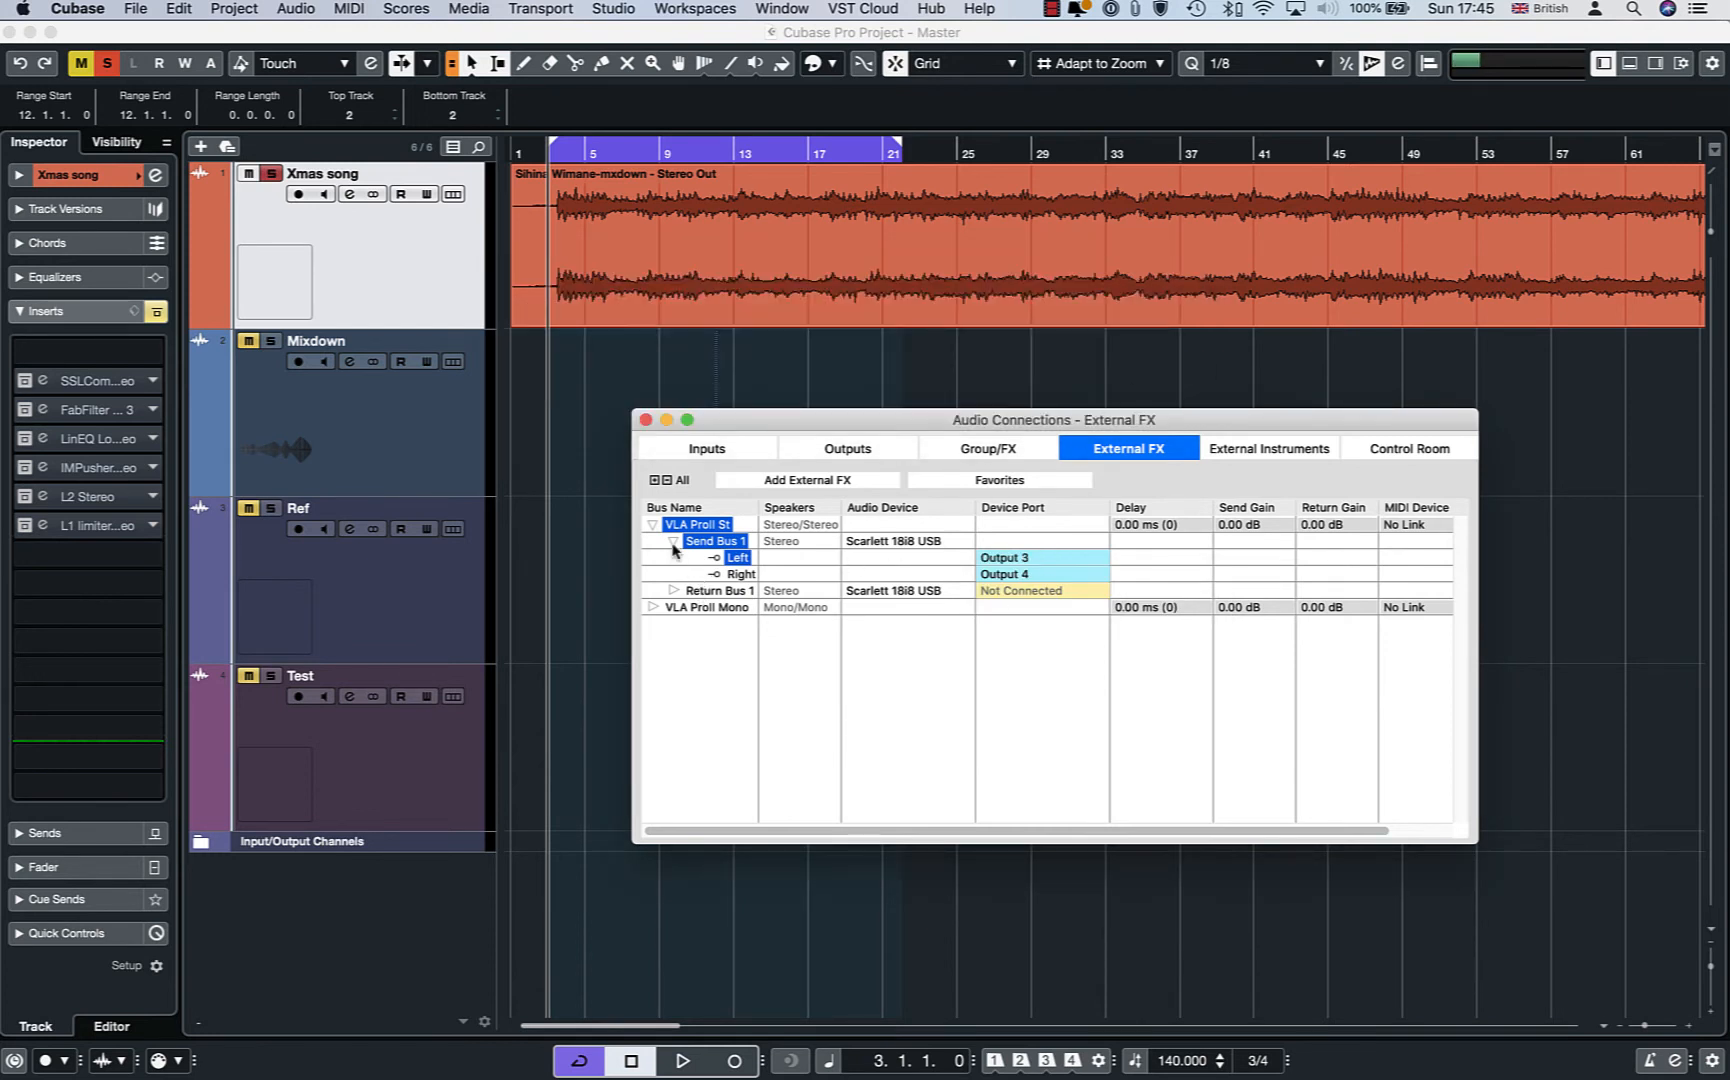
pyautogui.click(672, 590)
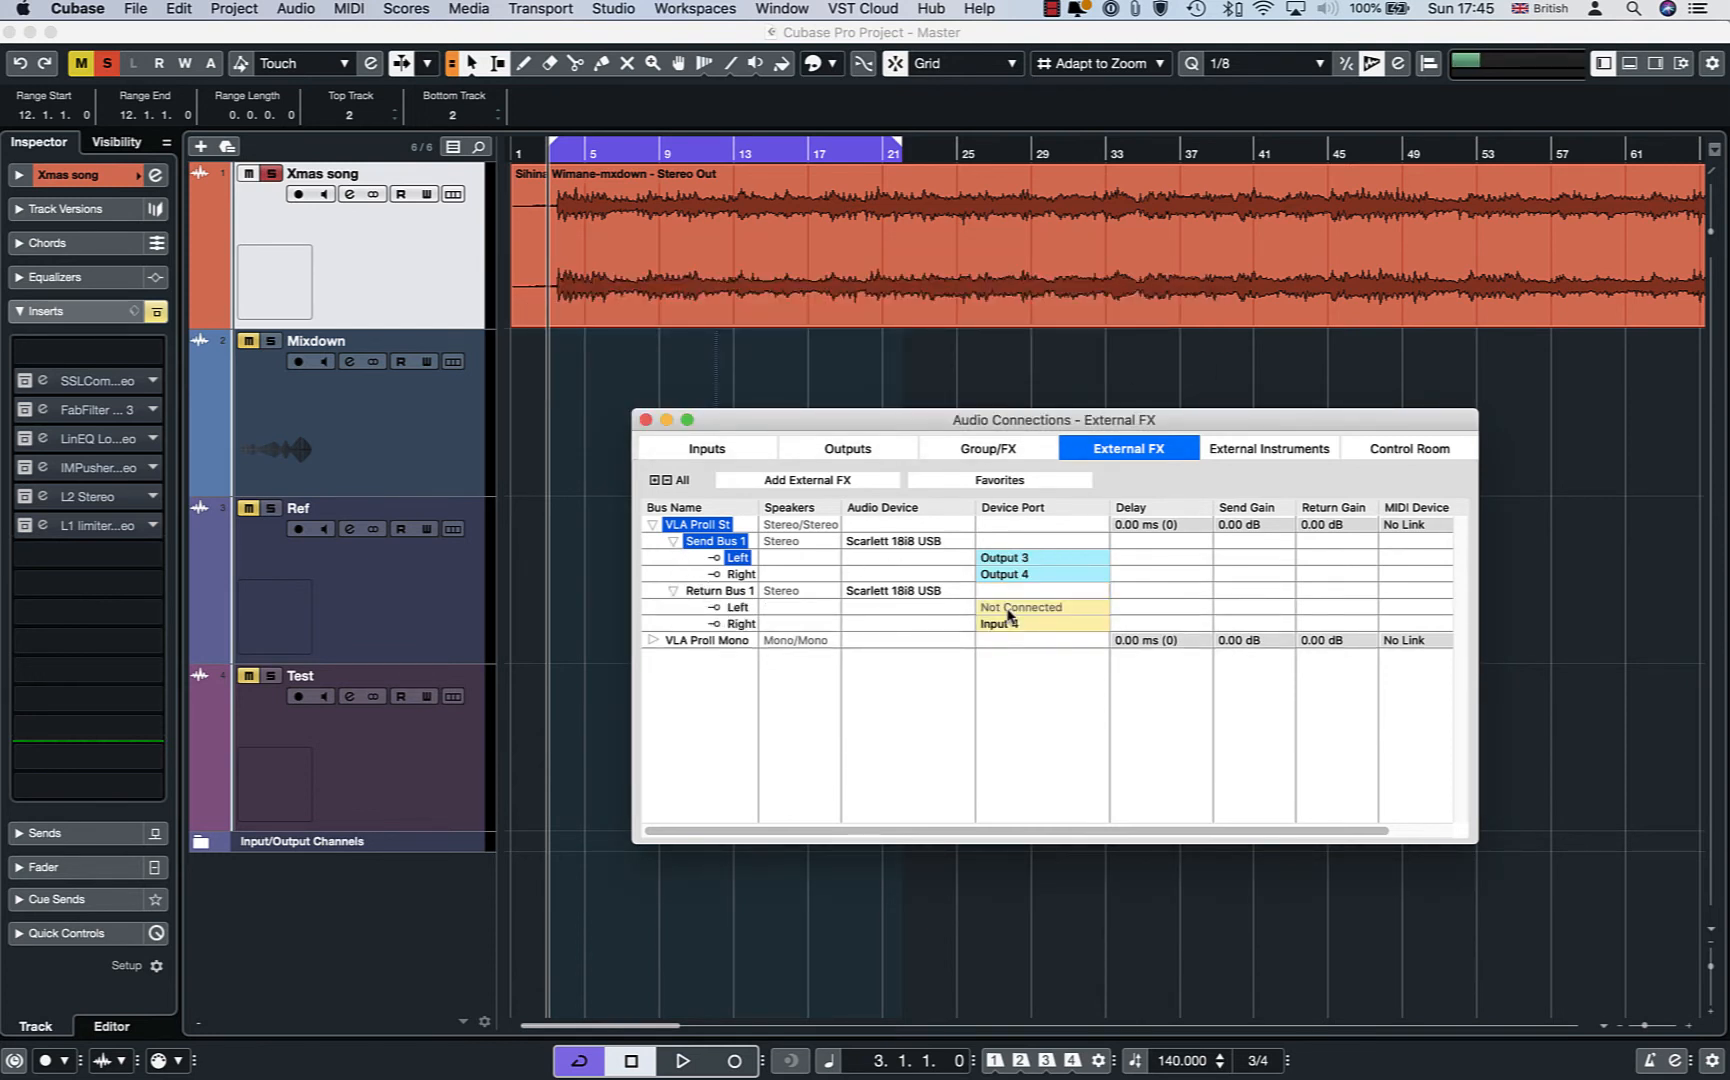
pyautogui.click(1042, 606)
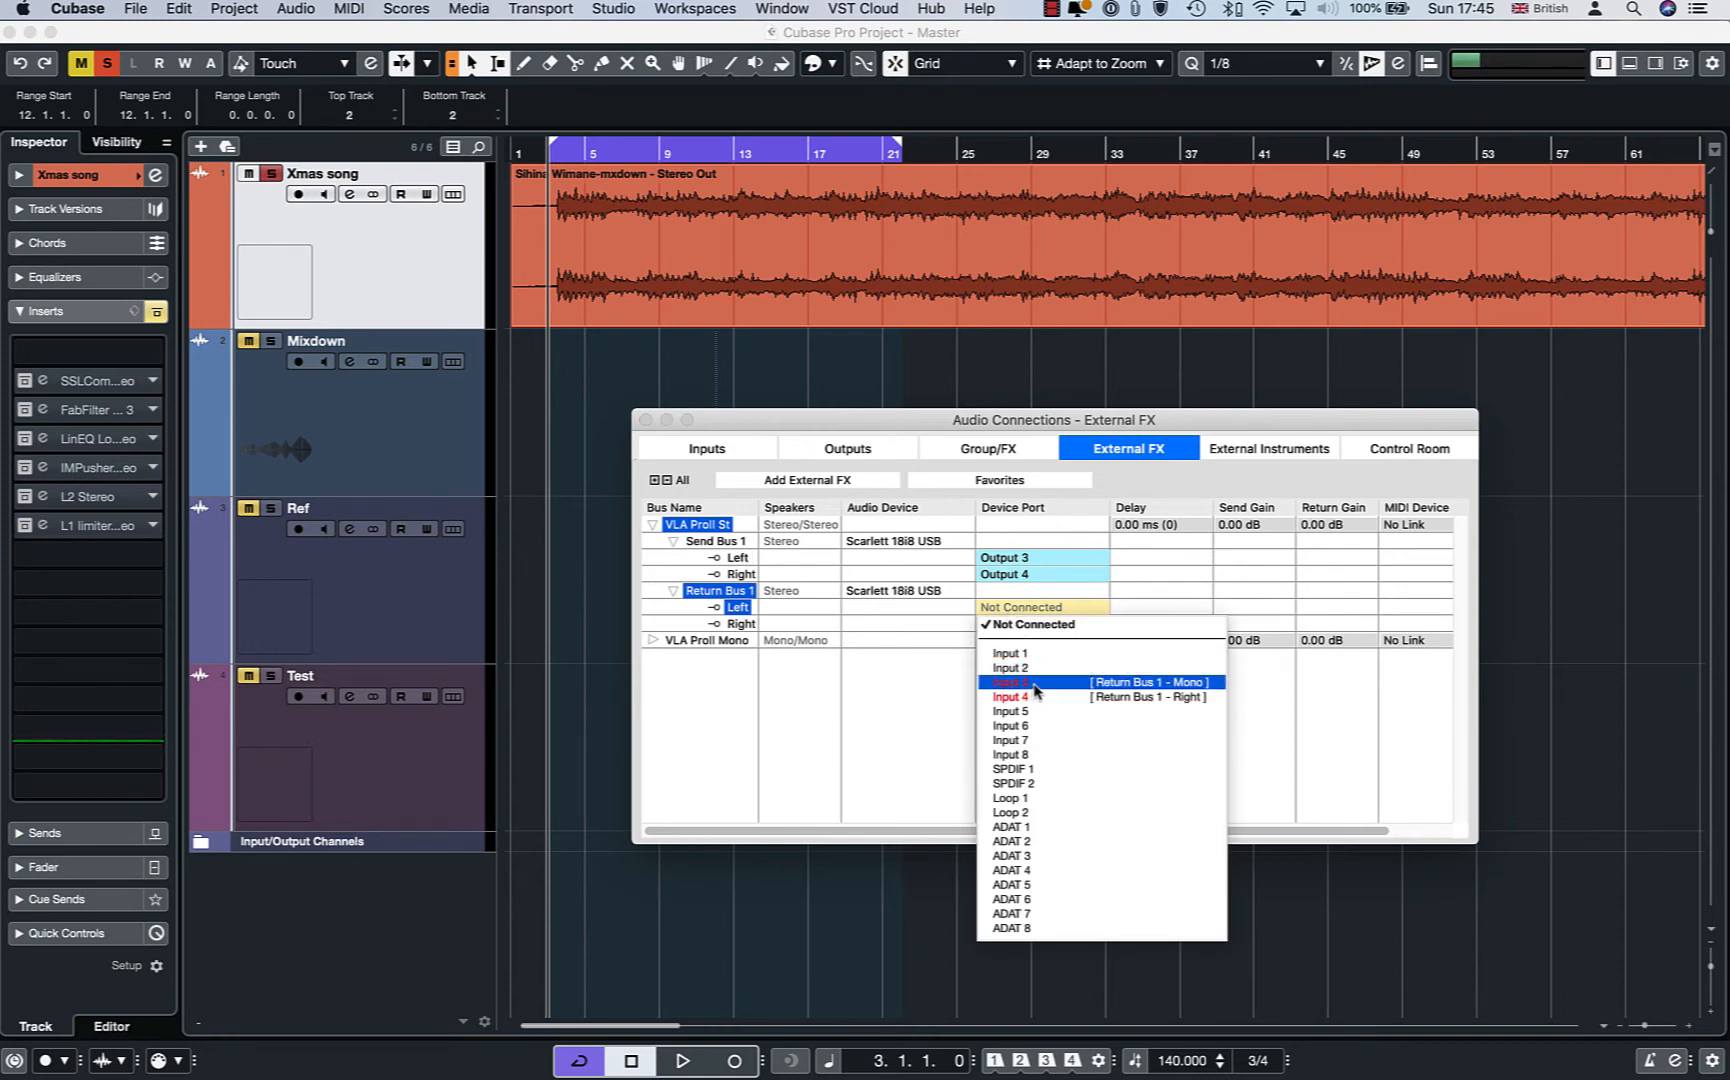
pyautogui.click(1010, 682)
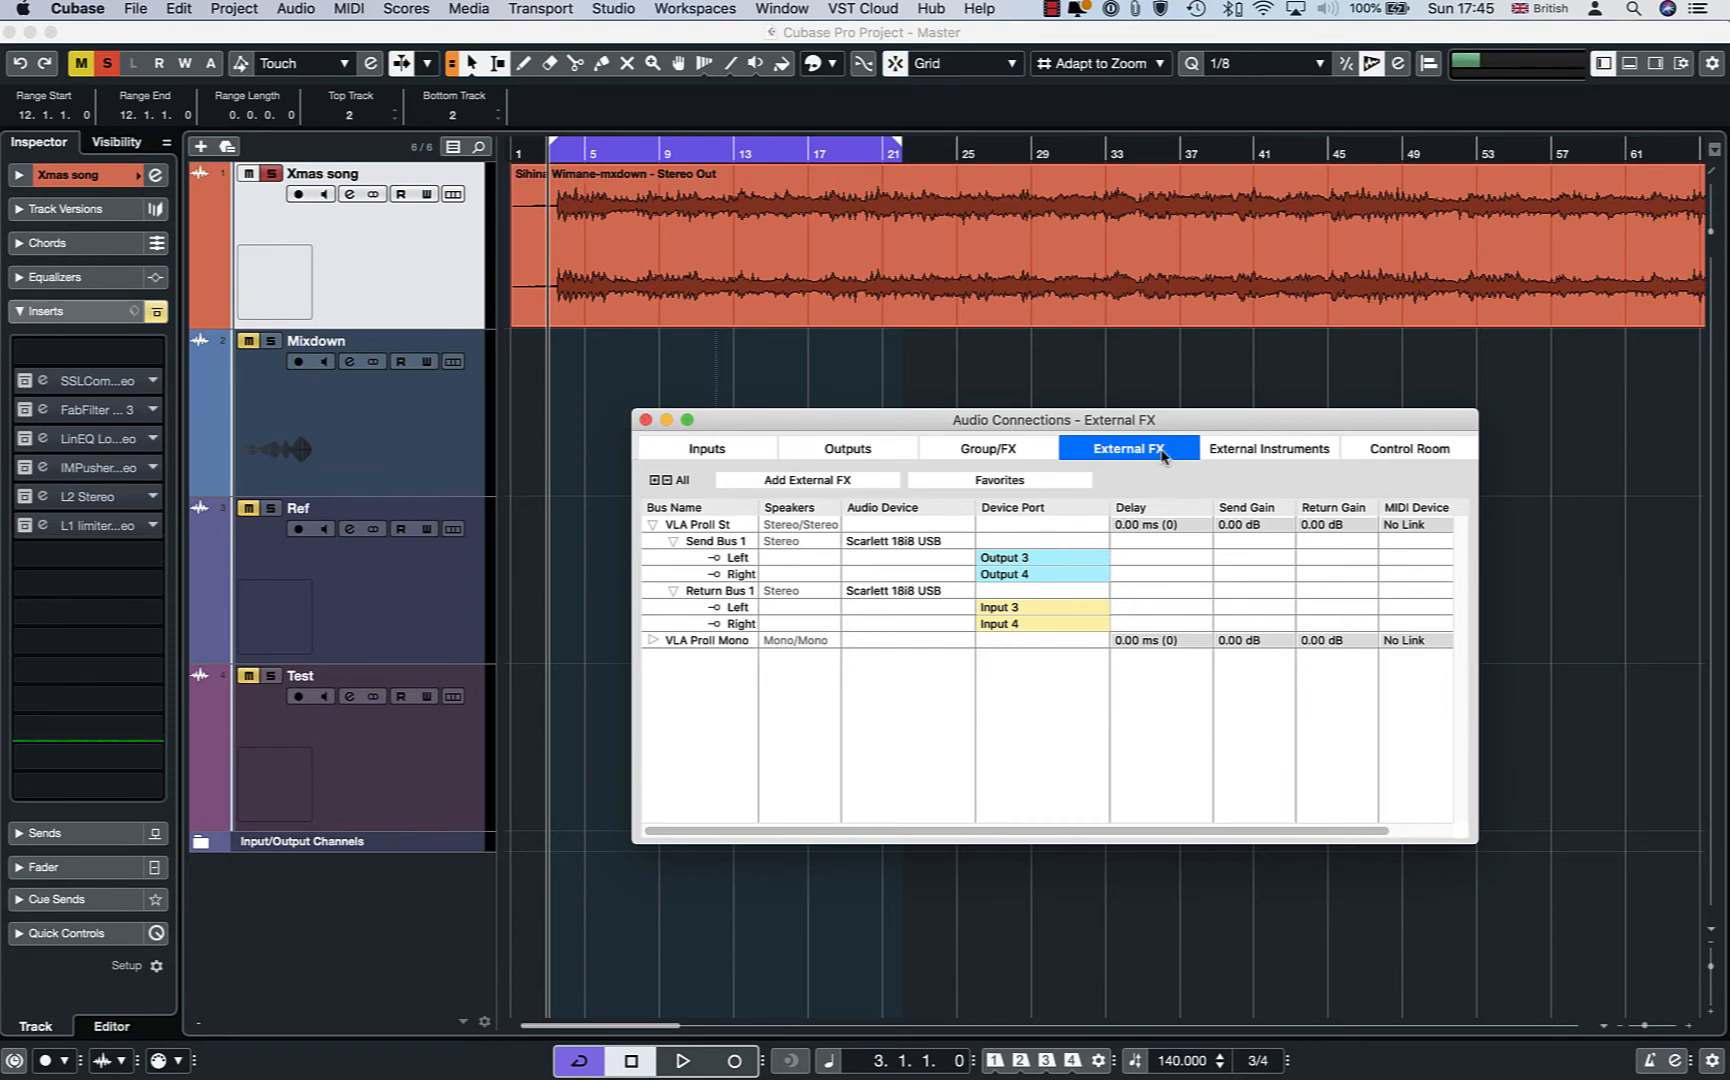
pyautogui.click(645, 420)
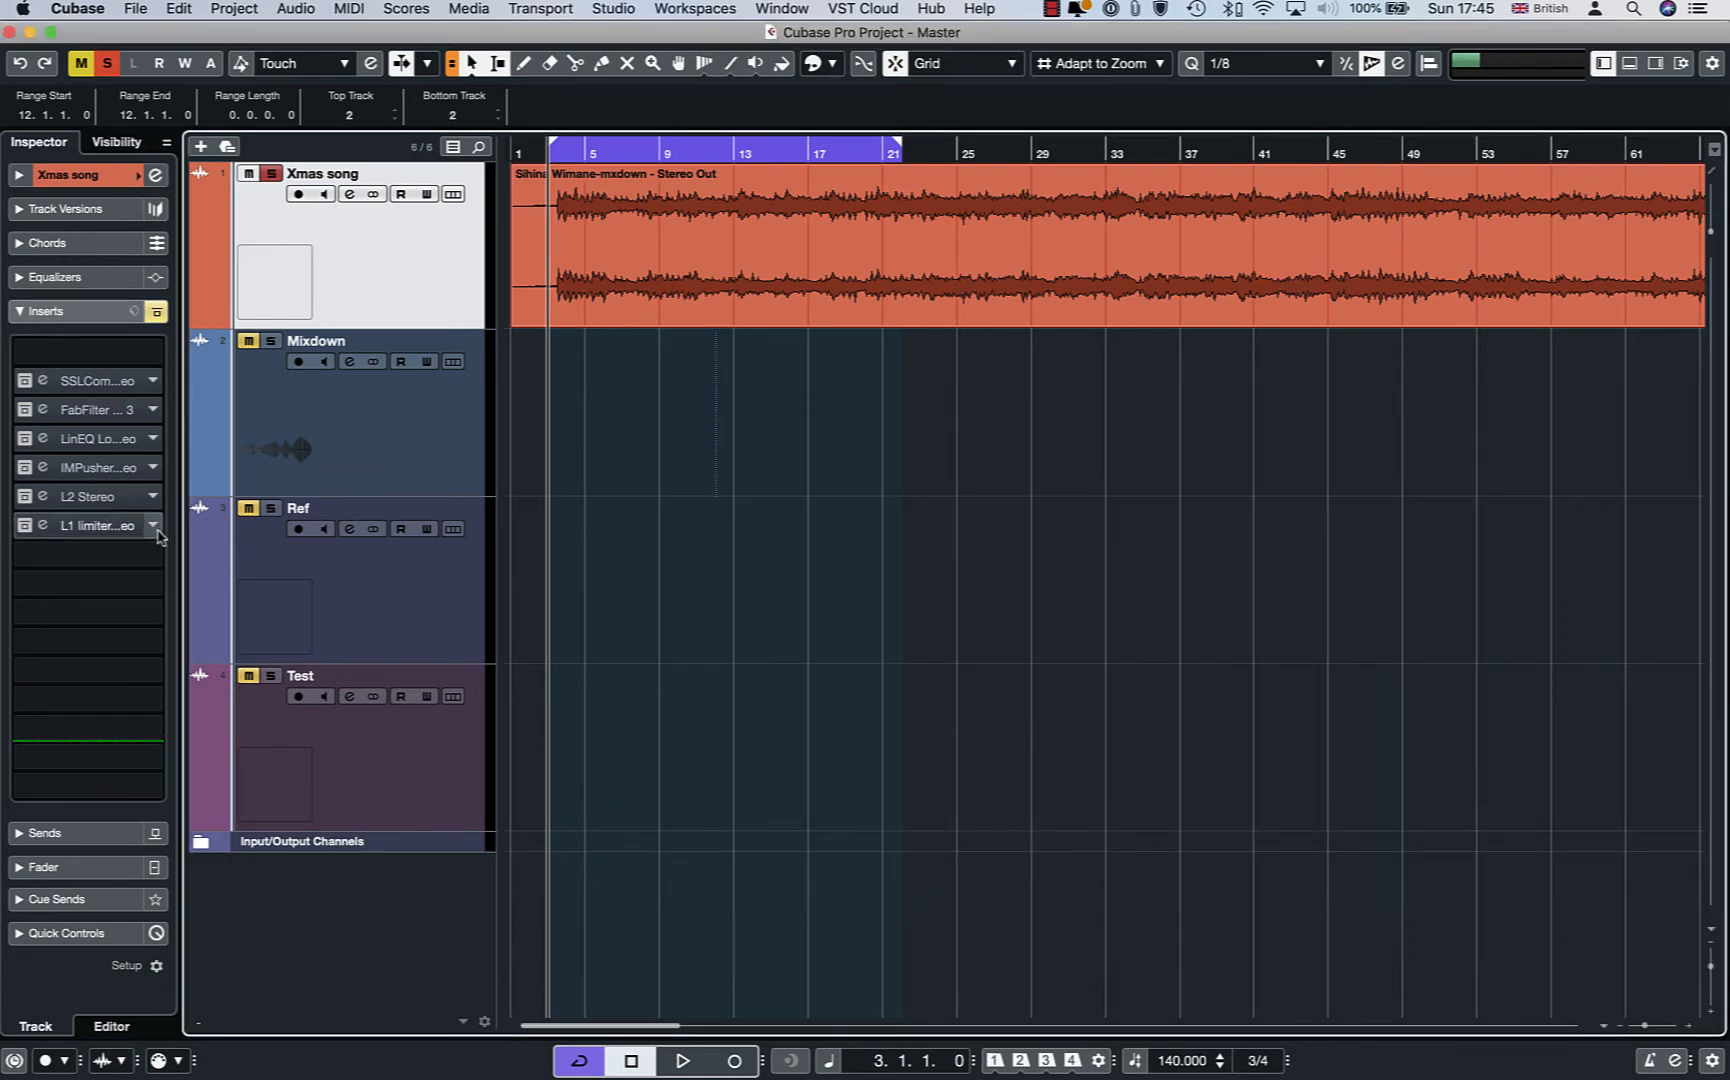
# Insert VLA ProII St from Steinberg > External Plug-ins into the Xmas song's first insert slot
pyautogui.click(126, 525)
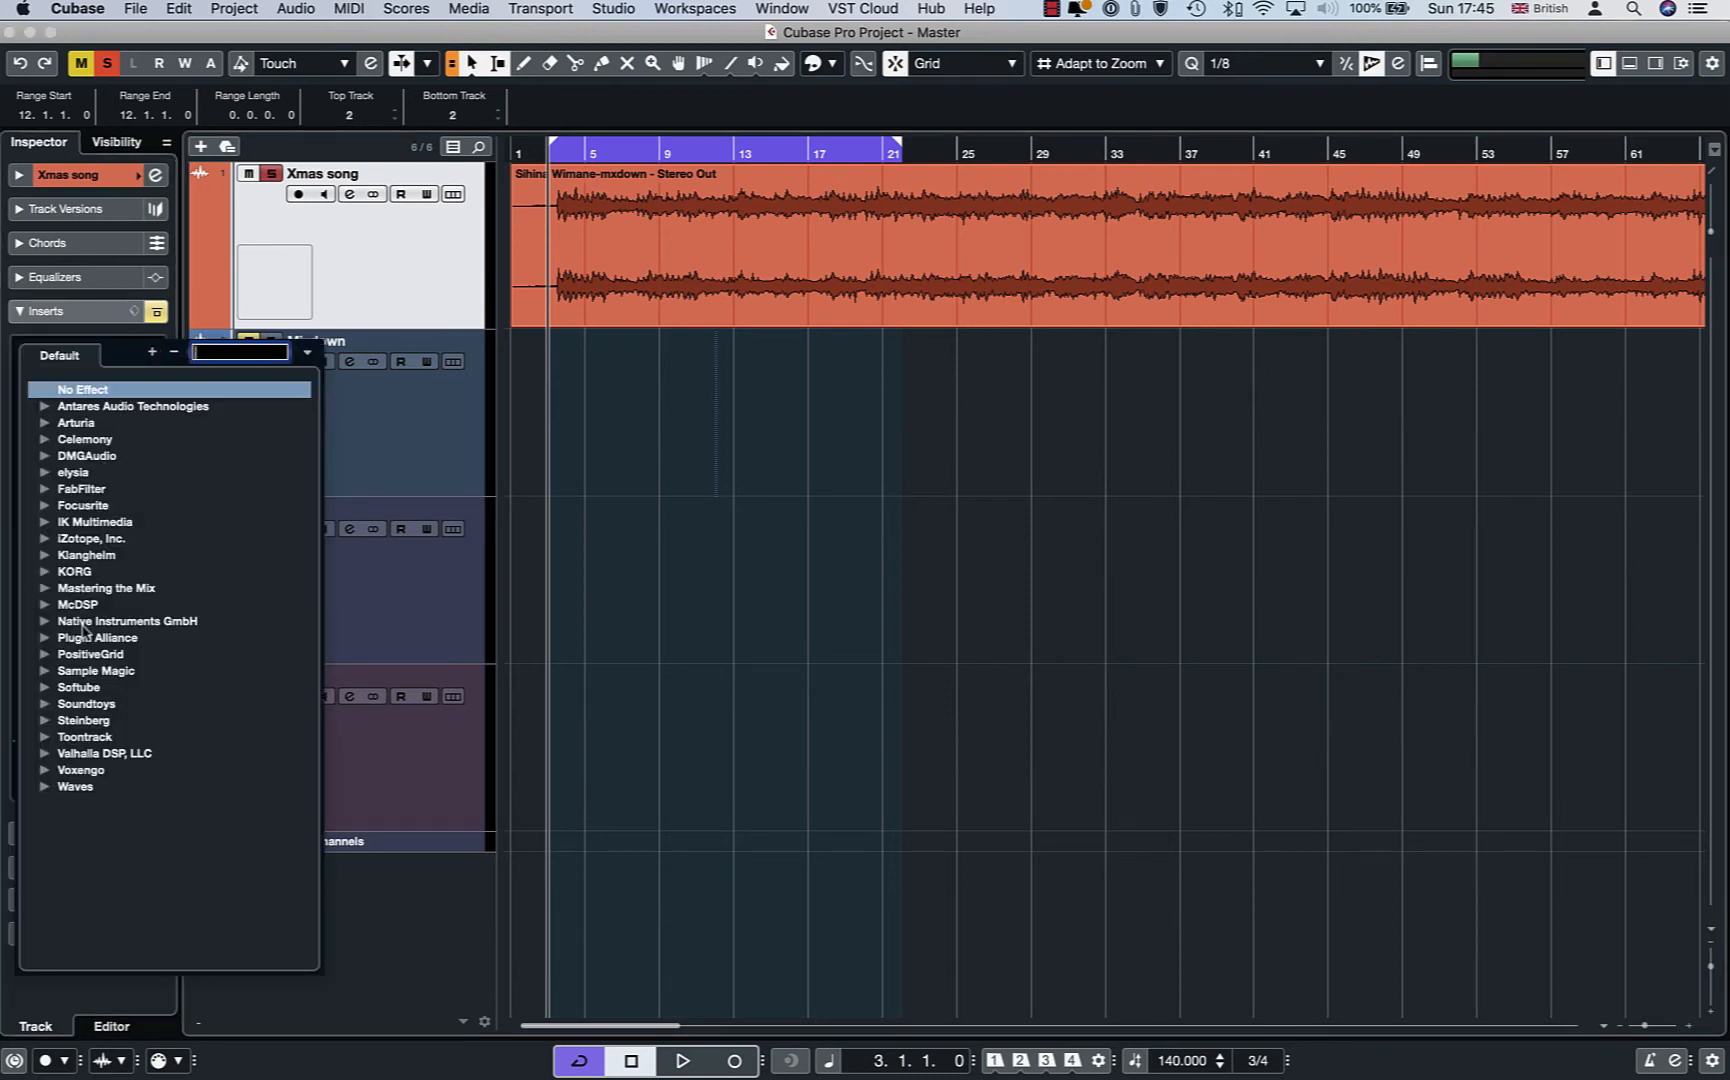
pyautogui.click(44, 720)
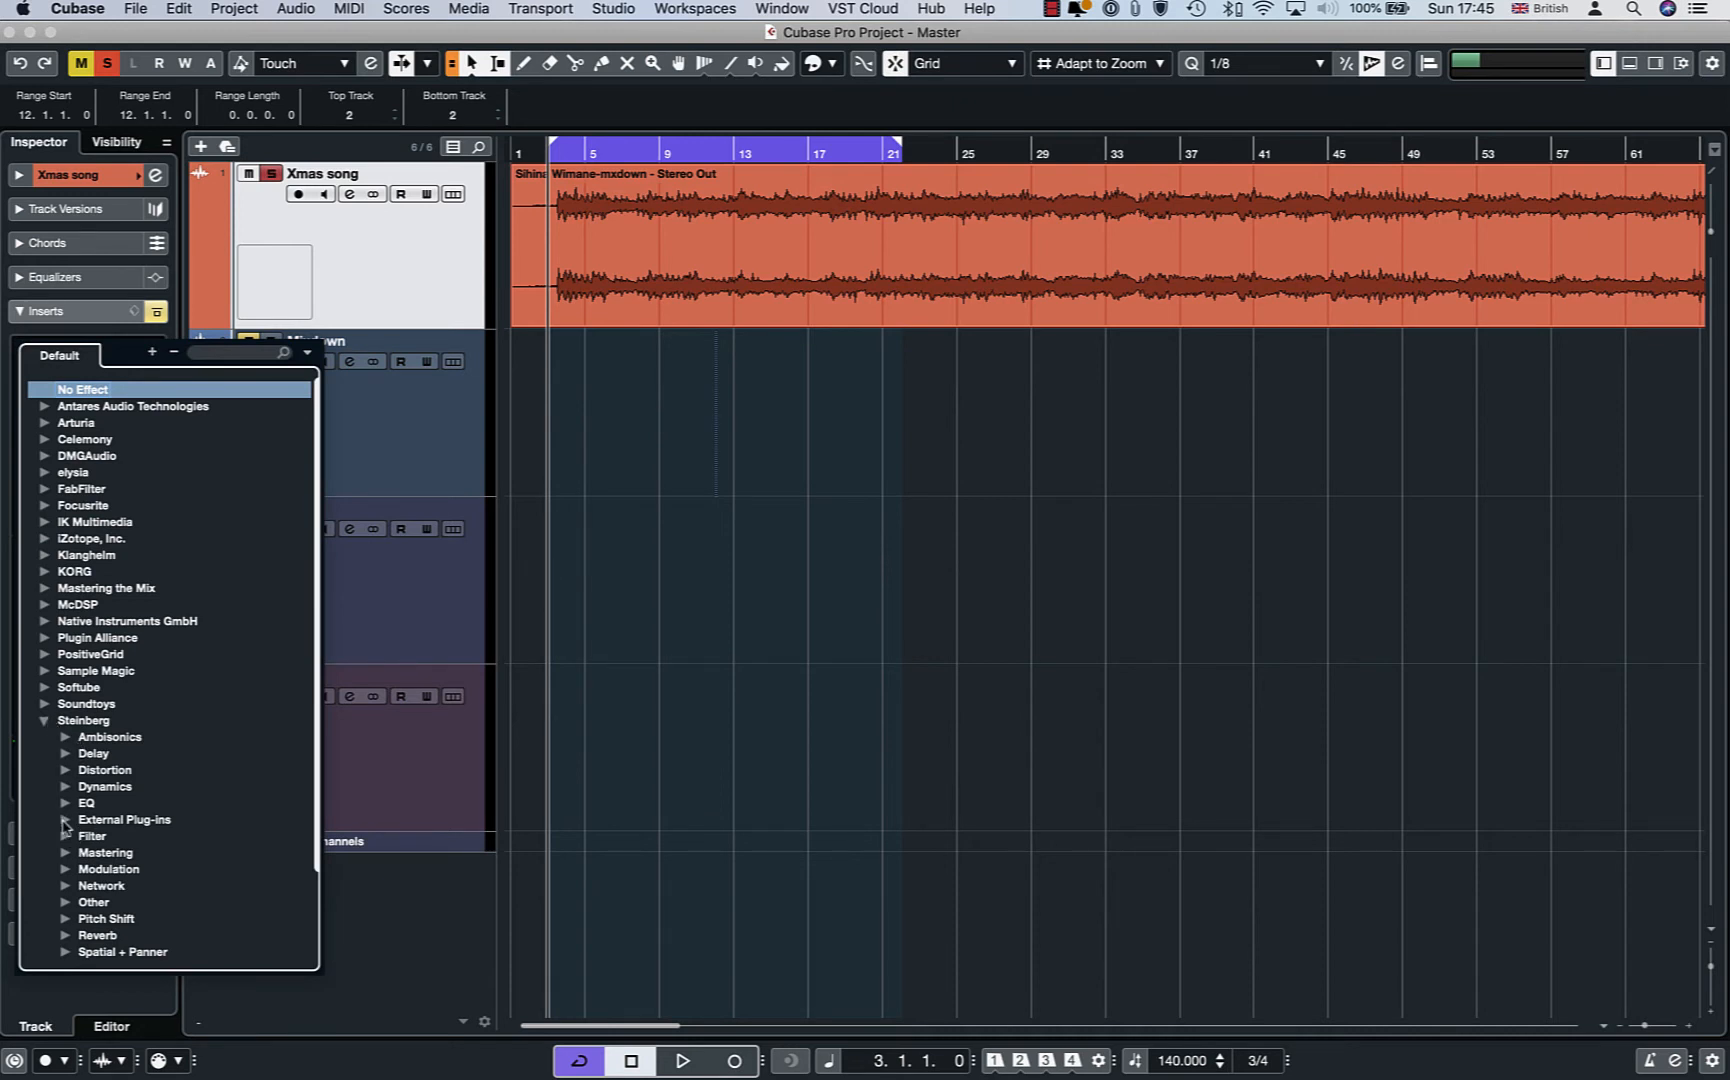
pyautogui.click(62, 820)
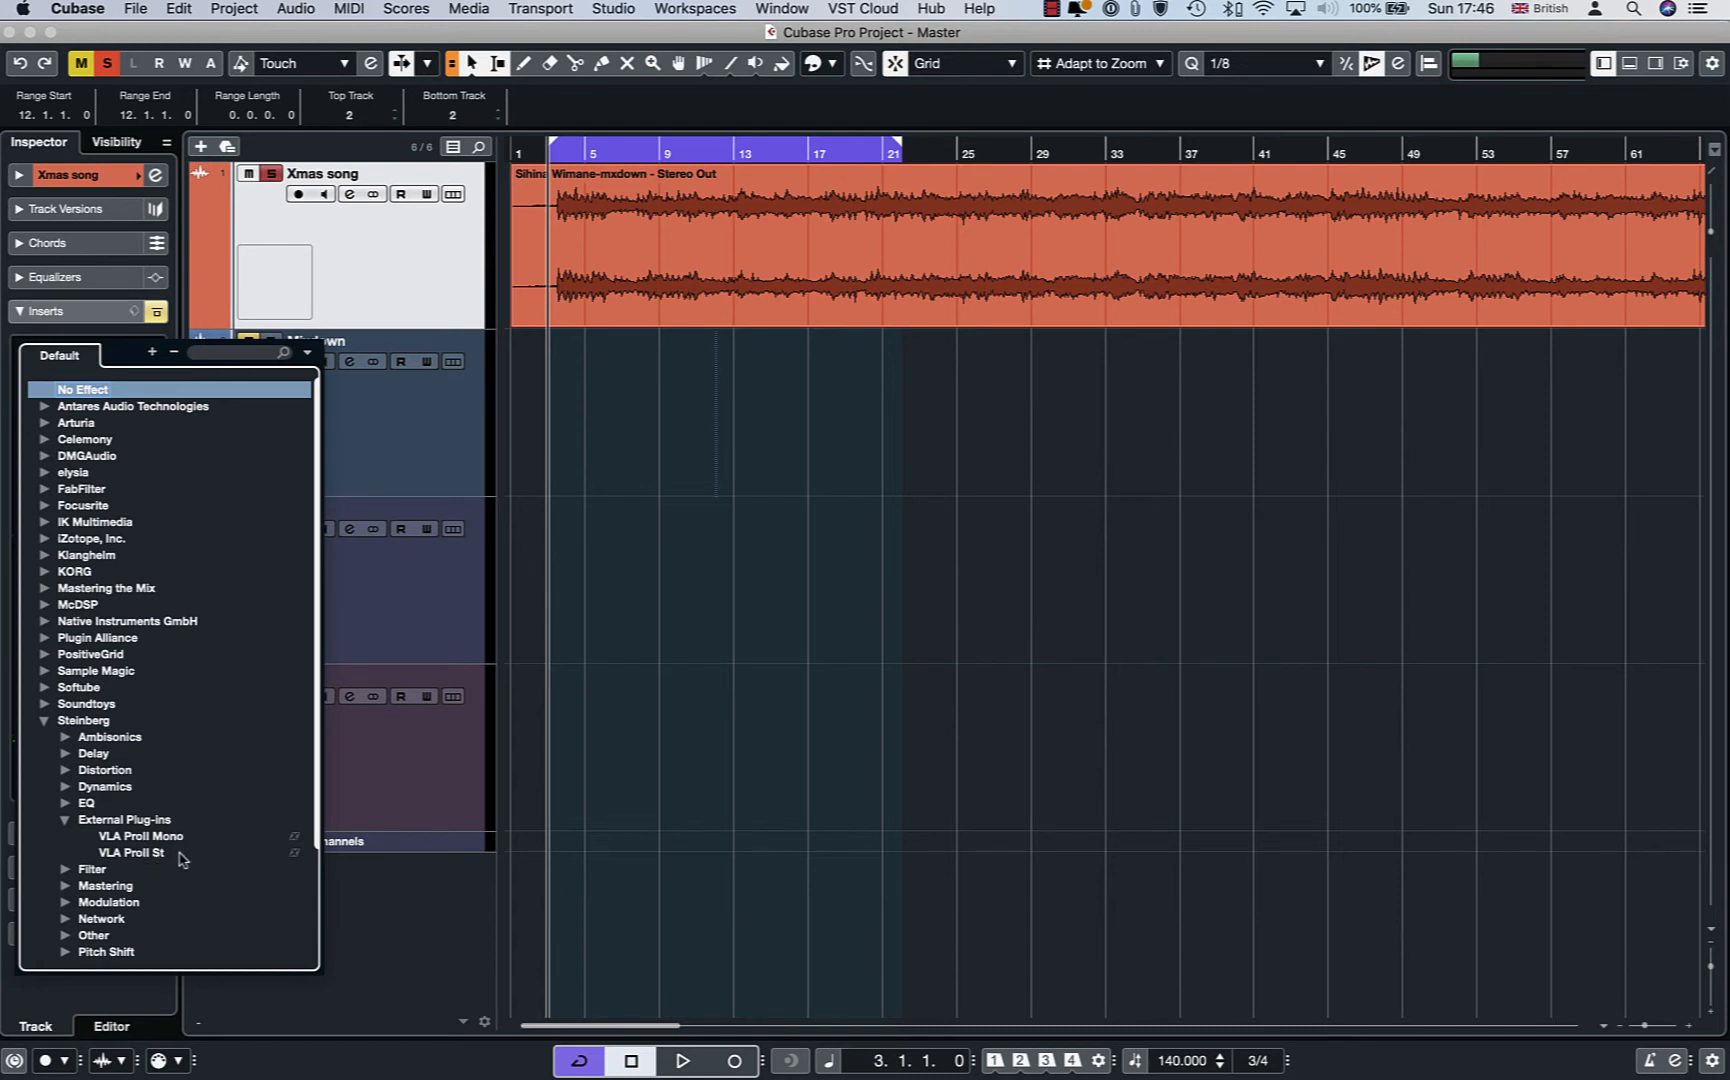
pyautogui.click(127, 852)
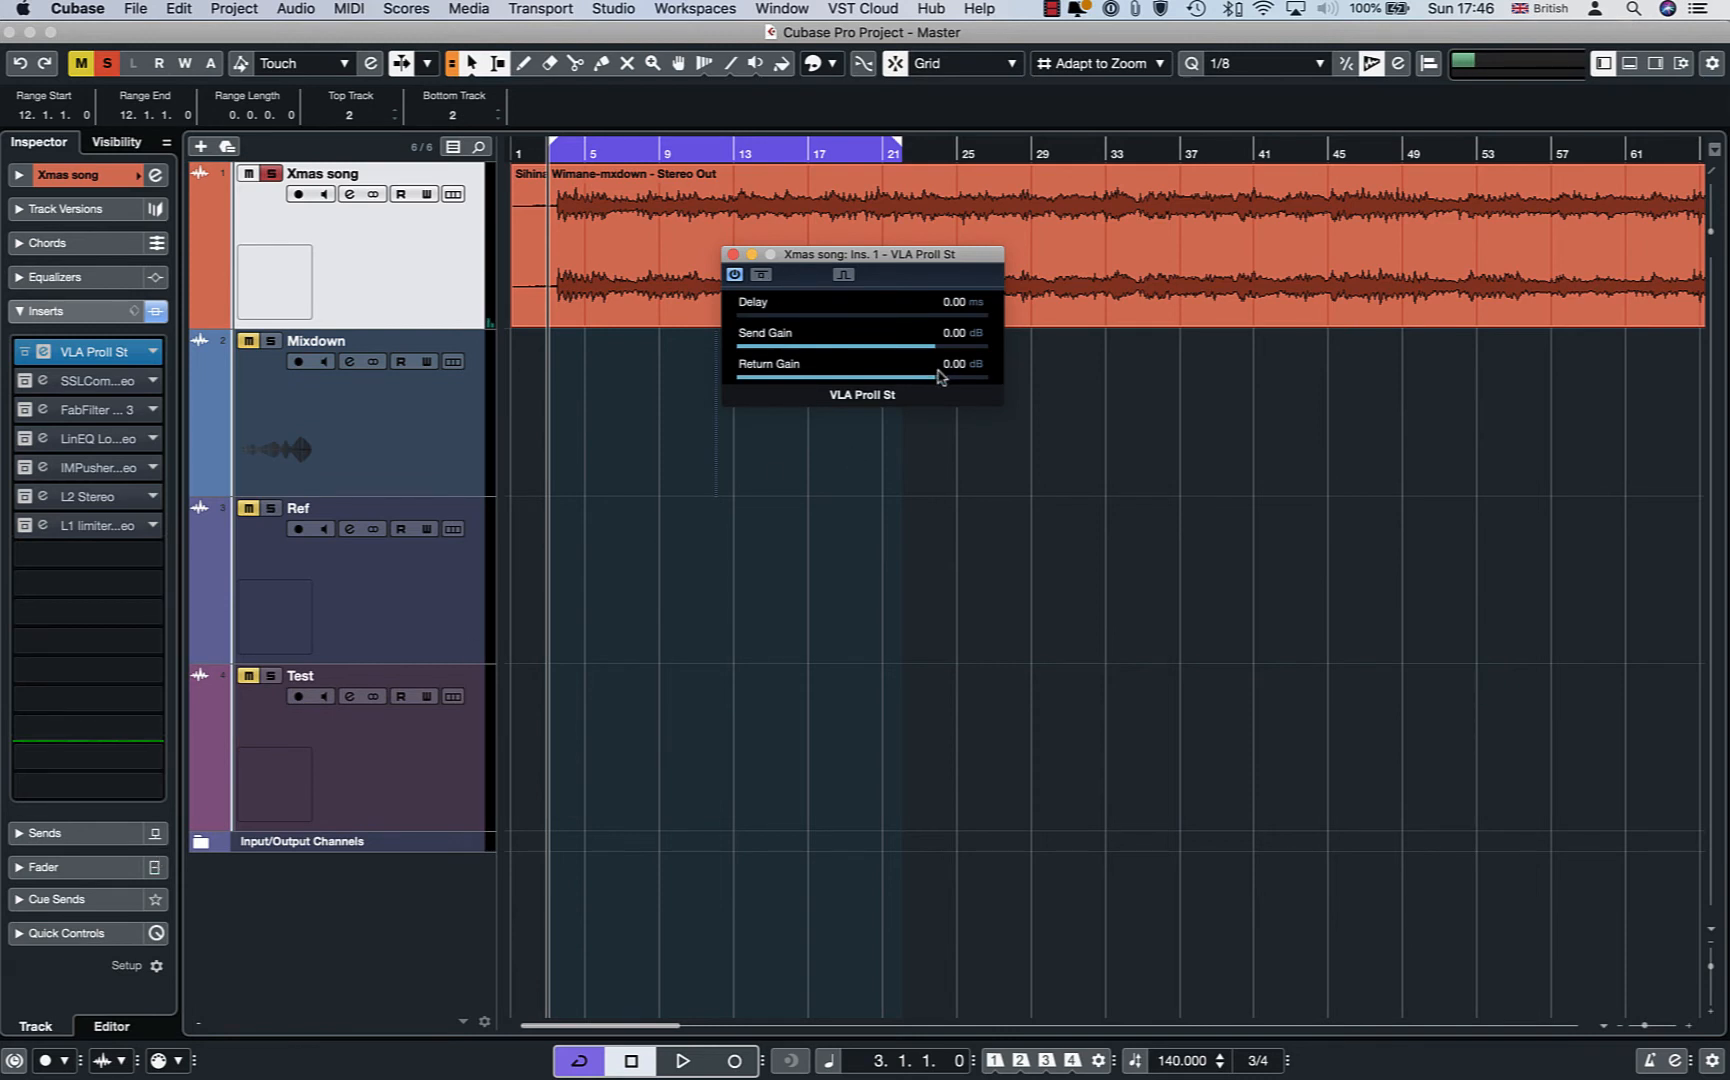
# Nudge the VLA ProII St Send Gain slider slightly below 0 dB
pyautogui.moveTo(938, 339); pyautogui.dragTo(932, 342)
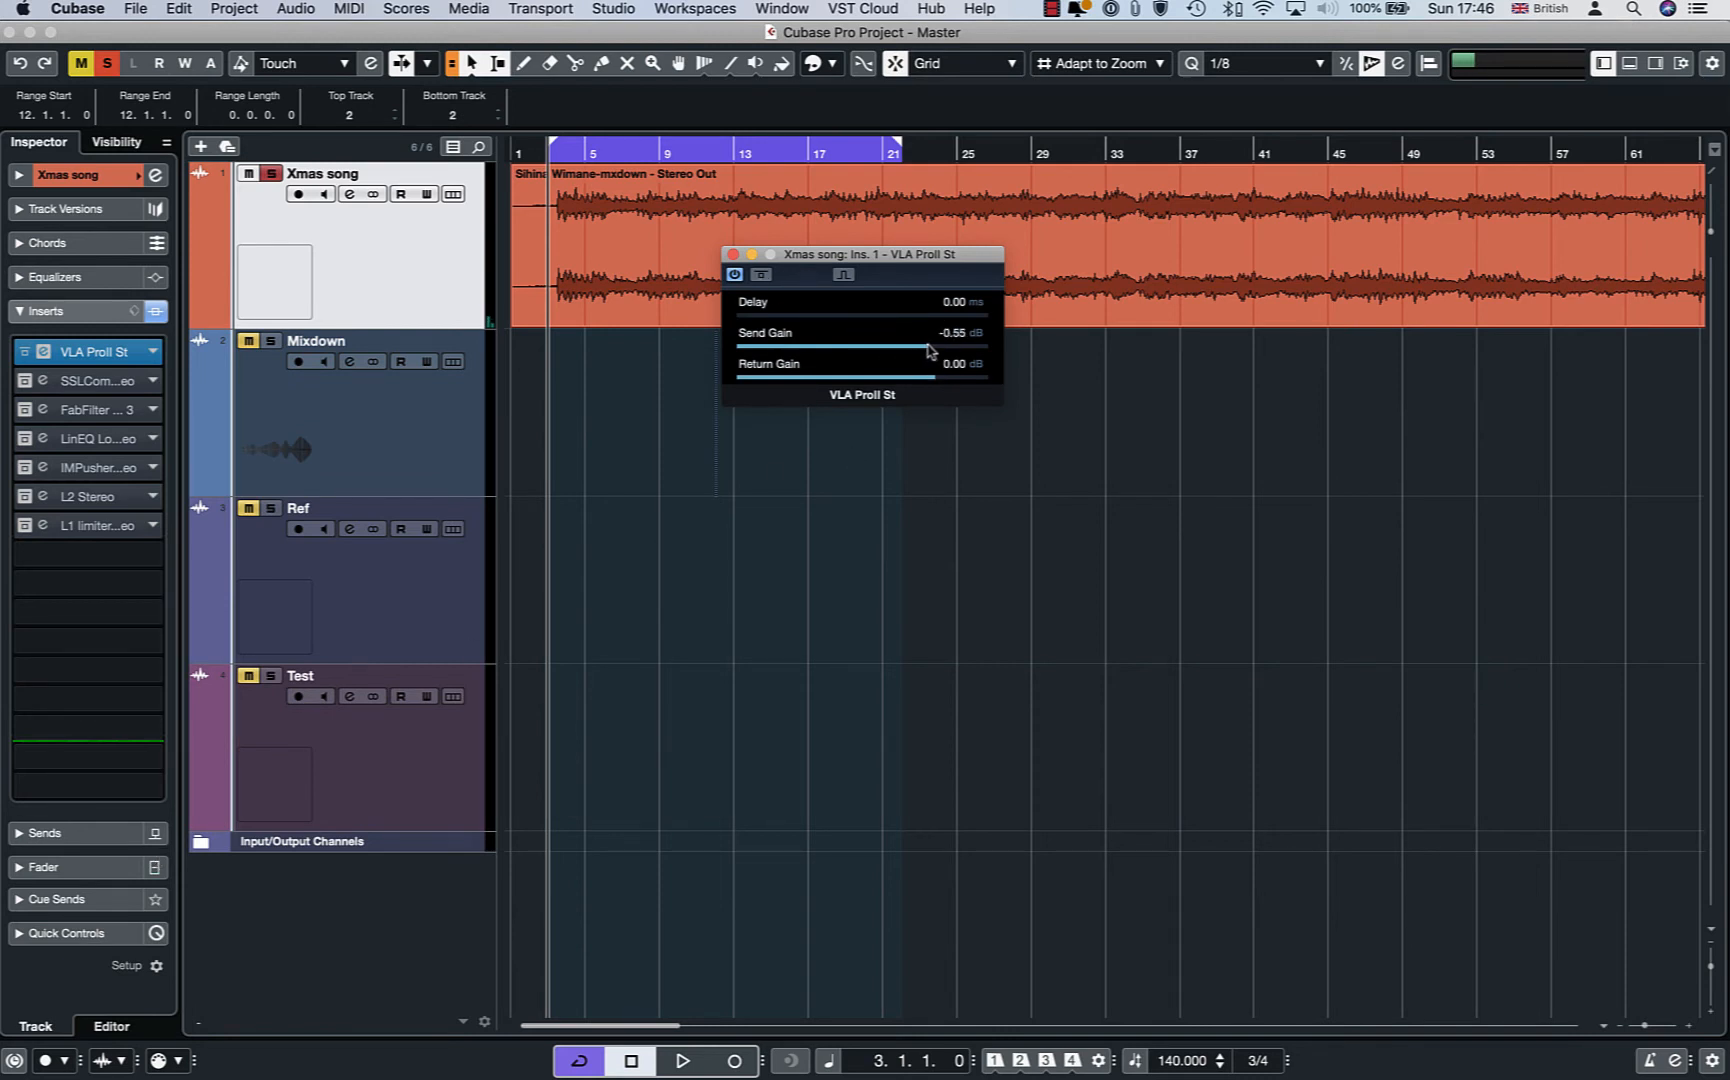
pyautogui.moveTo(921, 339); pyautogui.dragTo(957, 339)
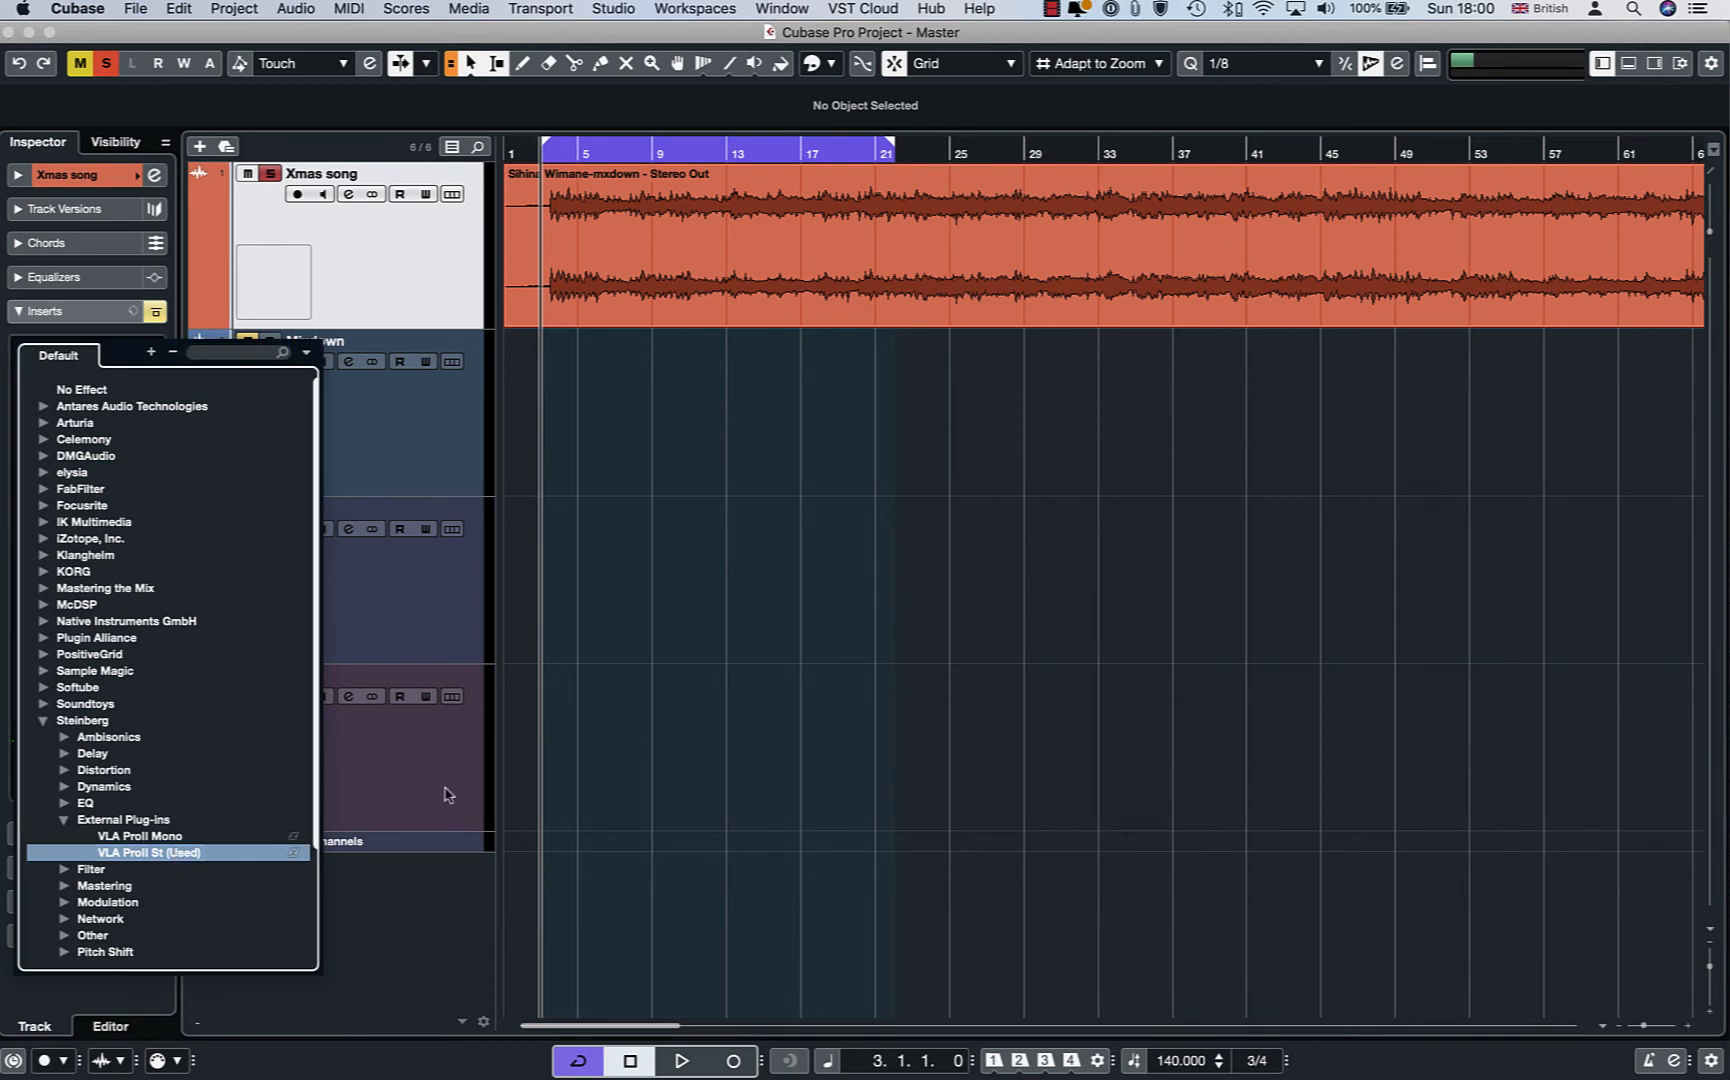
# Keep VLA ProII St as the first insert and start playback of the Xmas song
pyautogui.click(149, 852)
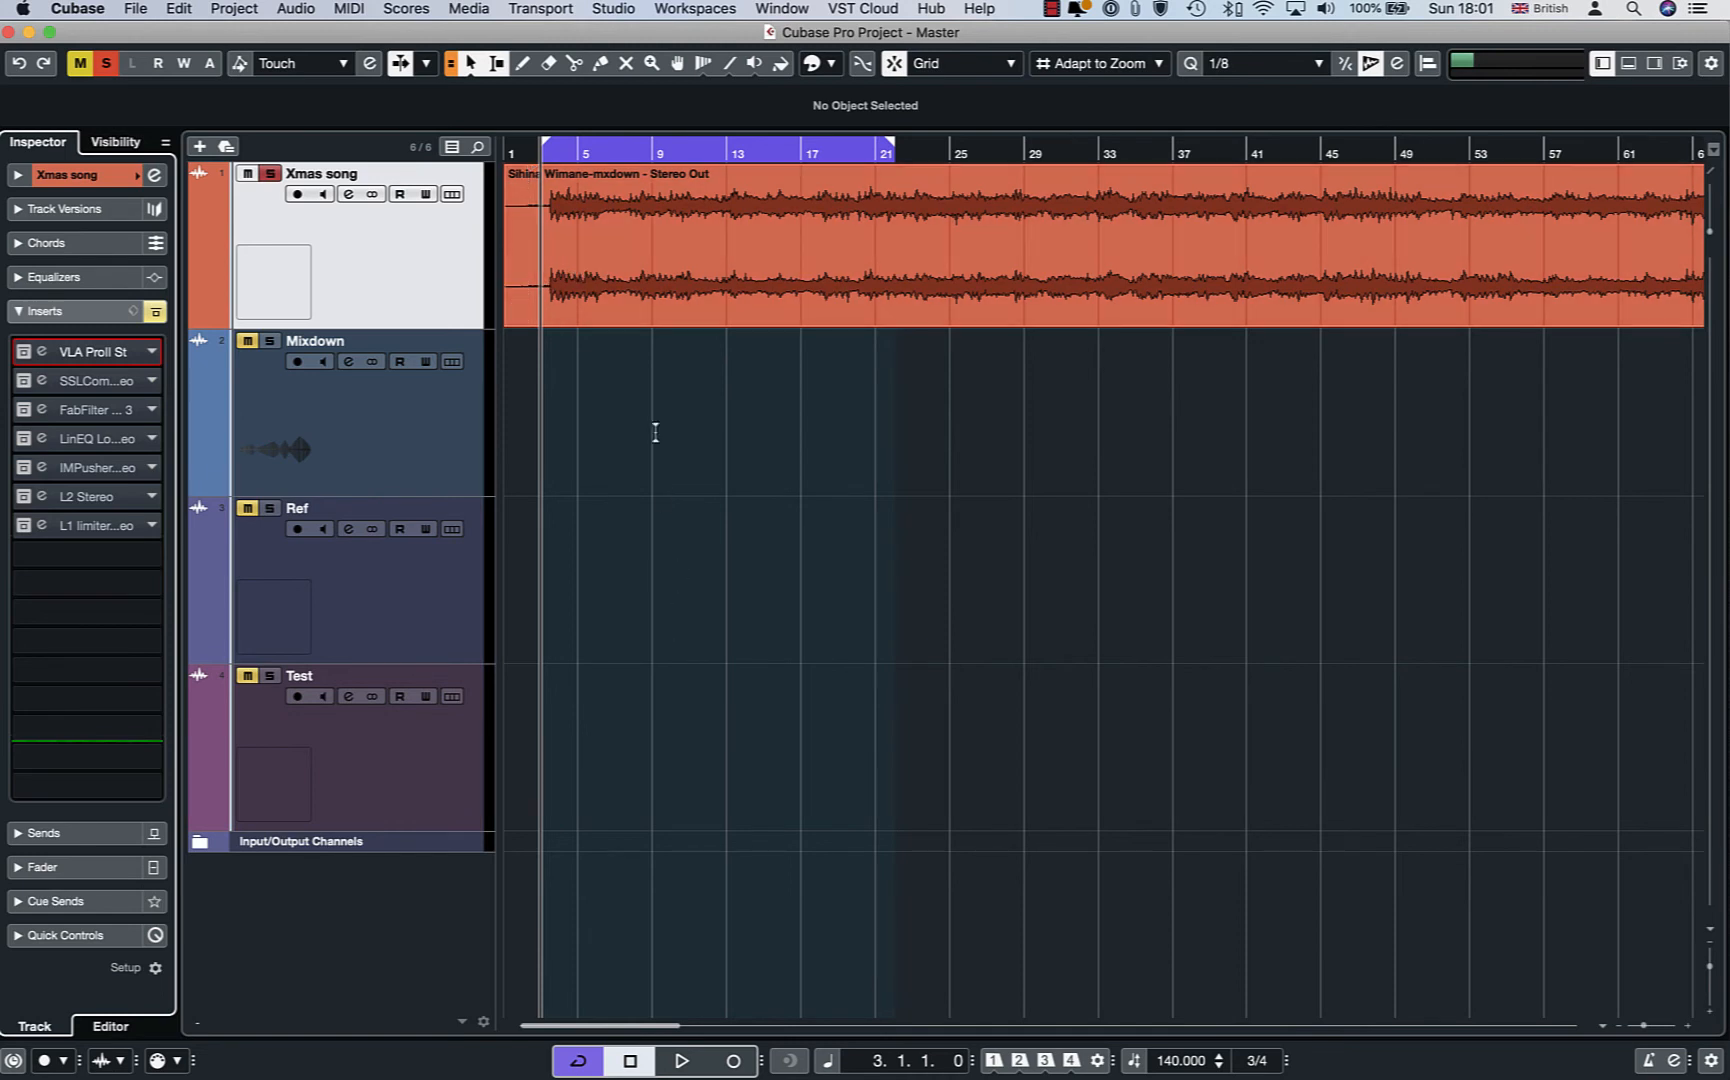
pyautogui.click(687, 1061)
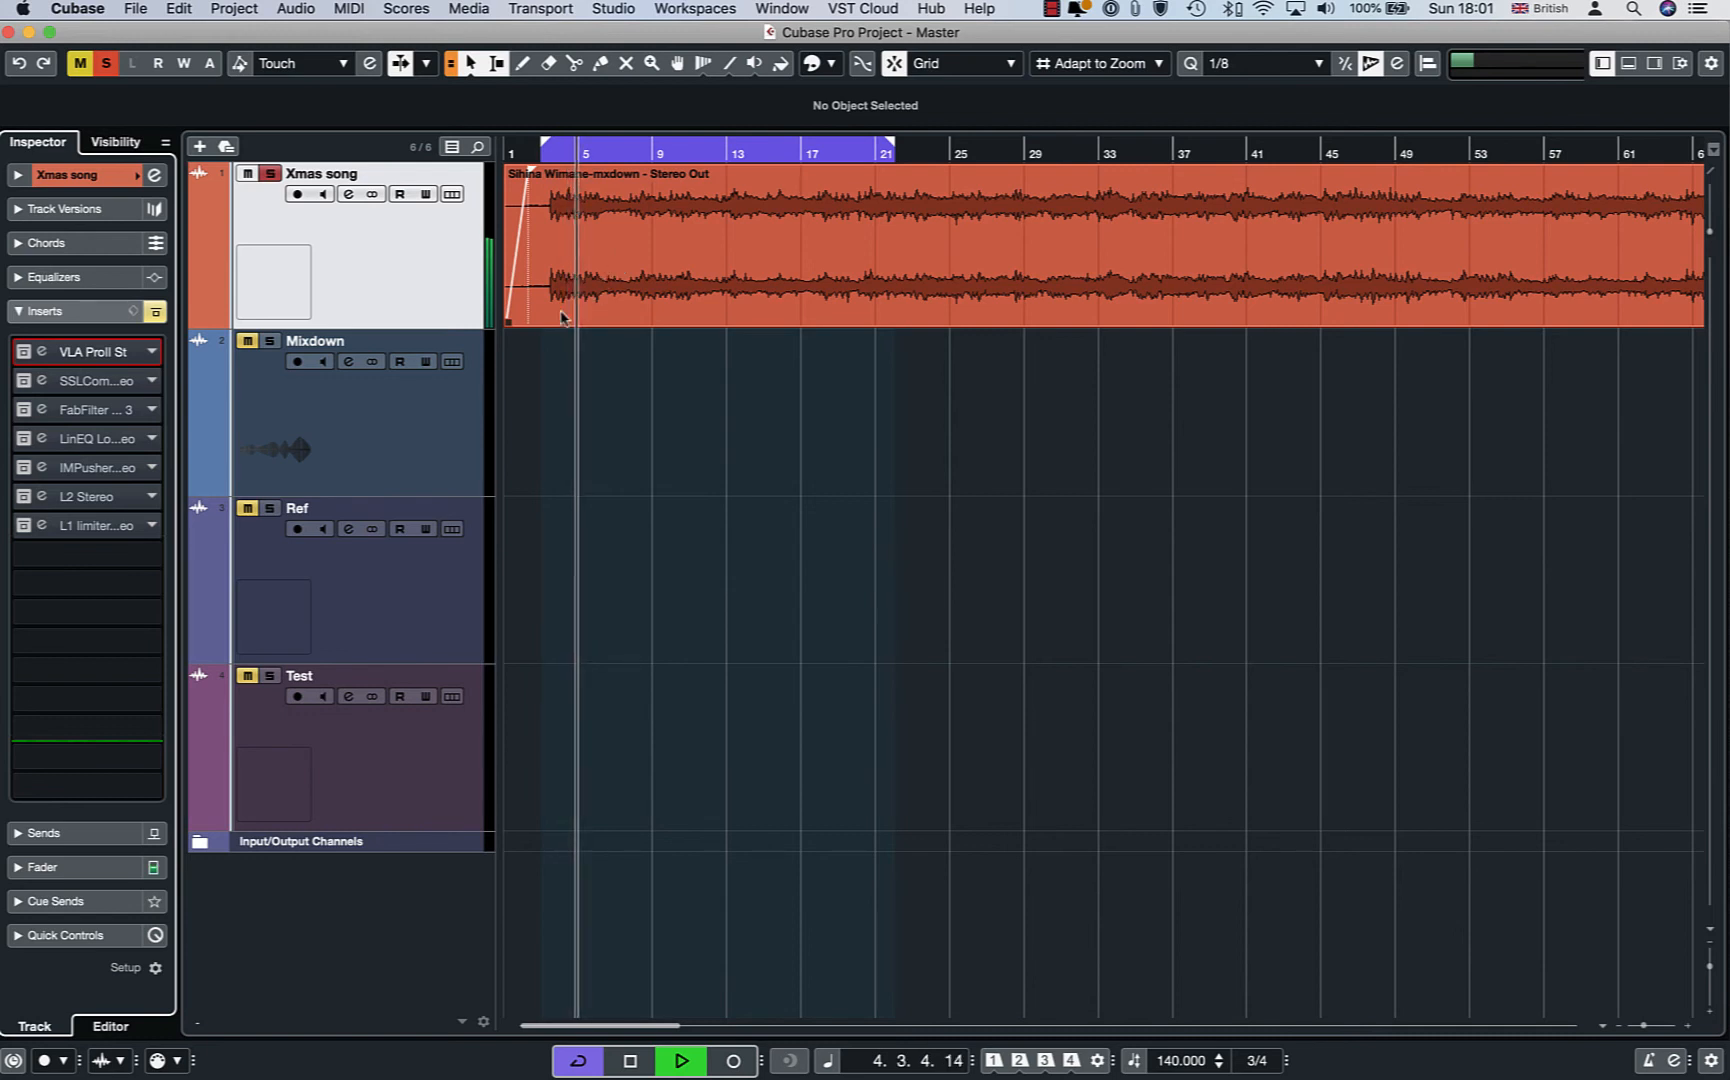
pyautogui.moveTo(22, 353)
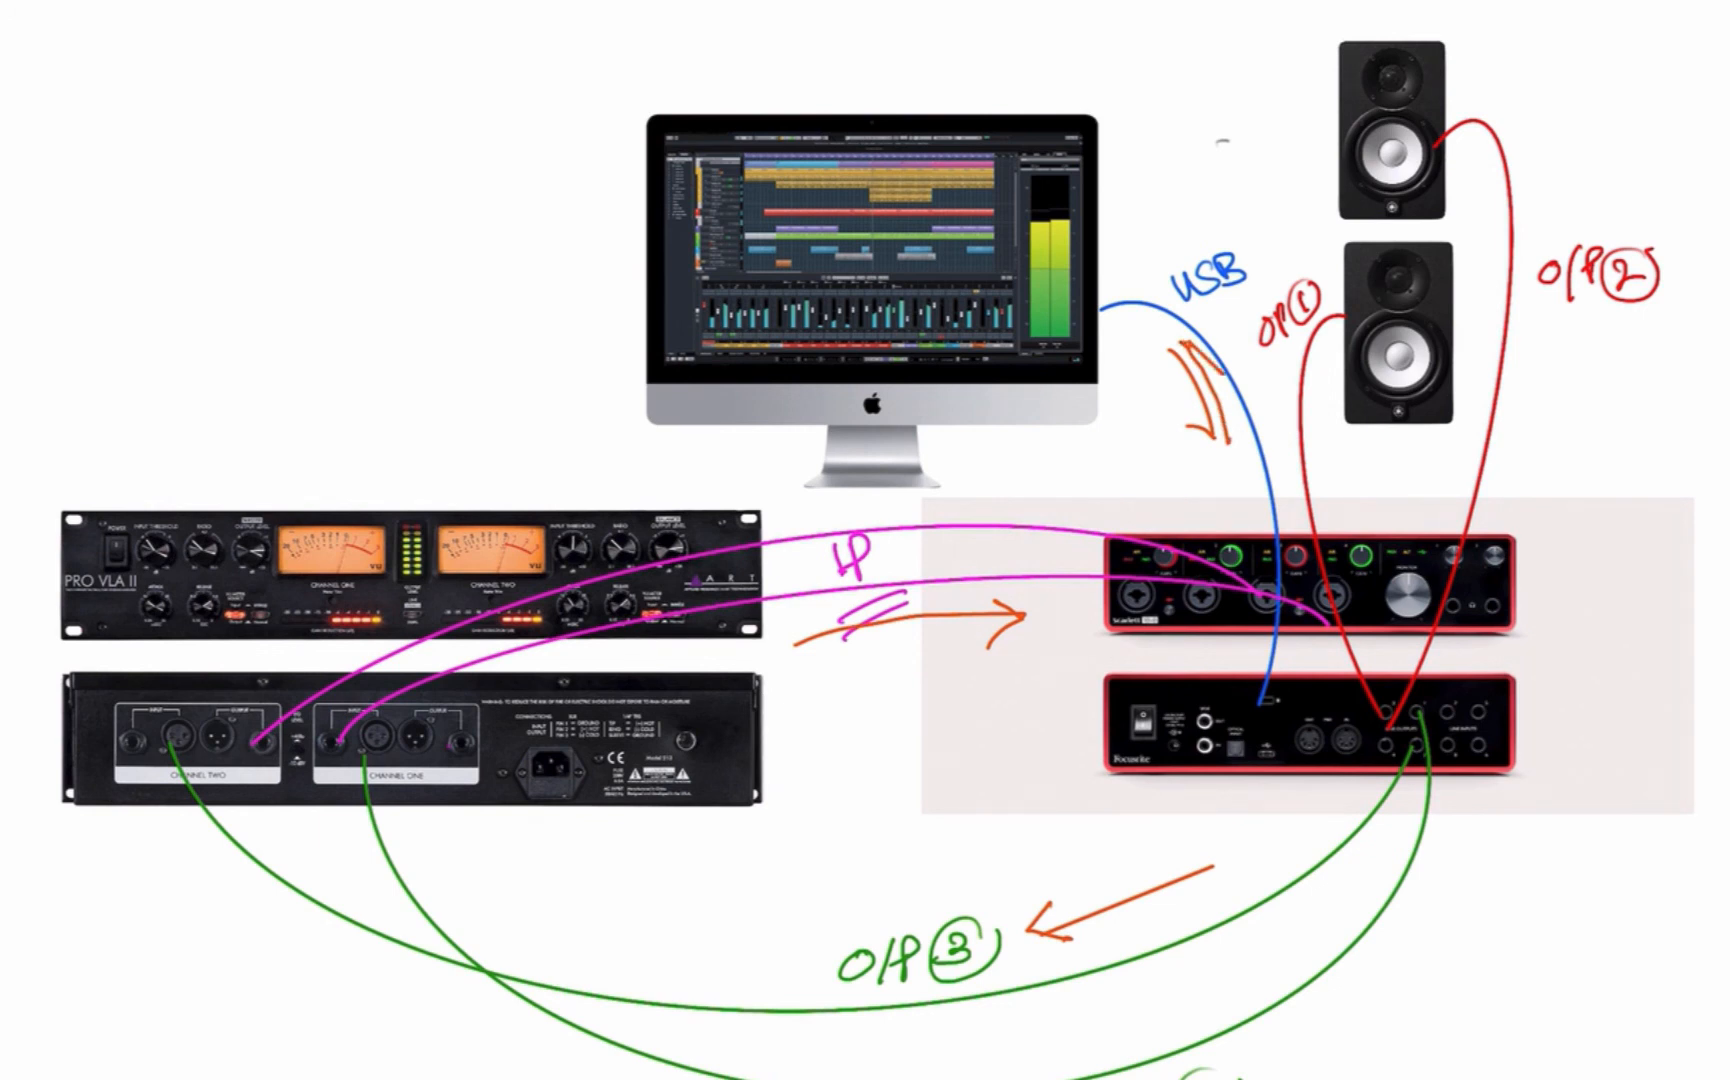
# Draw an orange arrow from the interface back into the computer display
pyautogui.moveTo(1147, 353); pyautogui.dragTo(1015, 364)
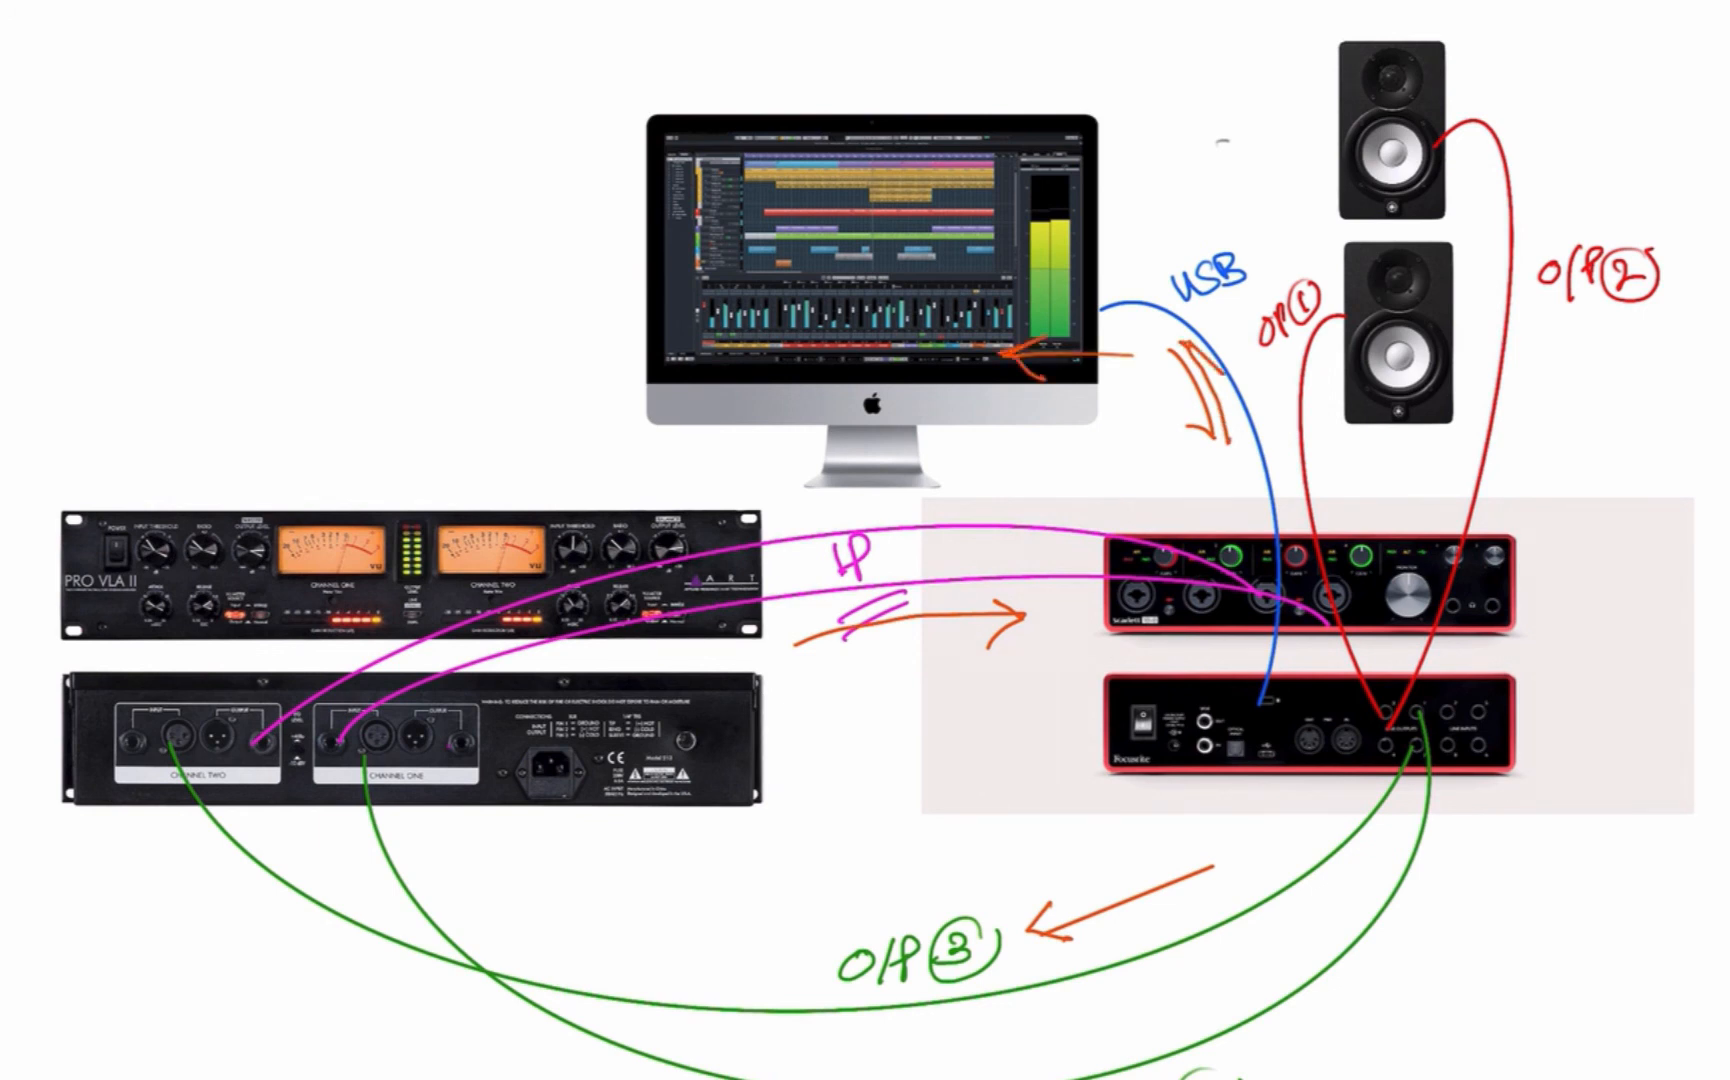